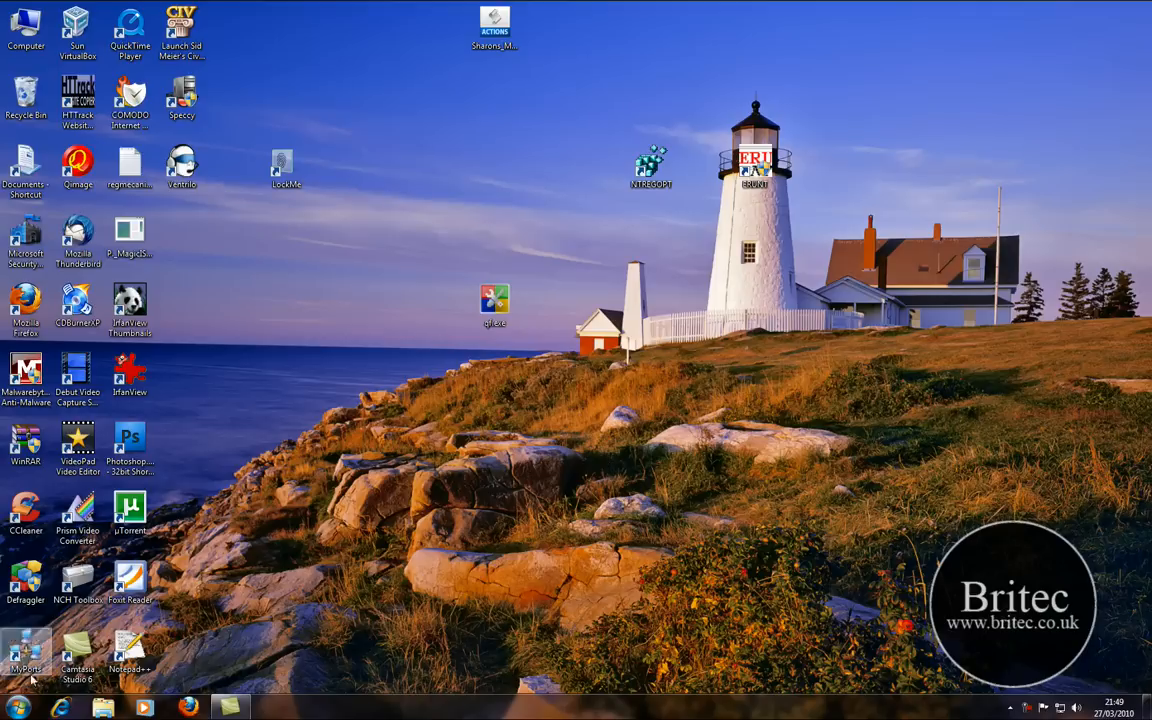
# Go from Start through Control Panel and System and Security to the Windows Firewall page.
pyautogui.click(17, 708)
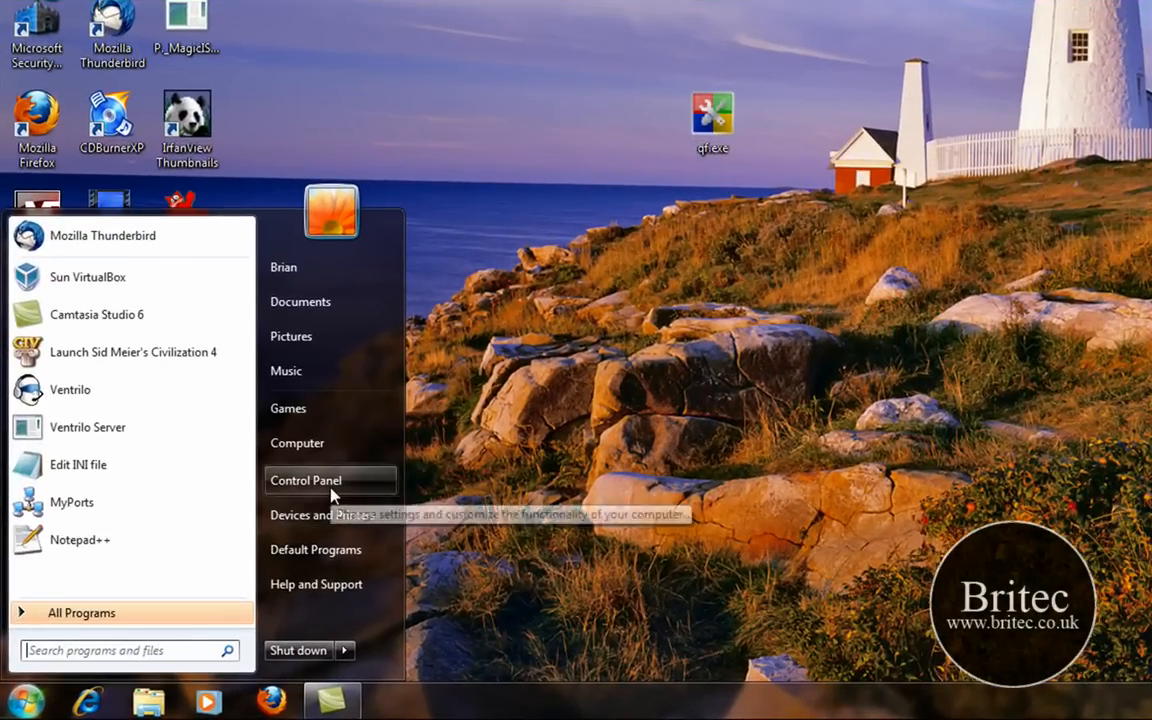
pyautogui.click(305, 480)
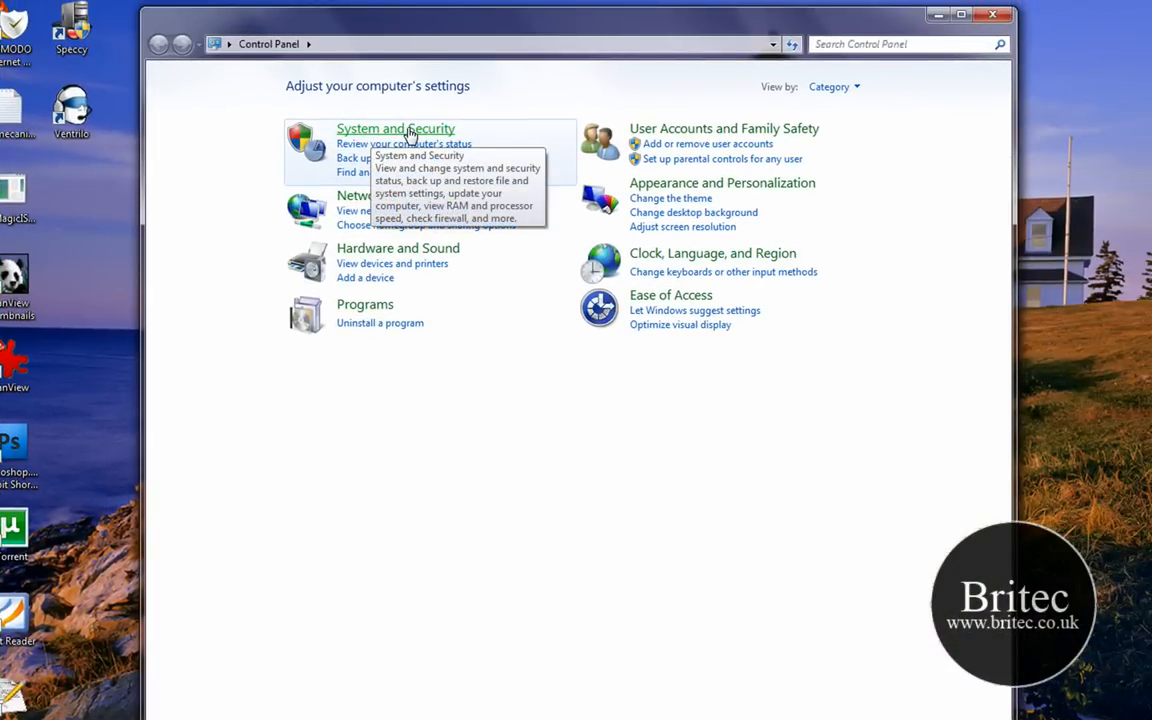
pyautogui.click(395, 128)
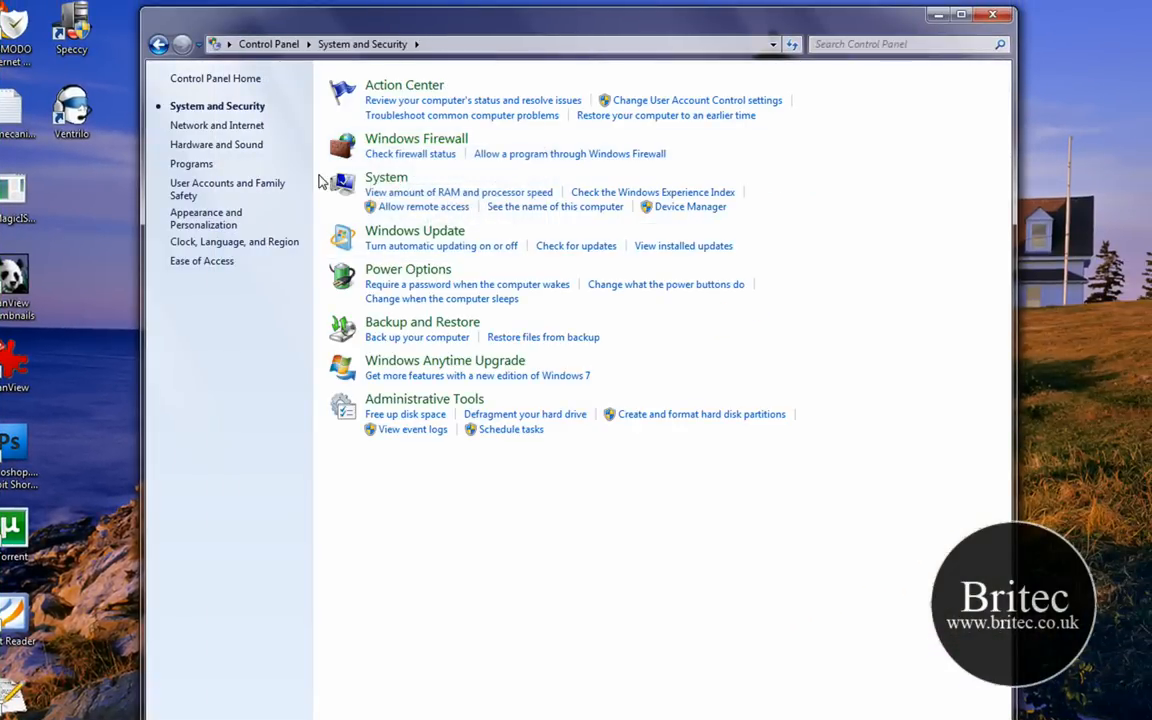
pyautogui.moveTo(410, 153)
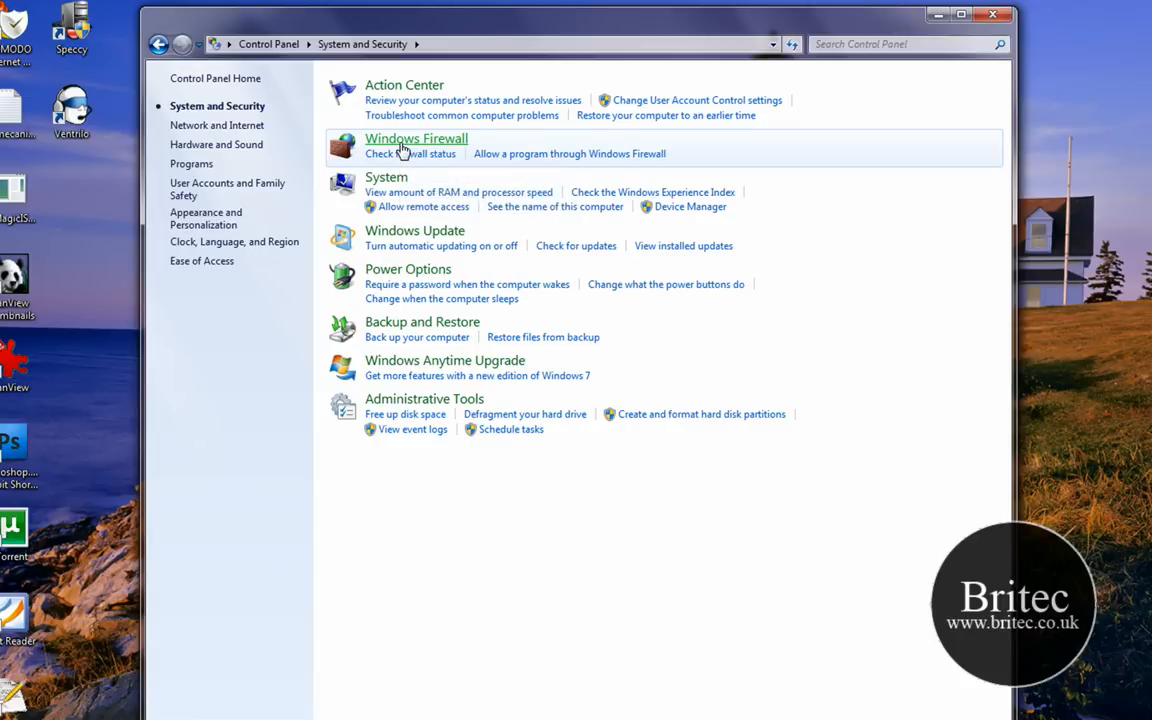
pyautogui.click(416, 138)
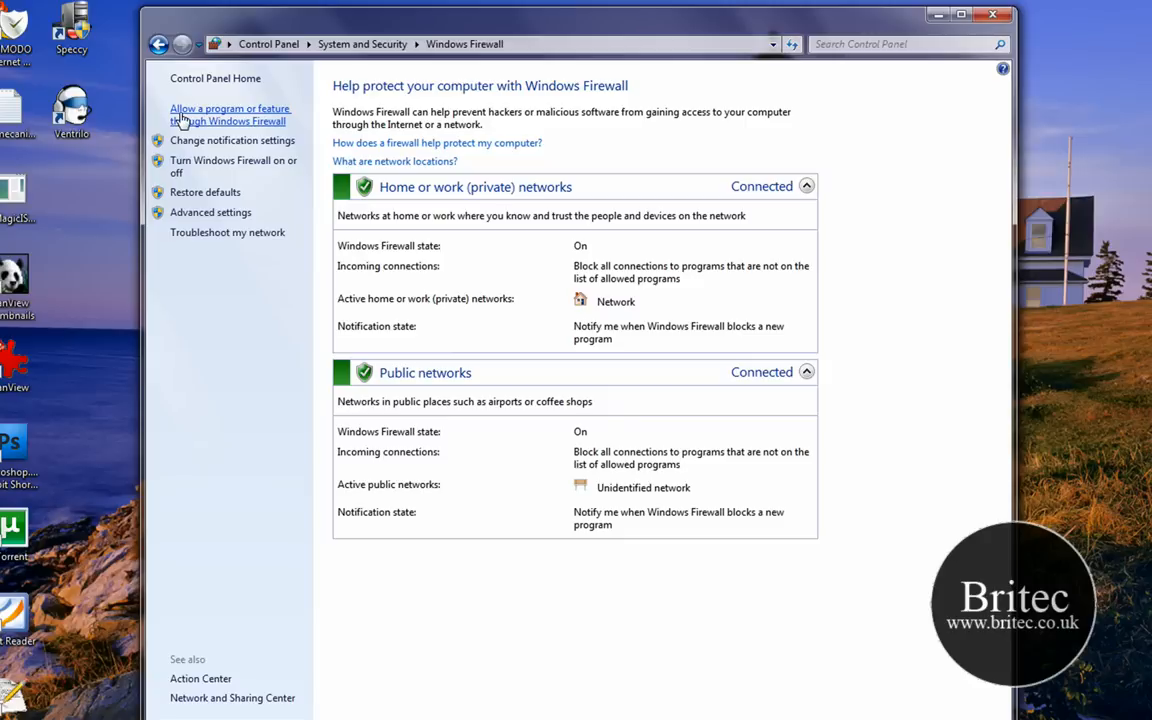
pyautogui.moveTo(268, 118)
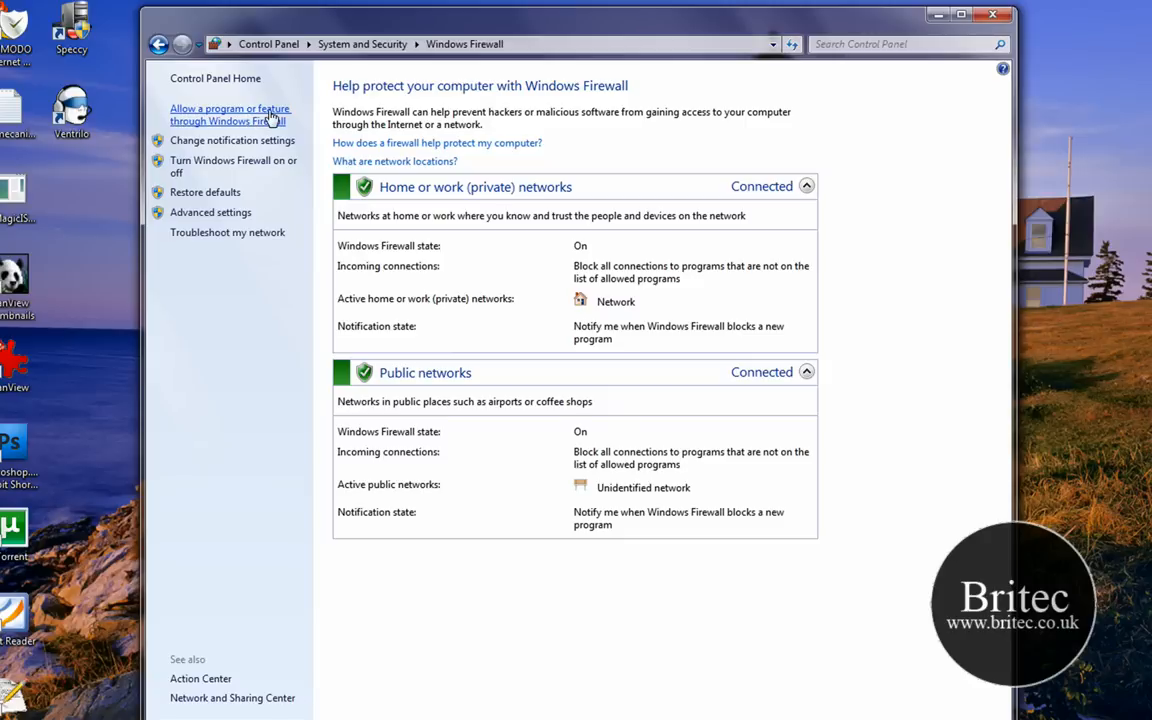
# Show the allowed programs list, unlock it with Change settings, and select Wireless Portable Devices.
pyautogui.click(230, 114)
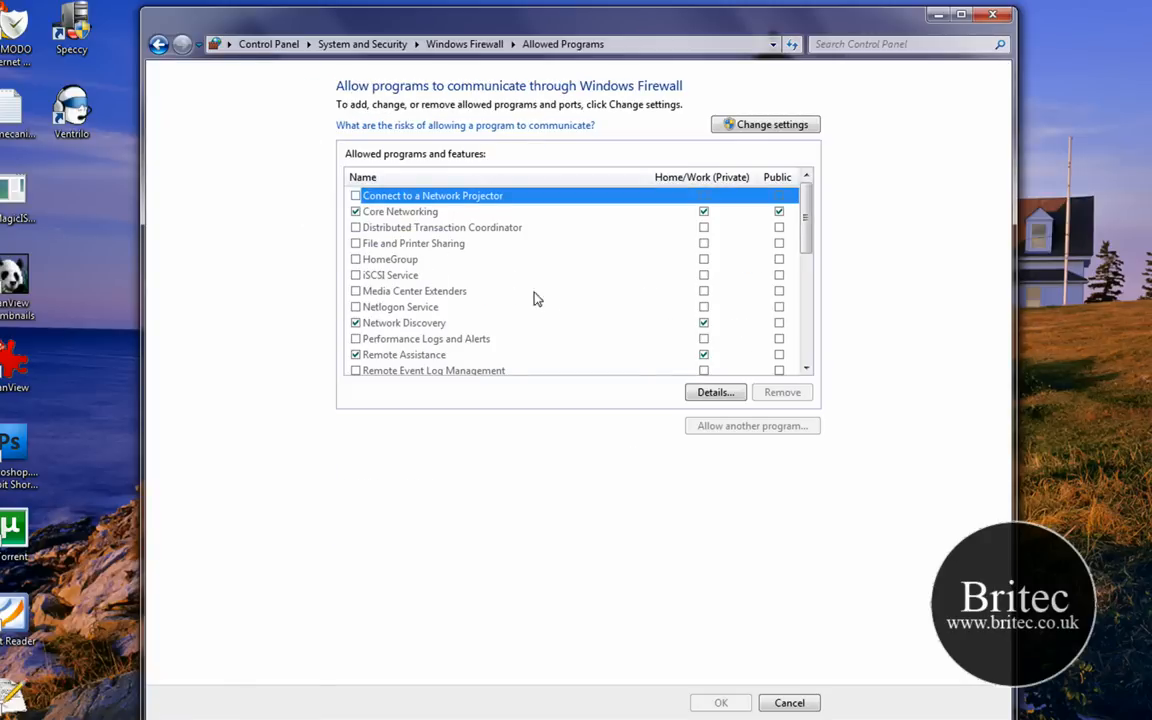
pyautogui.moveTo(613, 316)
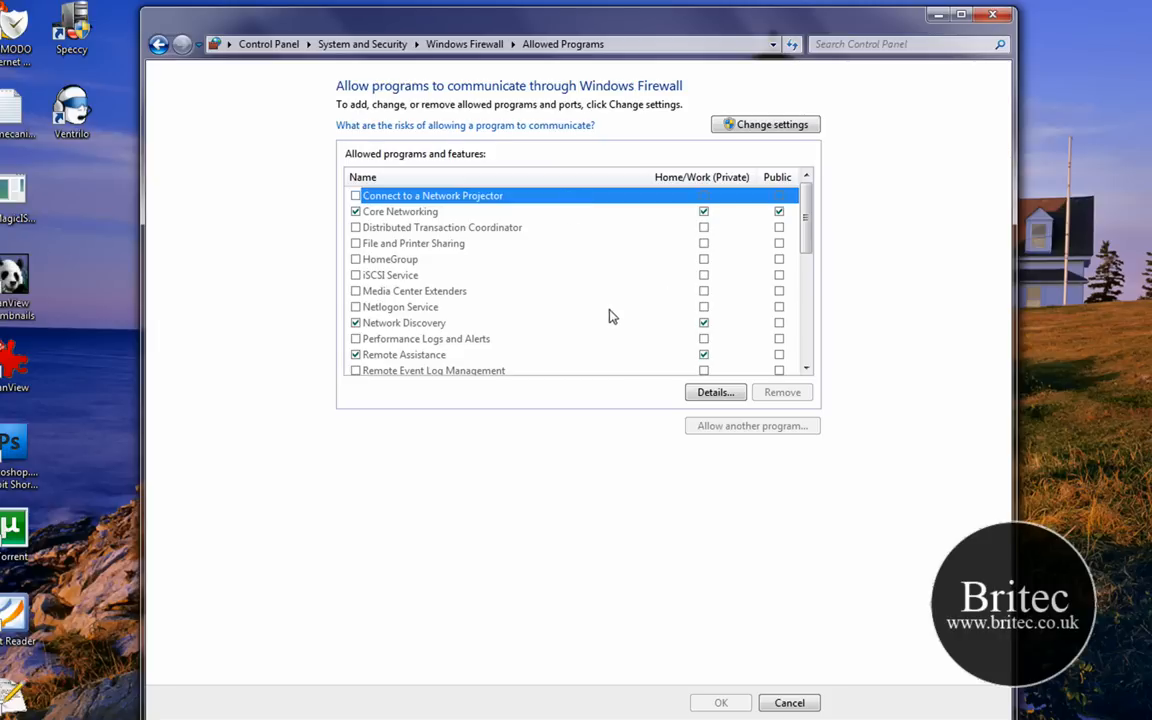
pyautogui.click(765, 124)
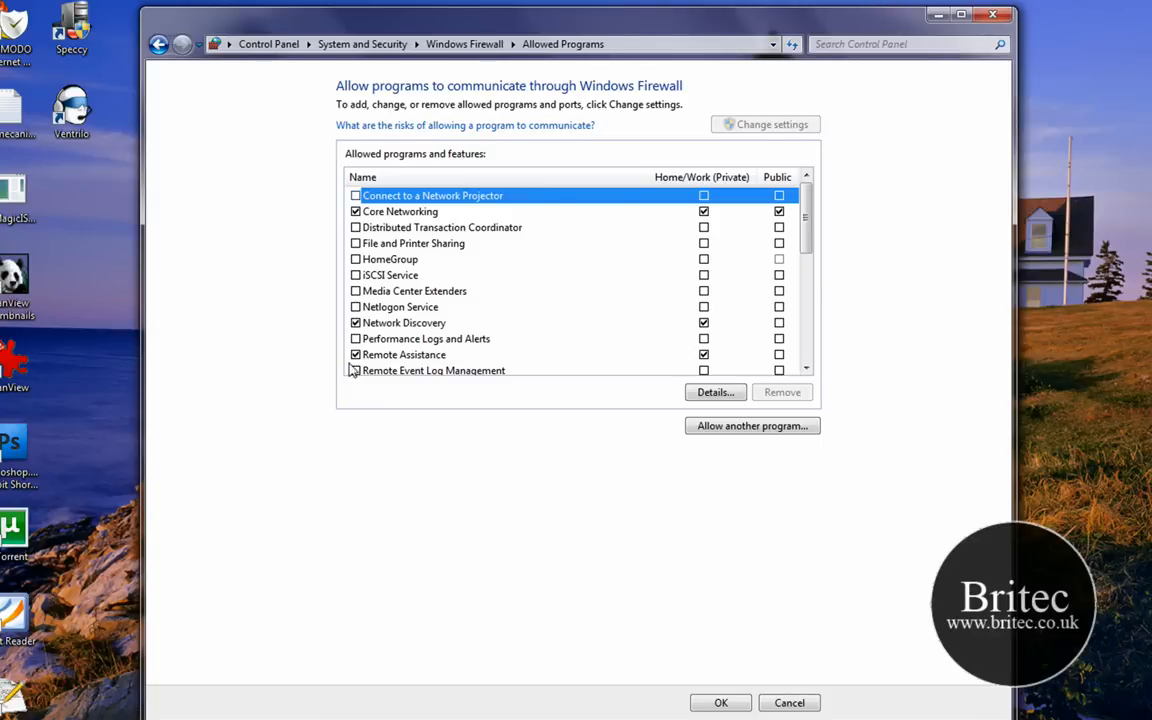
pyautogui.scroll(-3)
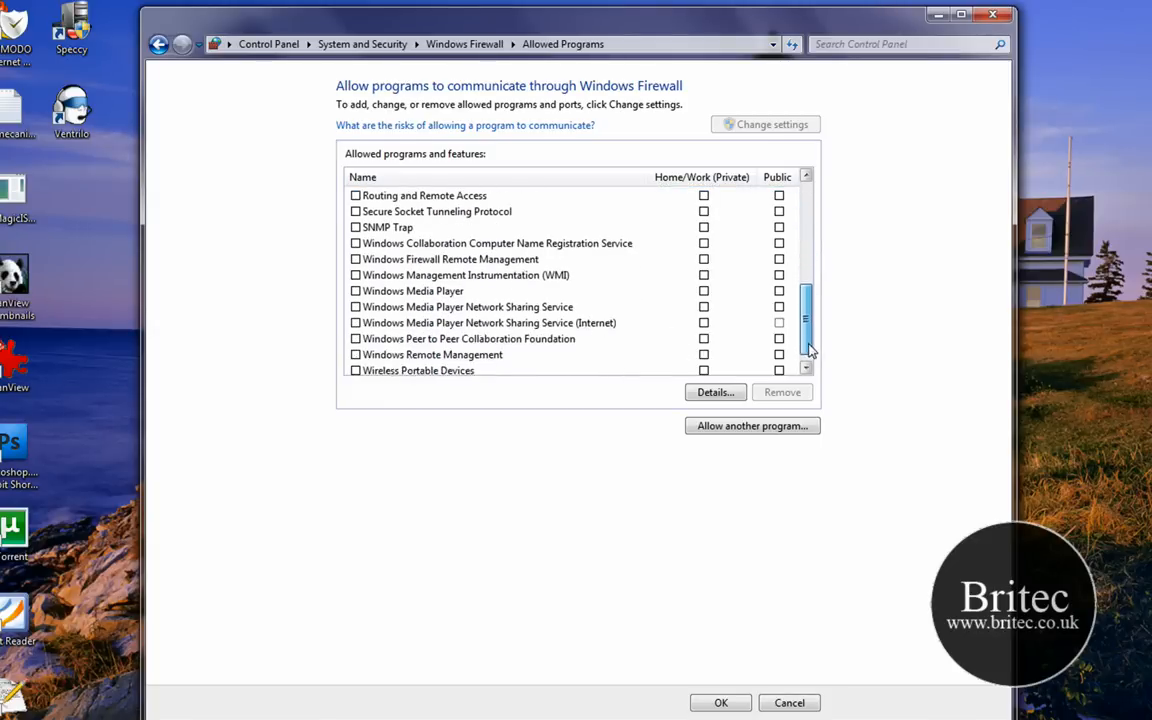
pyautogui.scroll(-3)
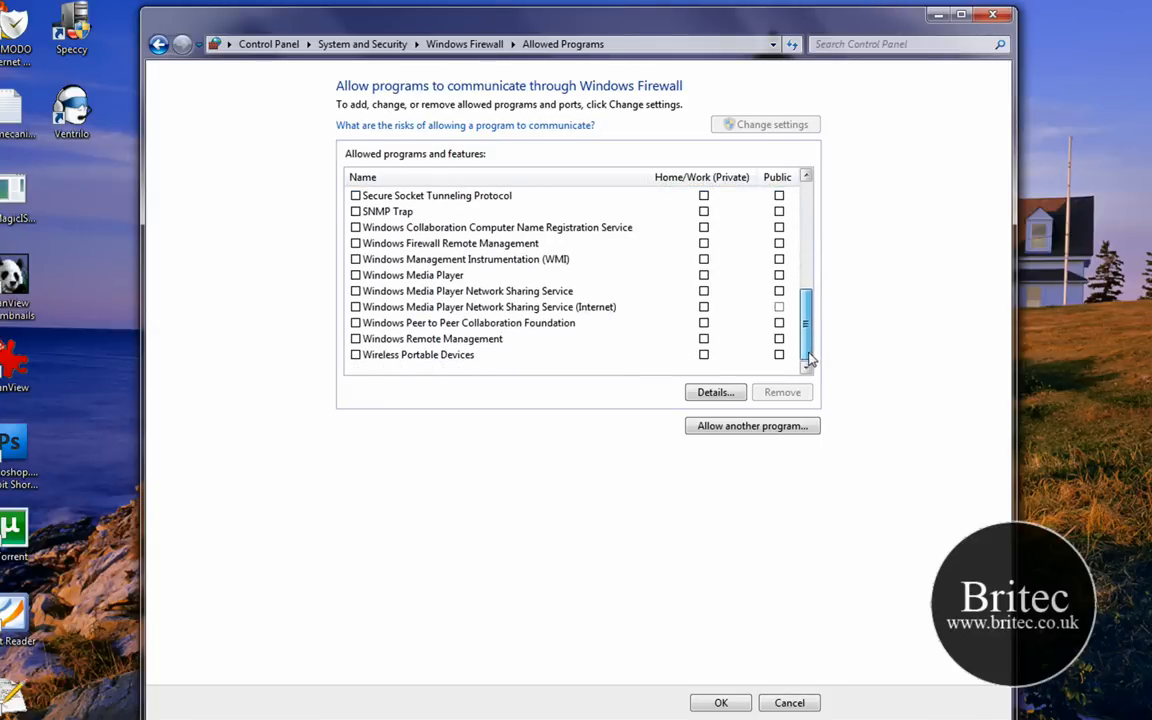
pyautogui.click(418, 355)
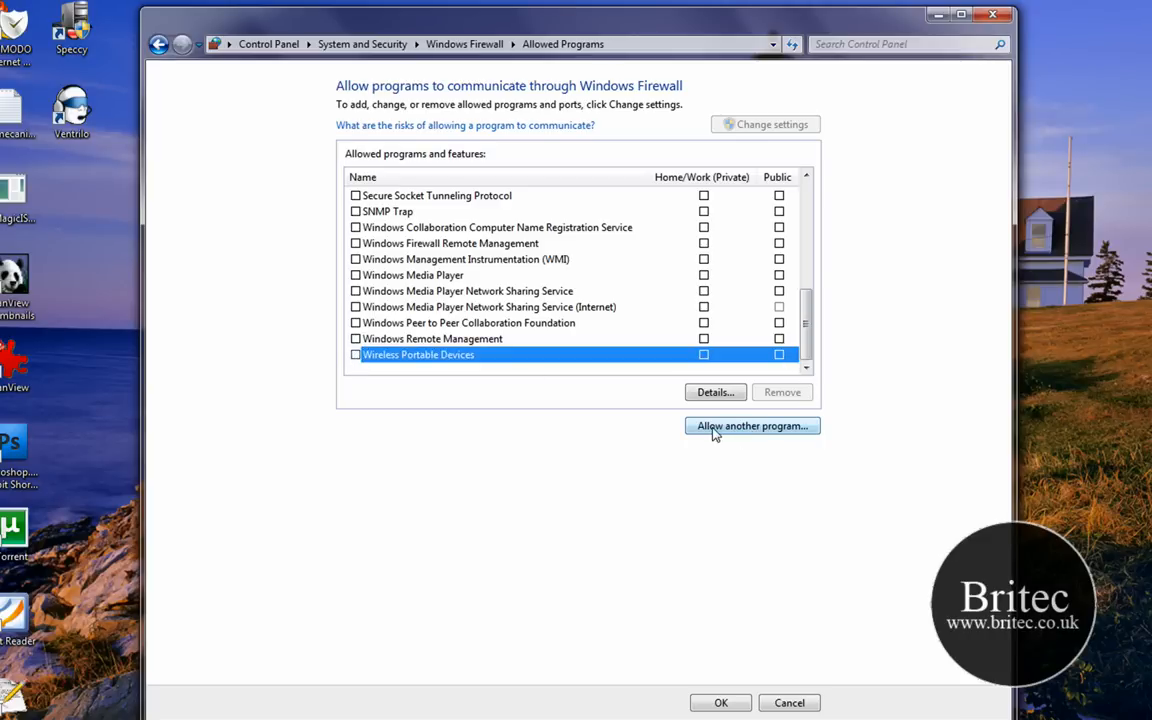
# Browse the 'Allow another program' list, cancel without adding, and go back to firewall status.
pyautogui.click(752, 425)
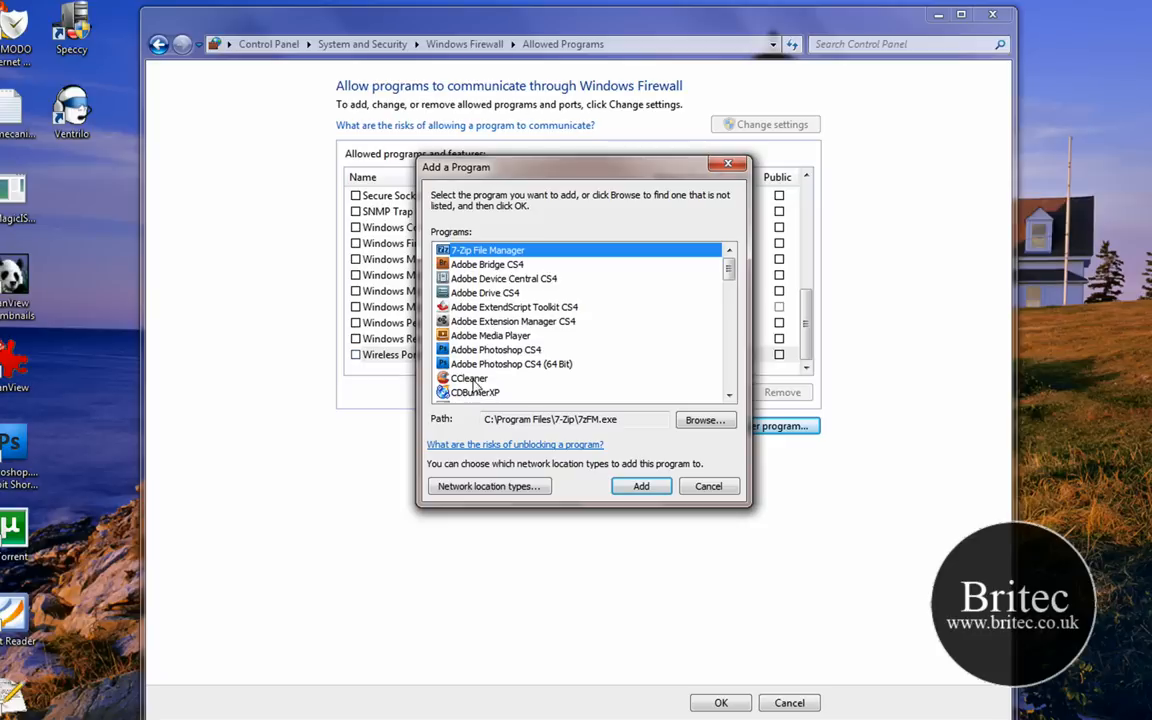
pyautogui.scroll(-3)
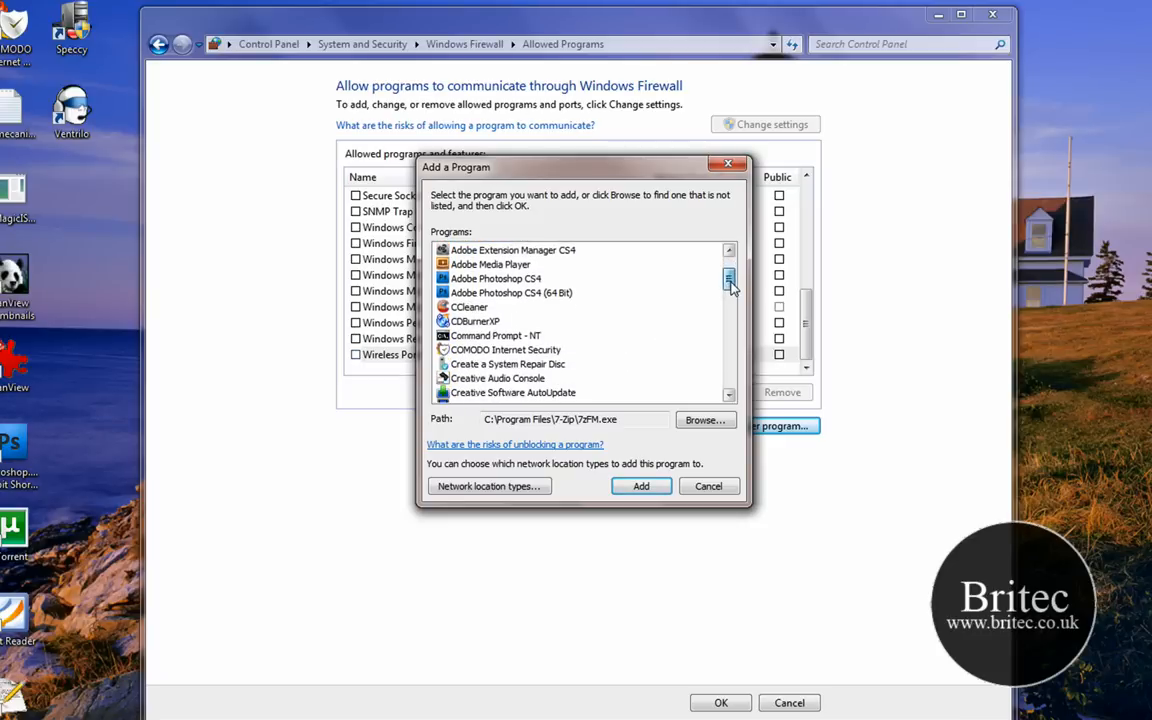
pyautogui.scroll(-3)
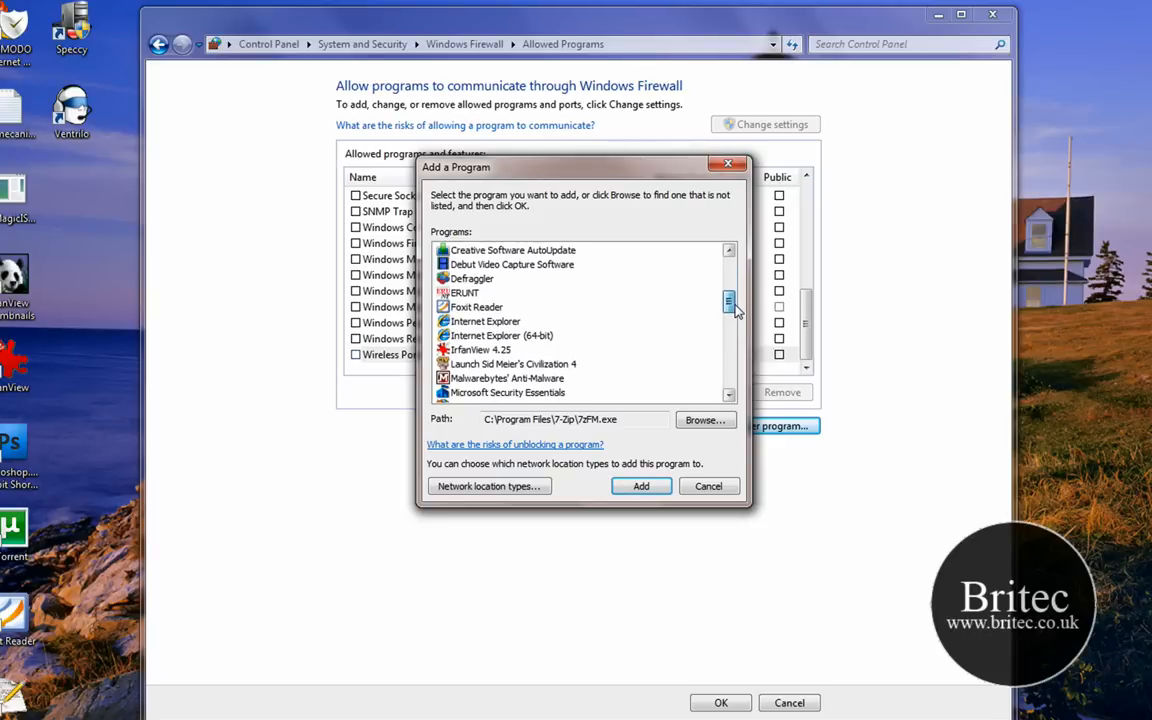
pyautogui.click(477, 307)
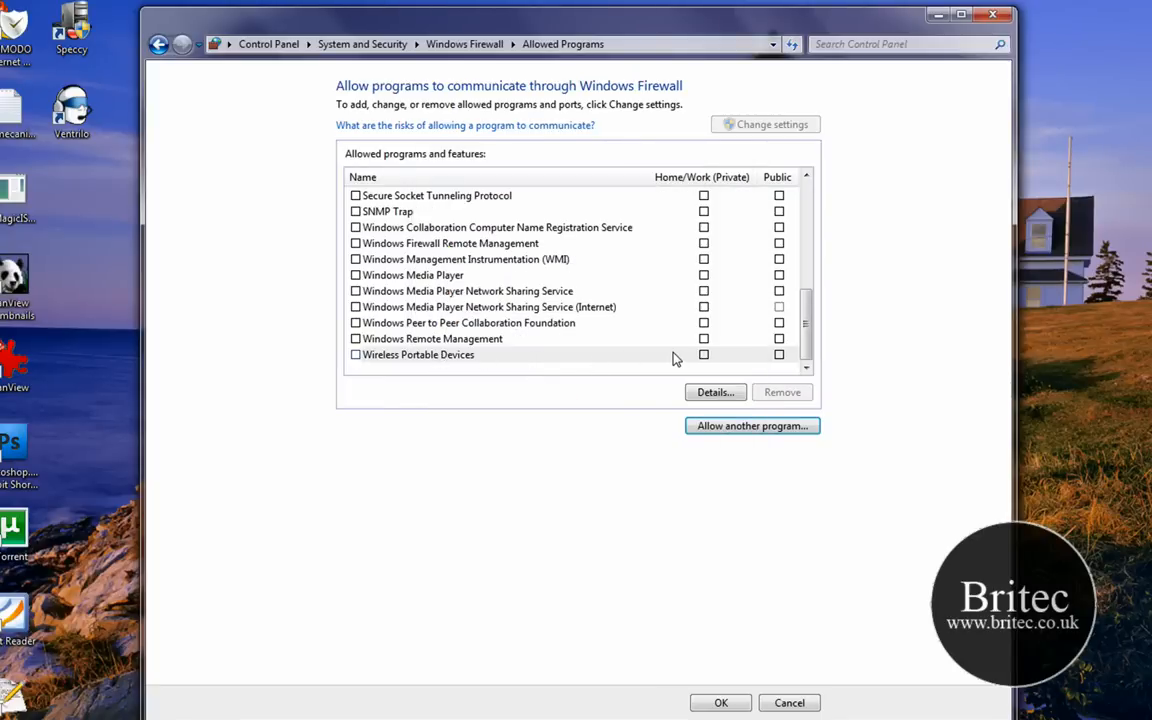
pyautogui.moveTo(800, 322)
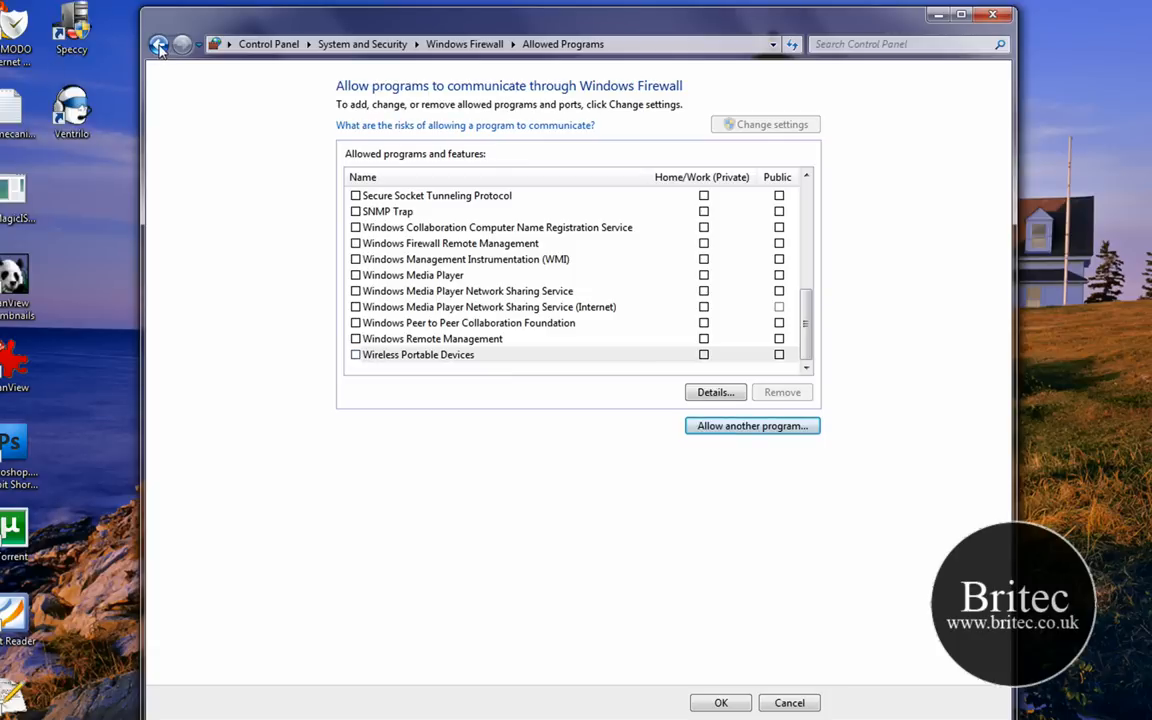
pyautogui.click(159, 44)
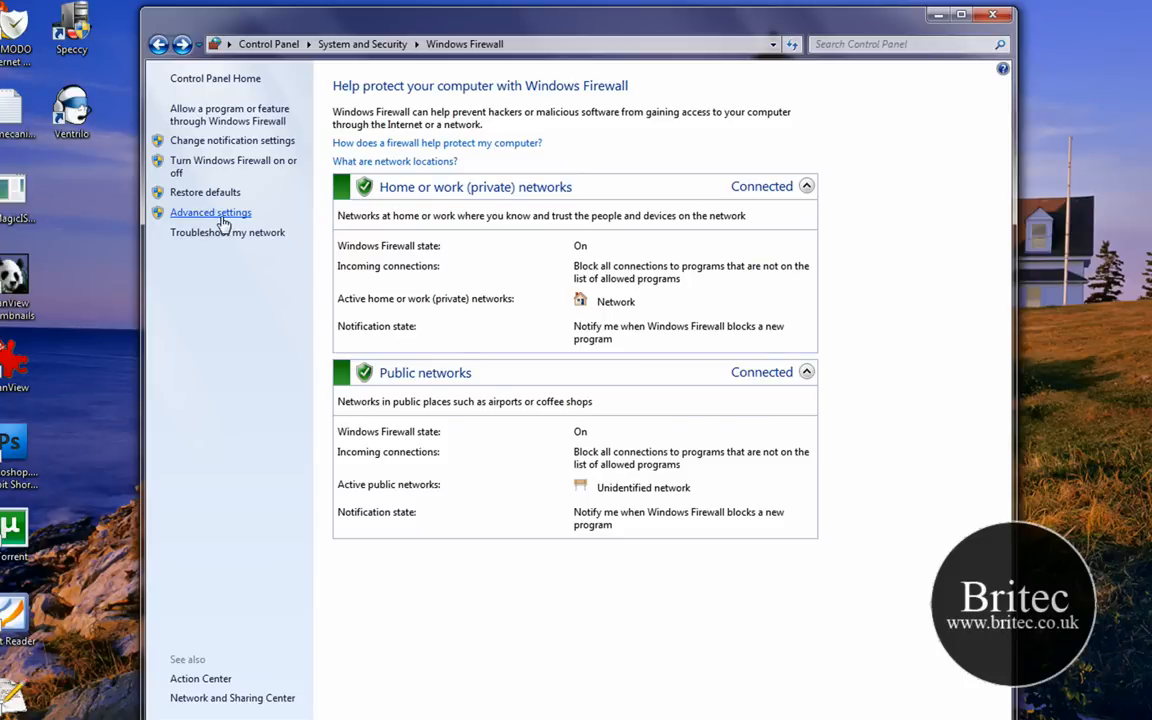
# Open Advanced settings, show Inbound Rules, and launch the New Rule wizard.
pyautogui.click(210, 212)
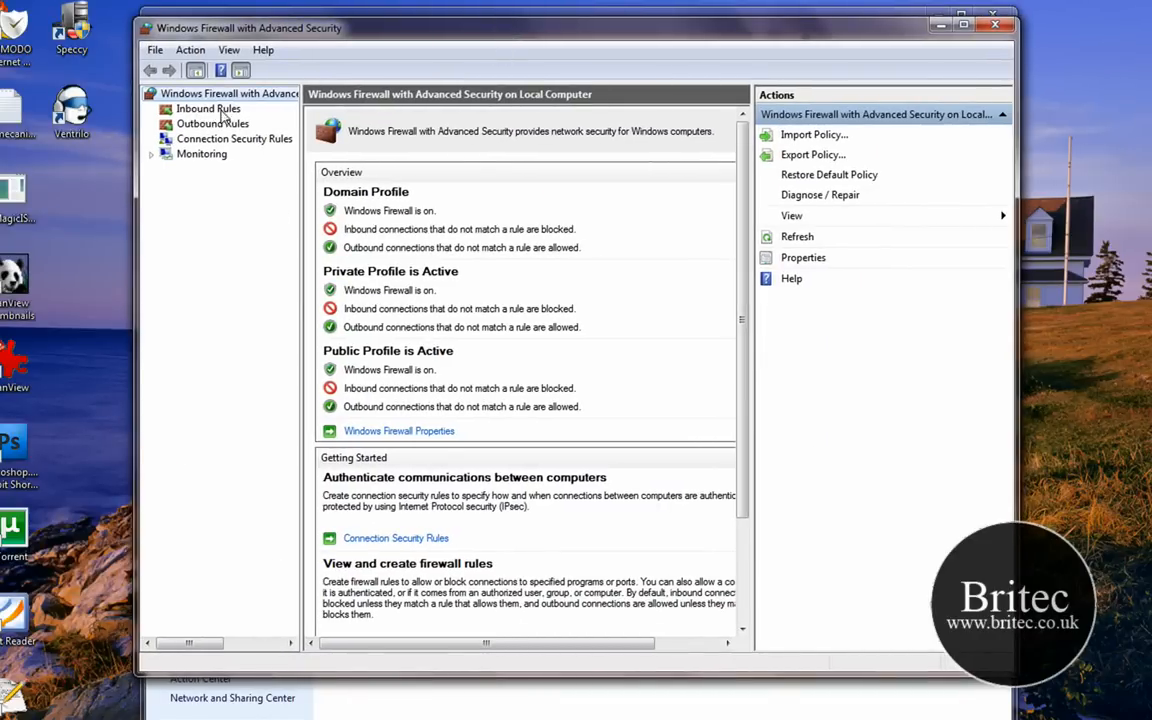
pyautogui.moveTo(213, 119)
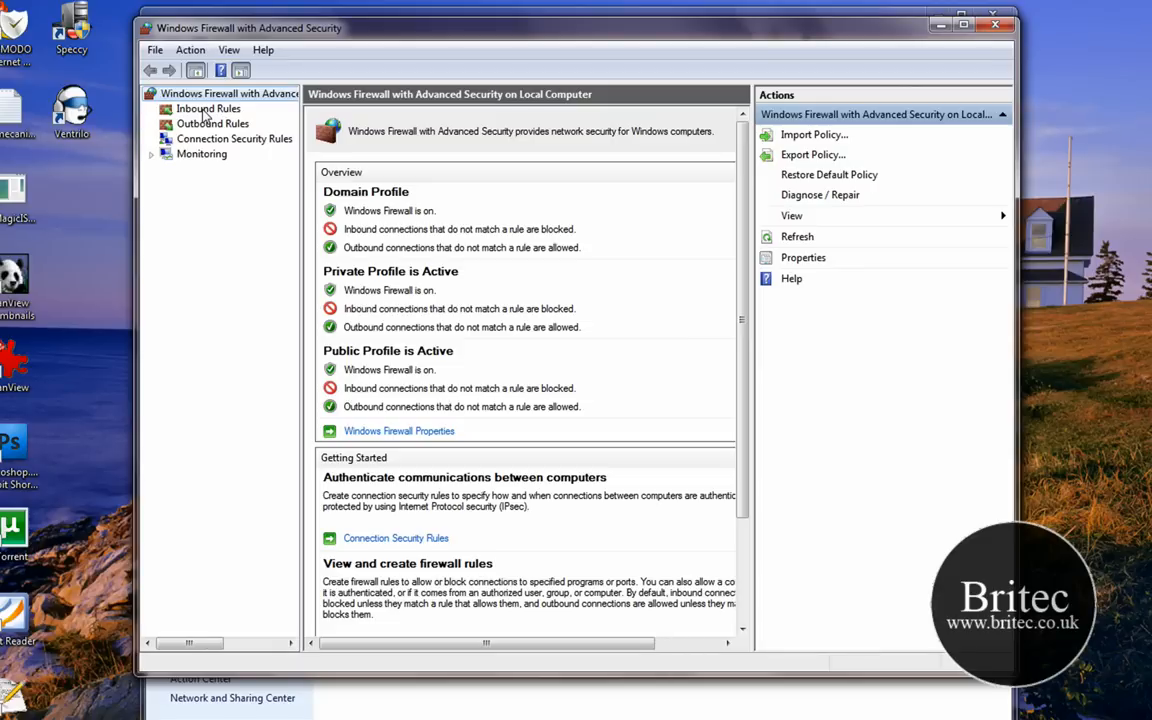
pyautogui.click(208, 108)
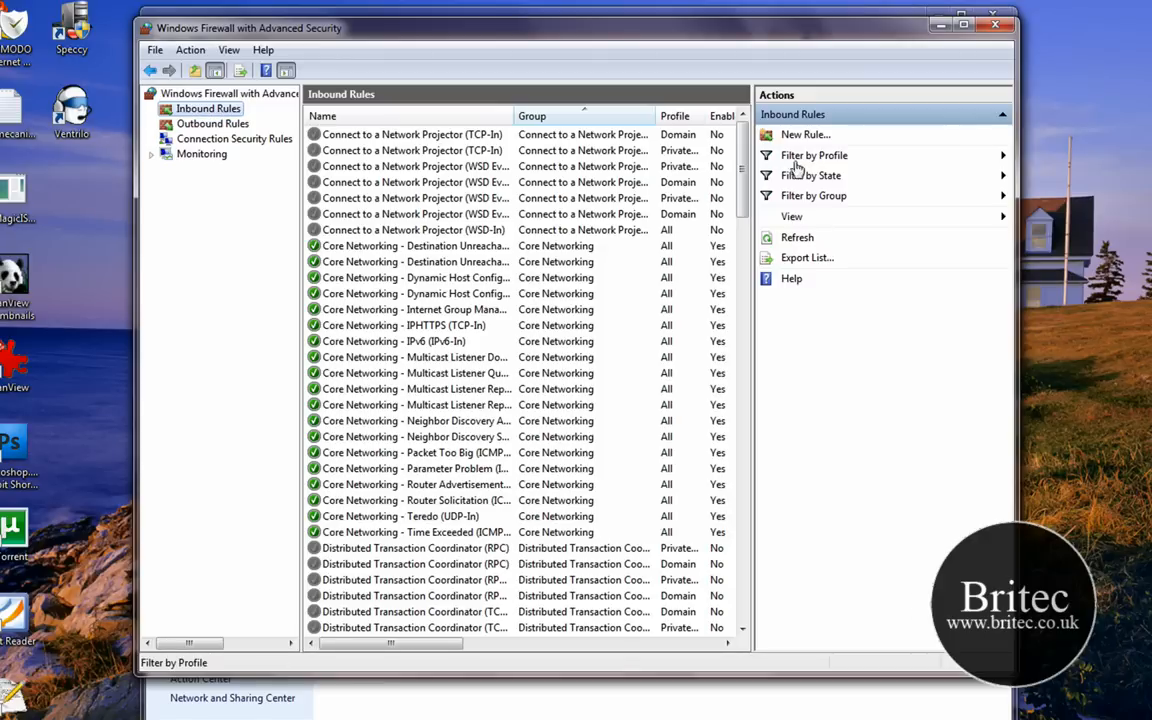
pyautogui.moveTo(798, 143)
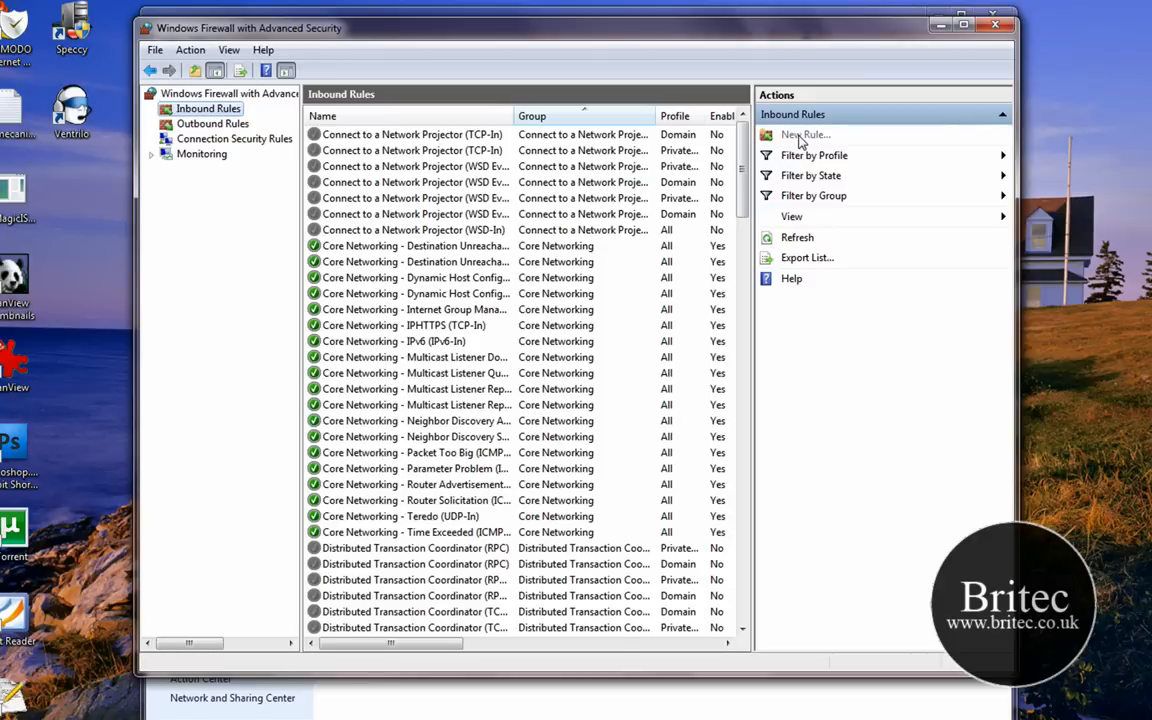
pyautogui.click(804, 134)
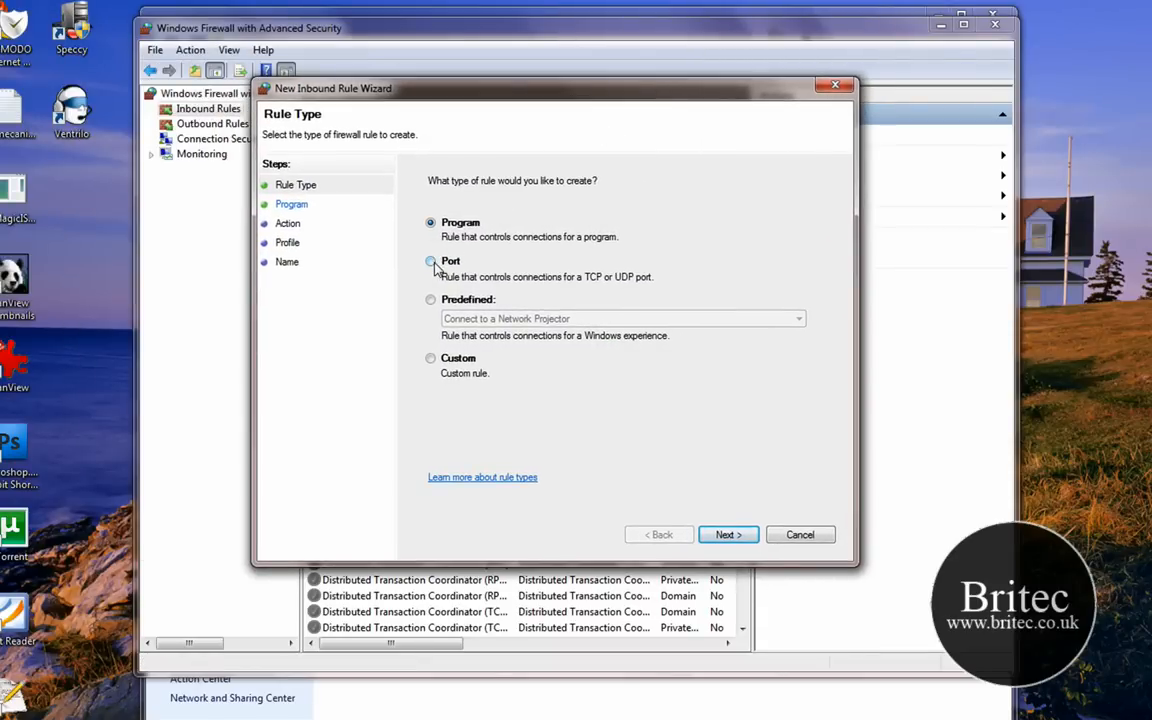
# Choose the Port rule type and enter TCP specific local port 80.
pyautogui.click(430, 261)
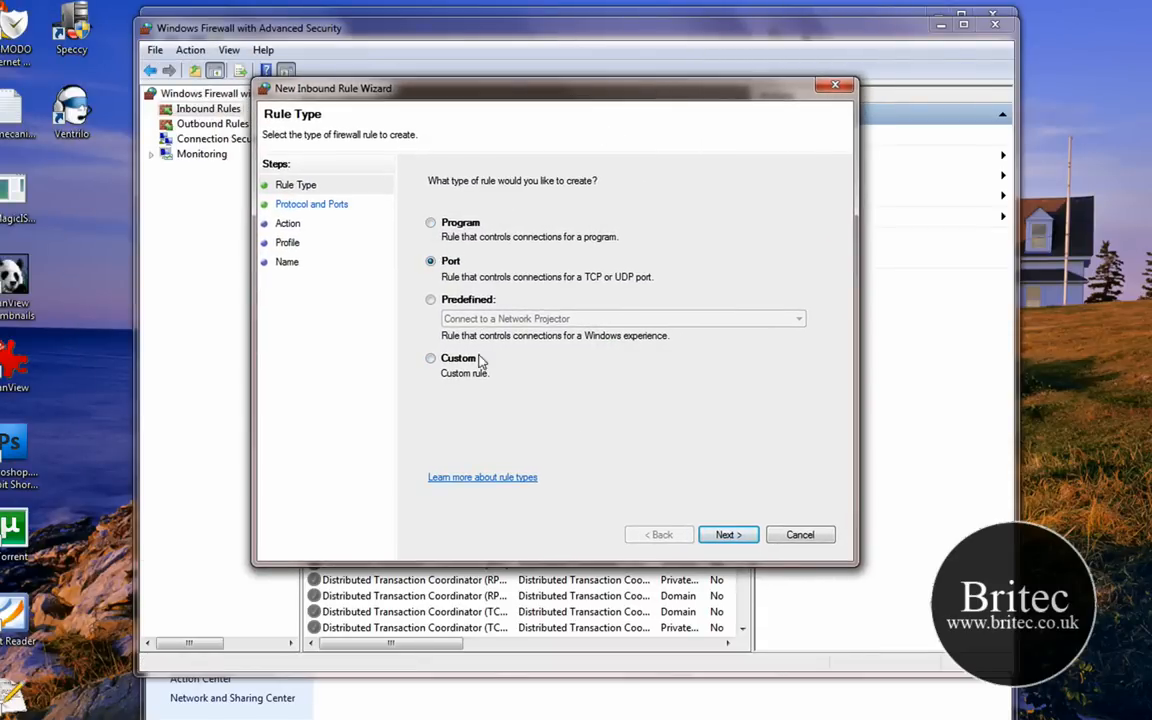
pyautogui.click(728, 534)
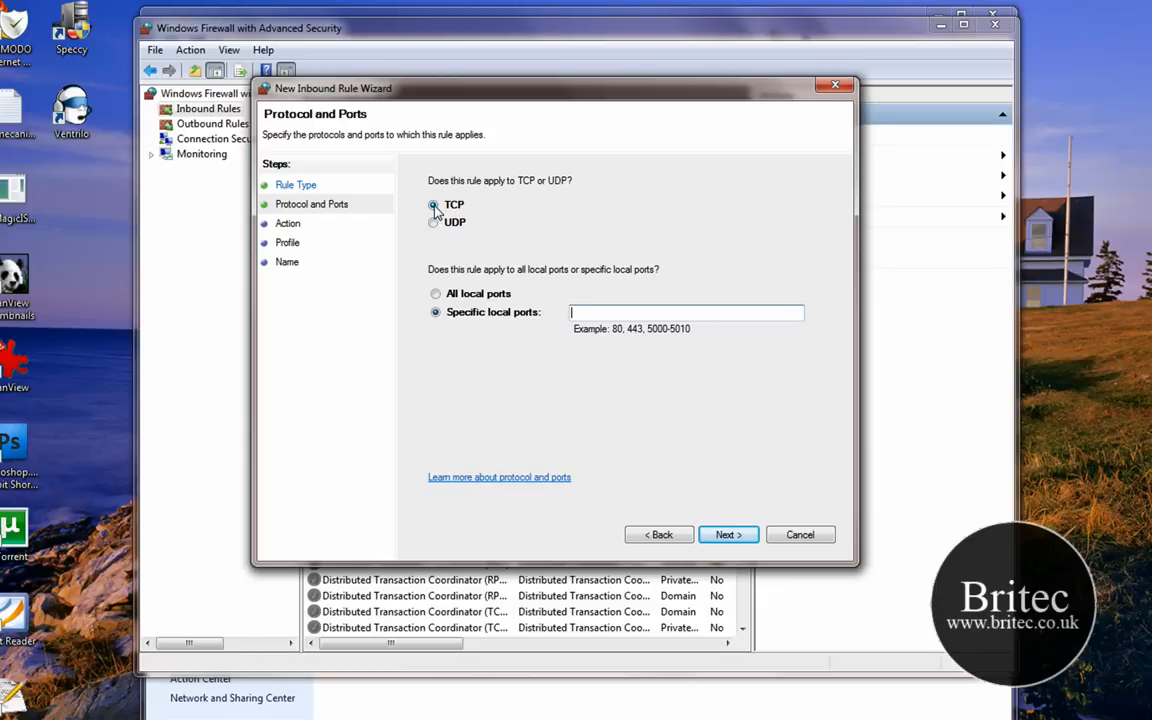
pyautogui.moveTo(505, 280)
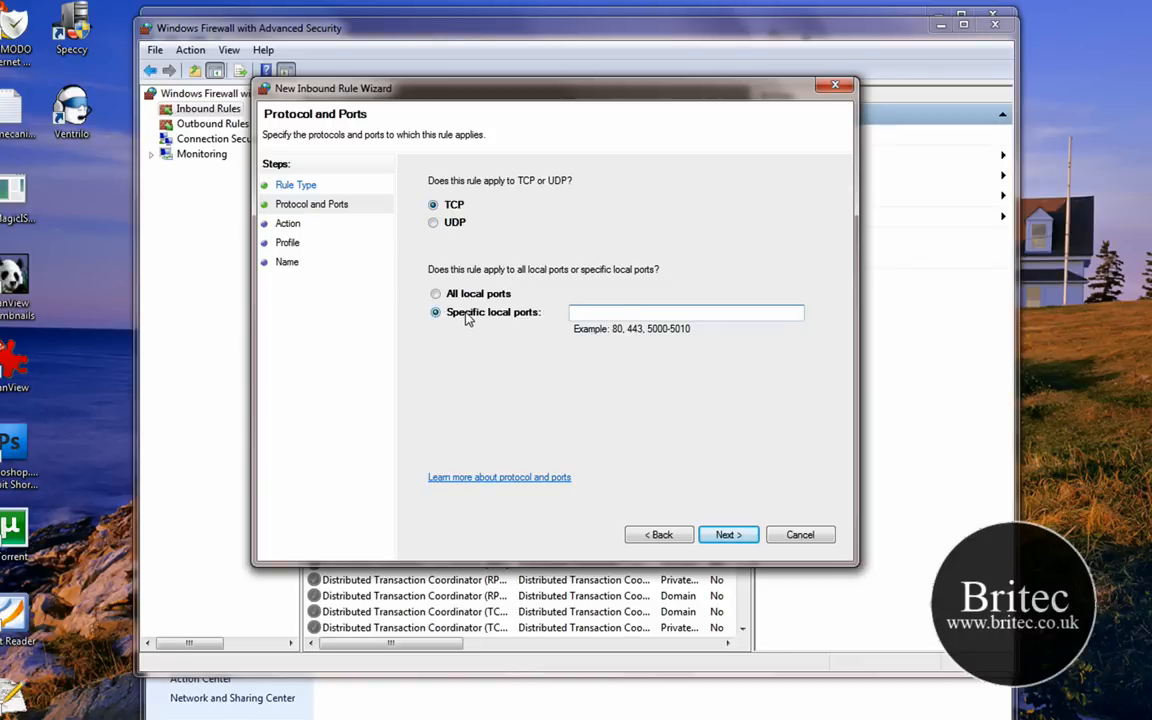
pyautogui.moveTo(535, 322)
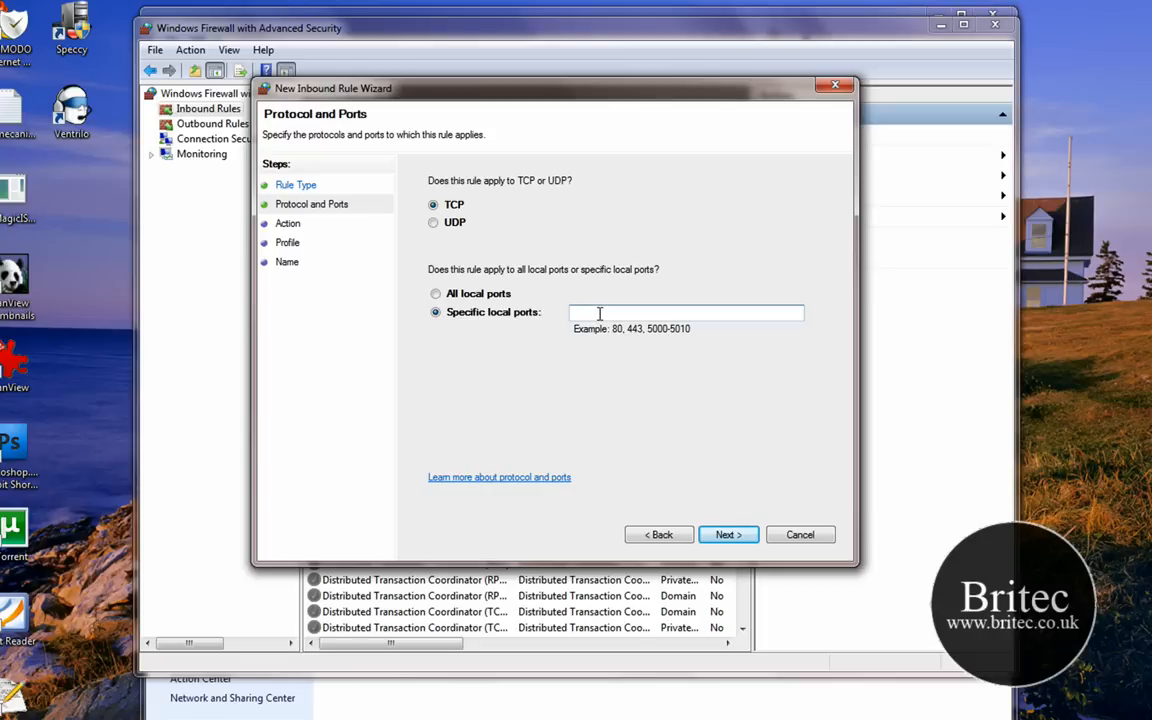
pyautogui.write('8')
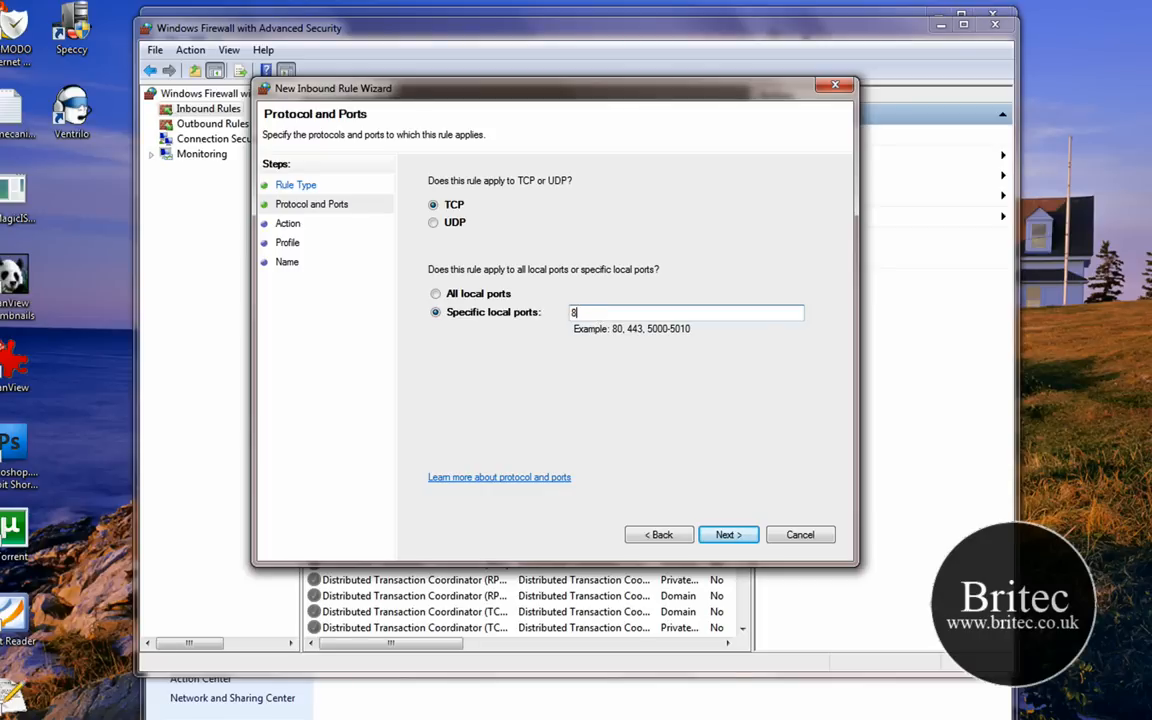
pyautogui.write('0')
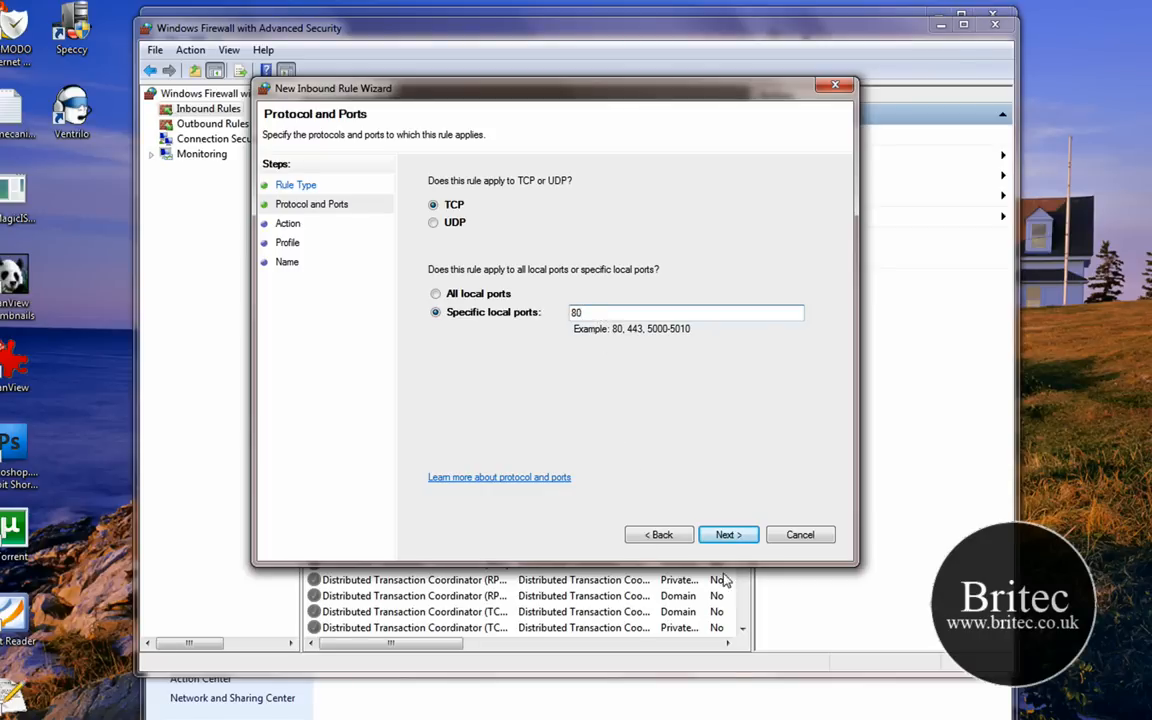
pyautogui.click(728, 534)
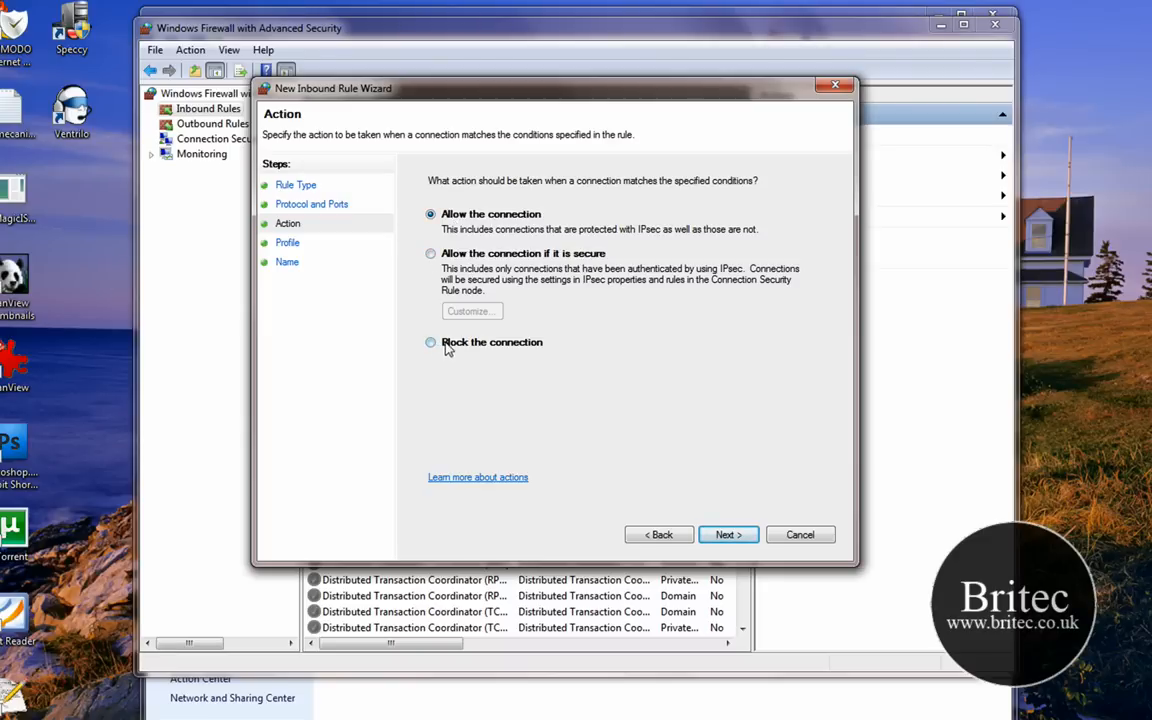
pyautogui.click(430, 253)
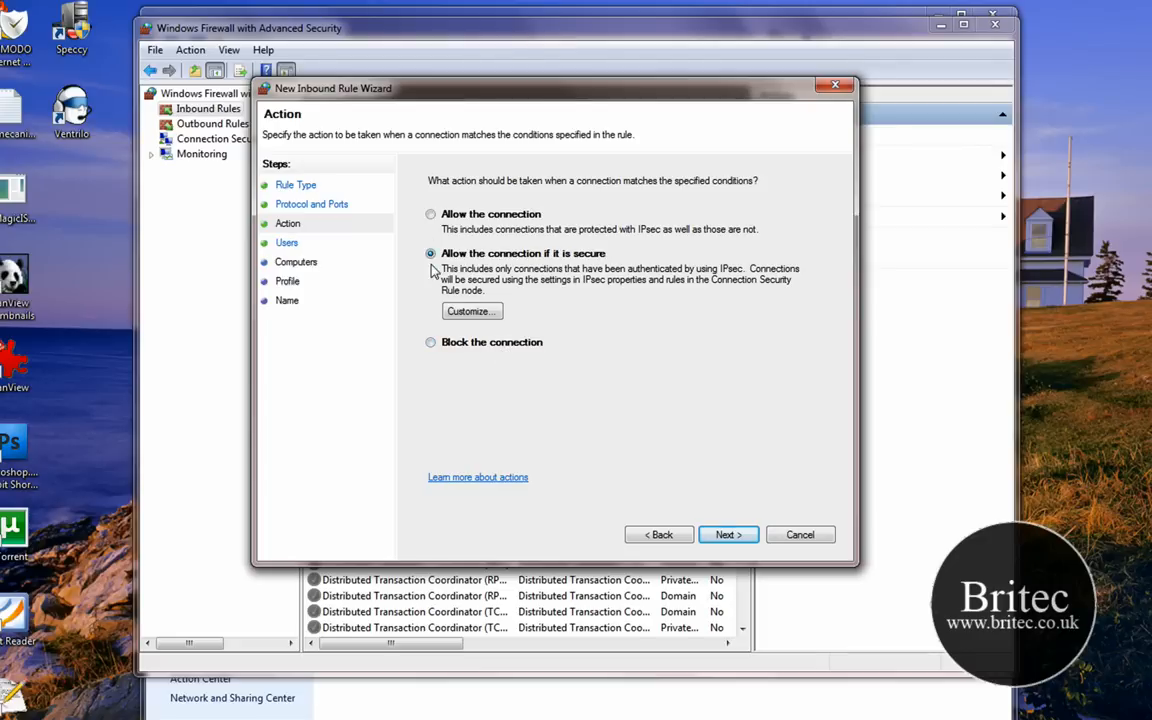
pyautogui.click(471, 311)
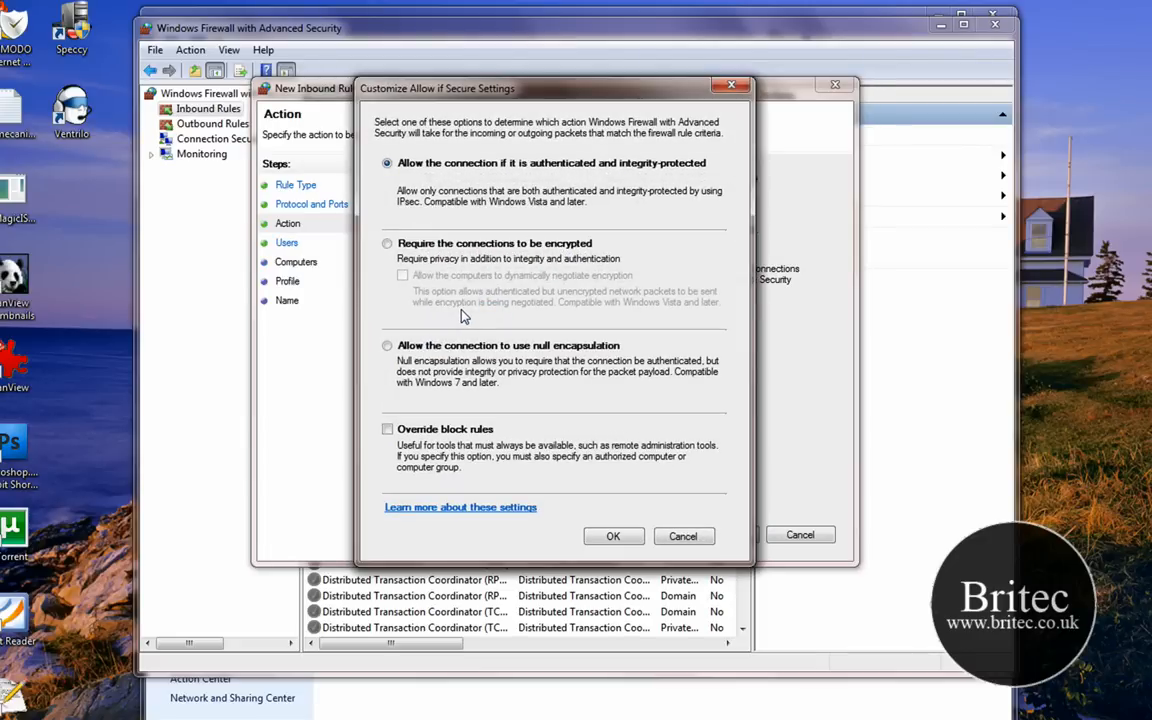
pyautogui.moveTo(390, 328)
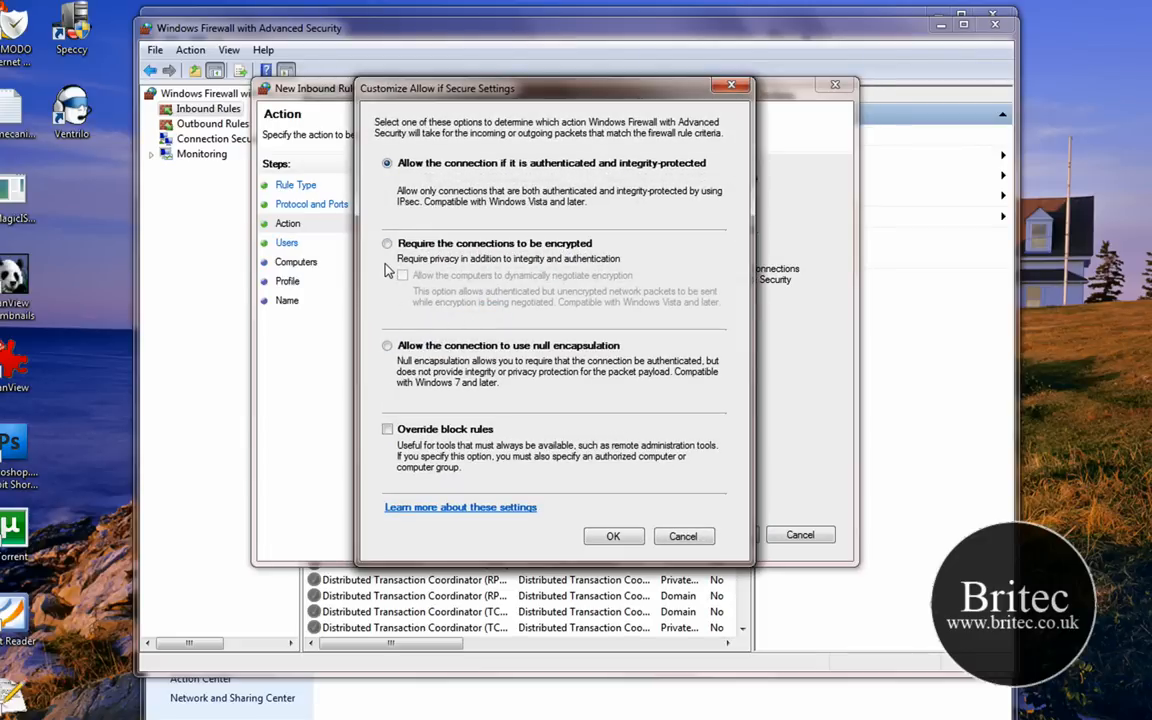
pyautogui.moveTo(390, 362)
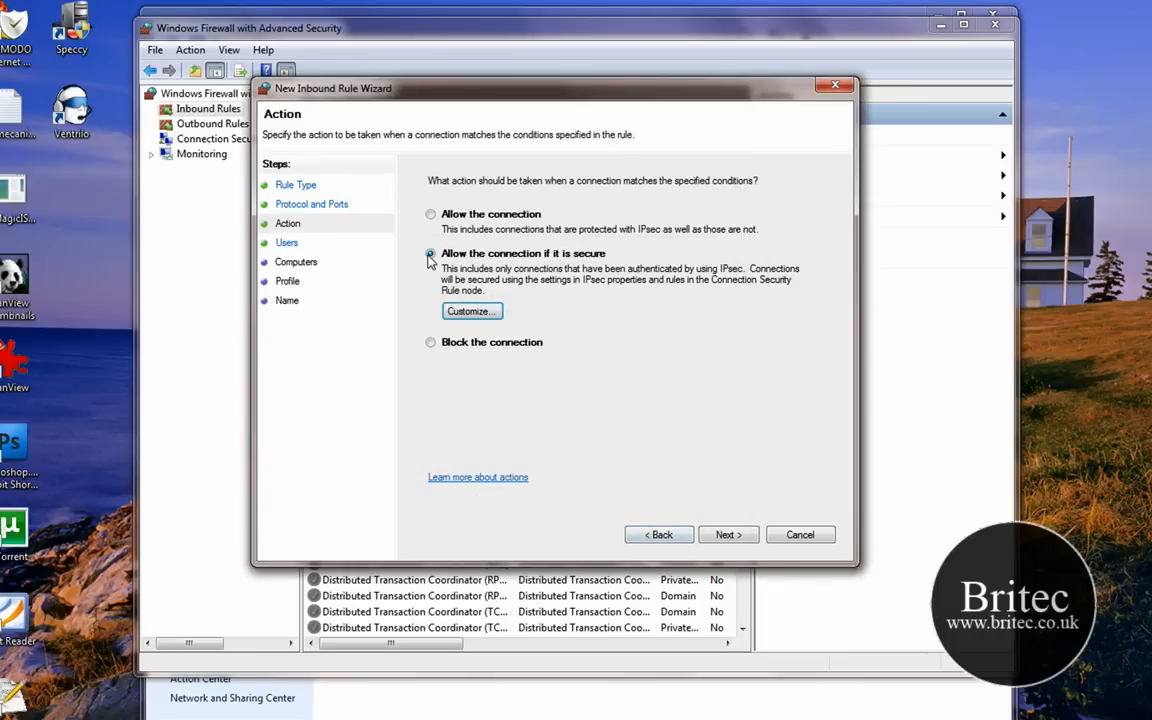
pyautogui.click(431, 214)
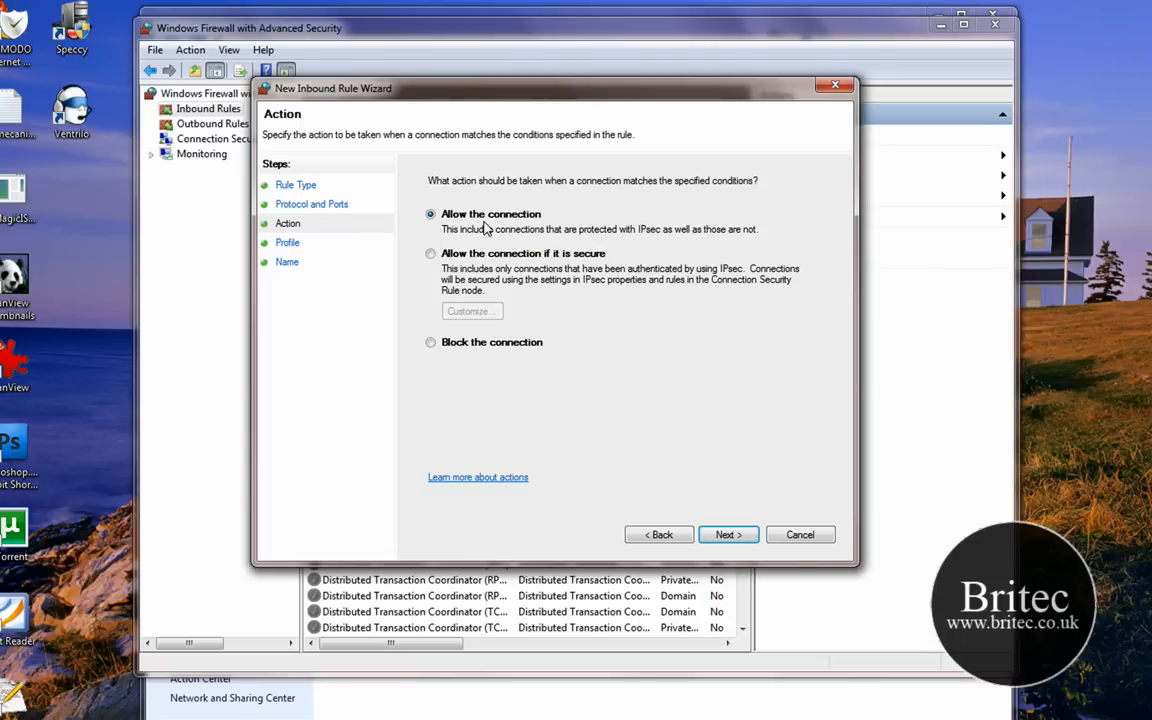
pyautogui.moveTo(518, 248)
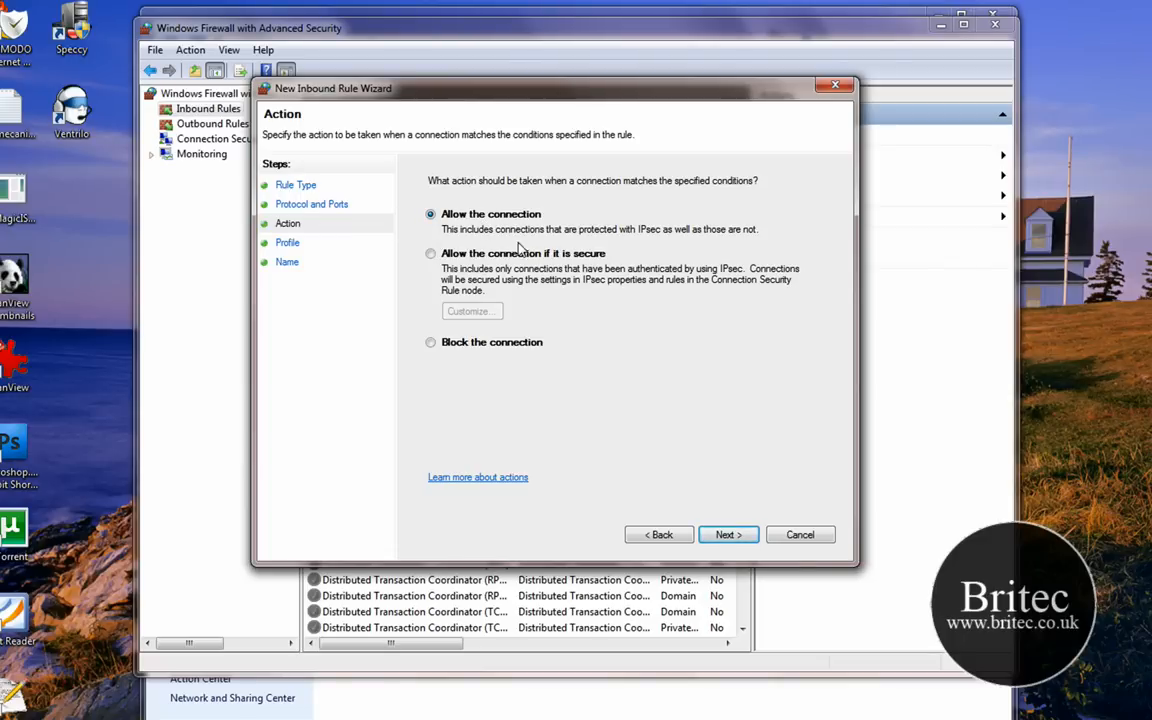
# Keep Domain, Private and Public profiles checked and enter HTTP as the rule name.
pyautogui.click(728, 534)
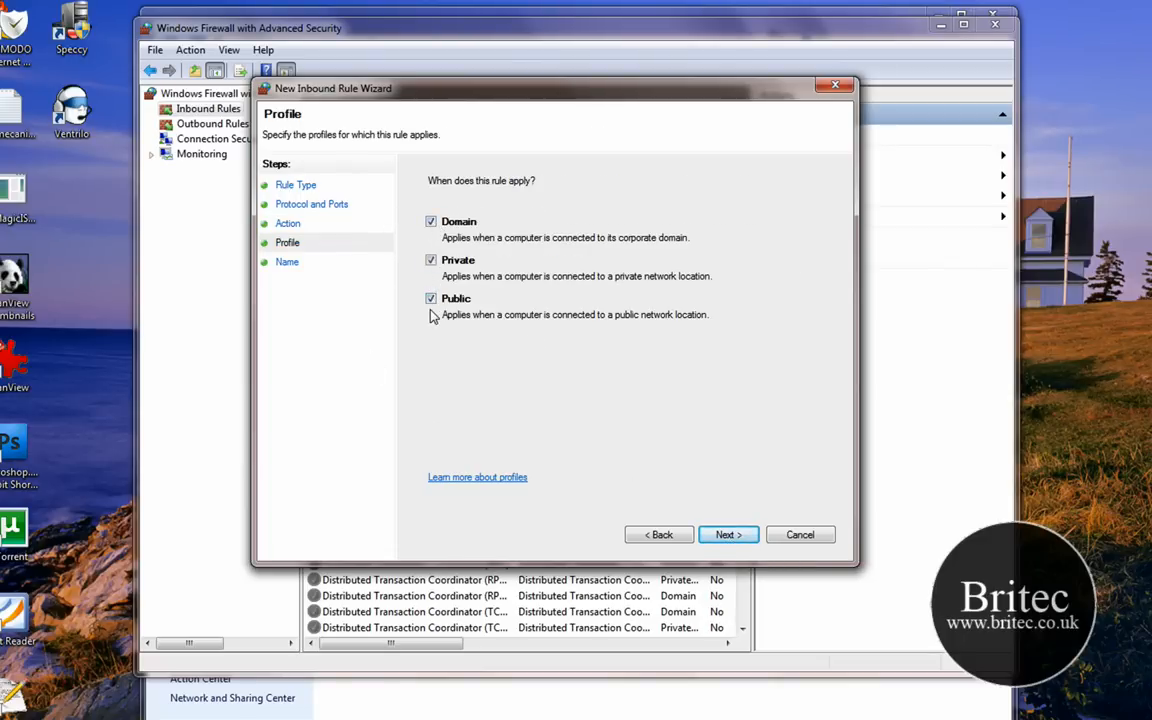
pyautogui.moveTo(505, 282)
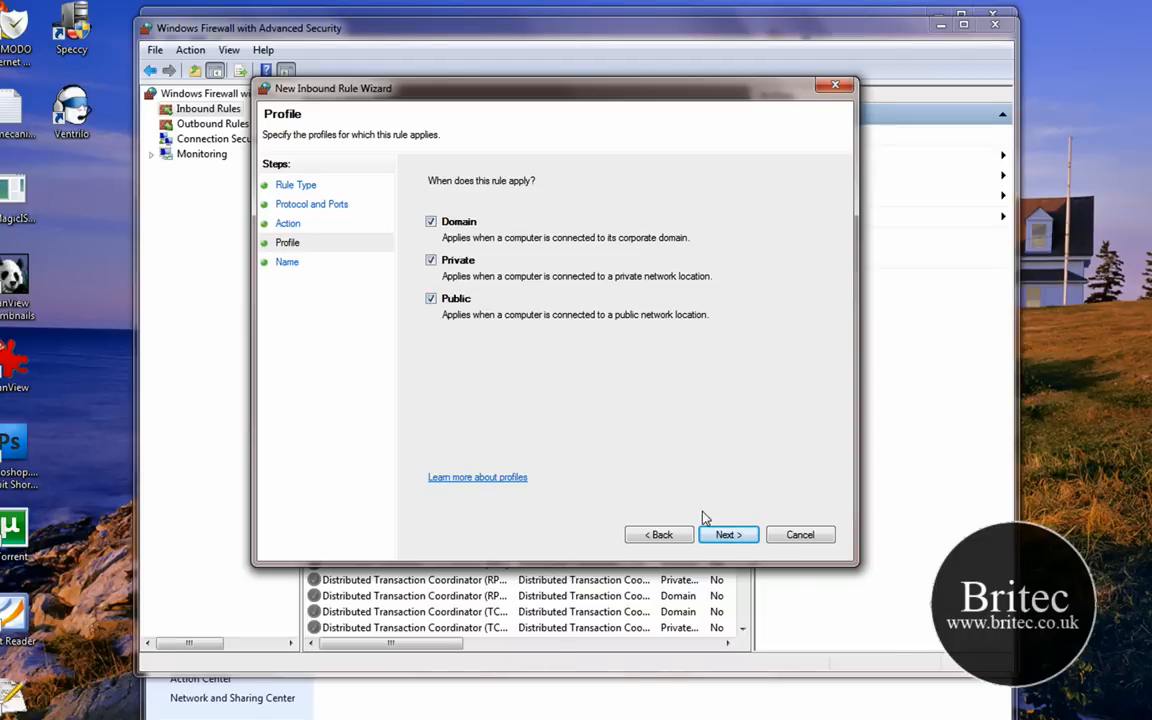
pyautogui.click(728, 534)
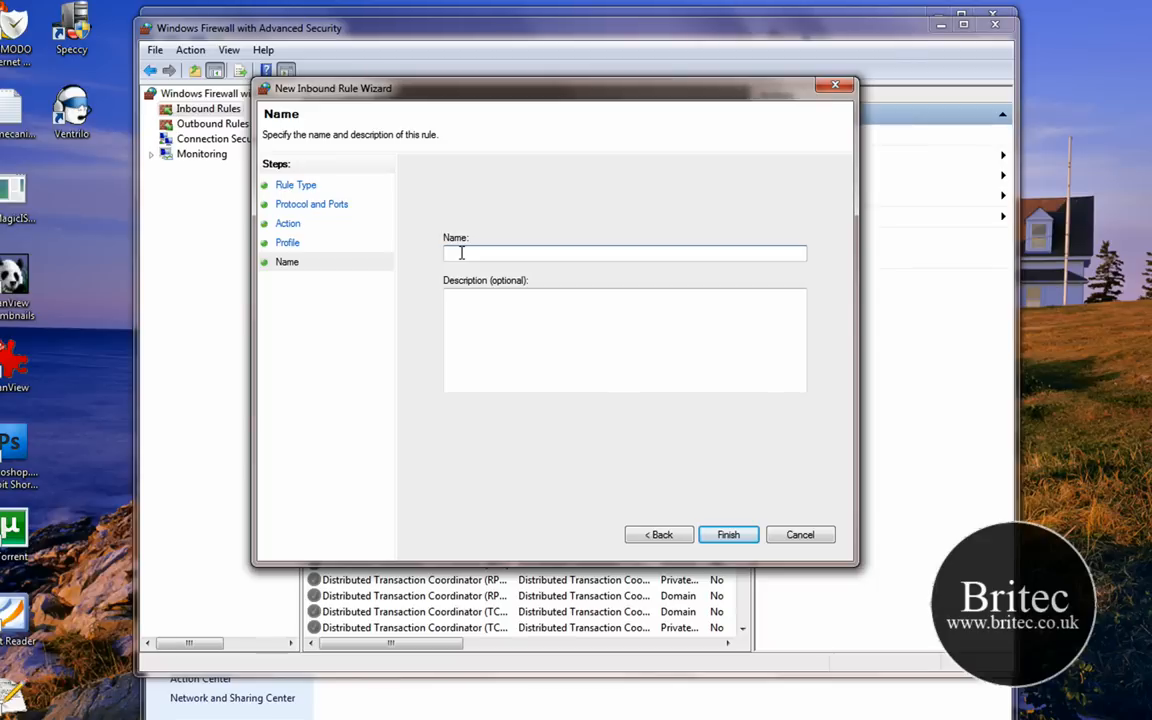
pyautogui.write('H')
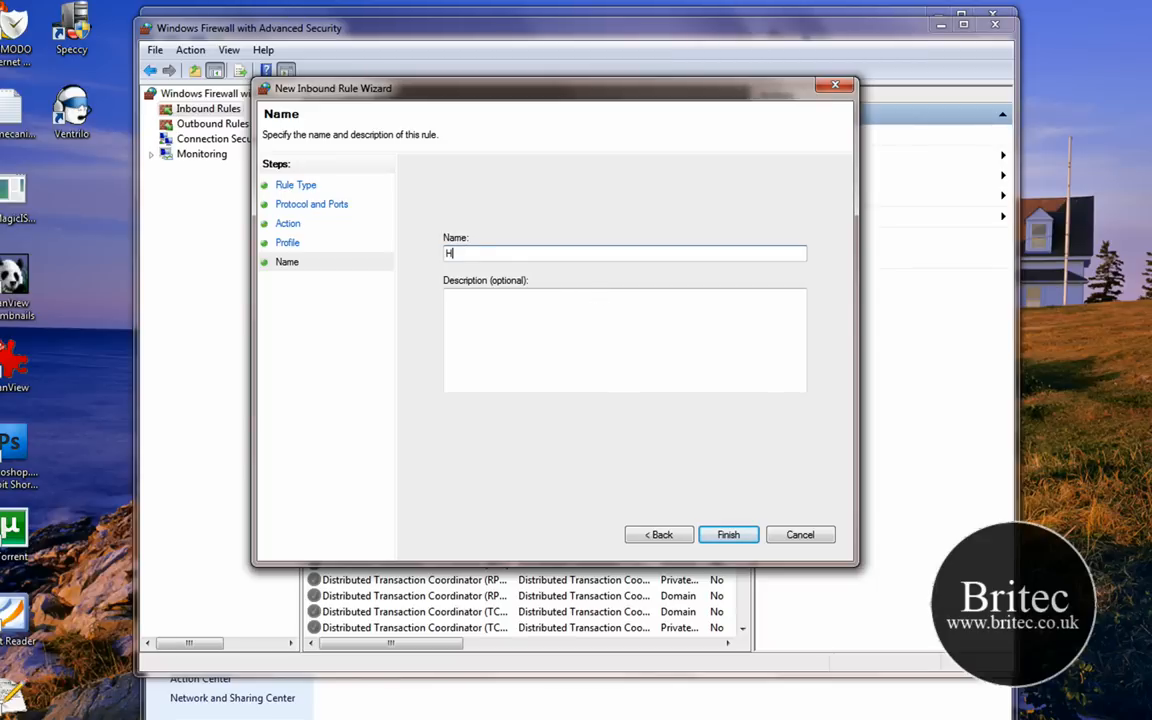
pyautogui.write('TTP')
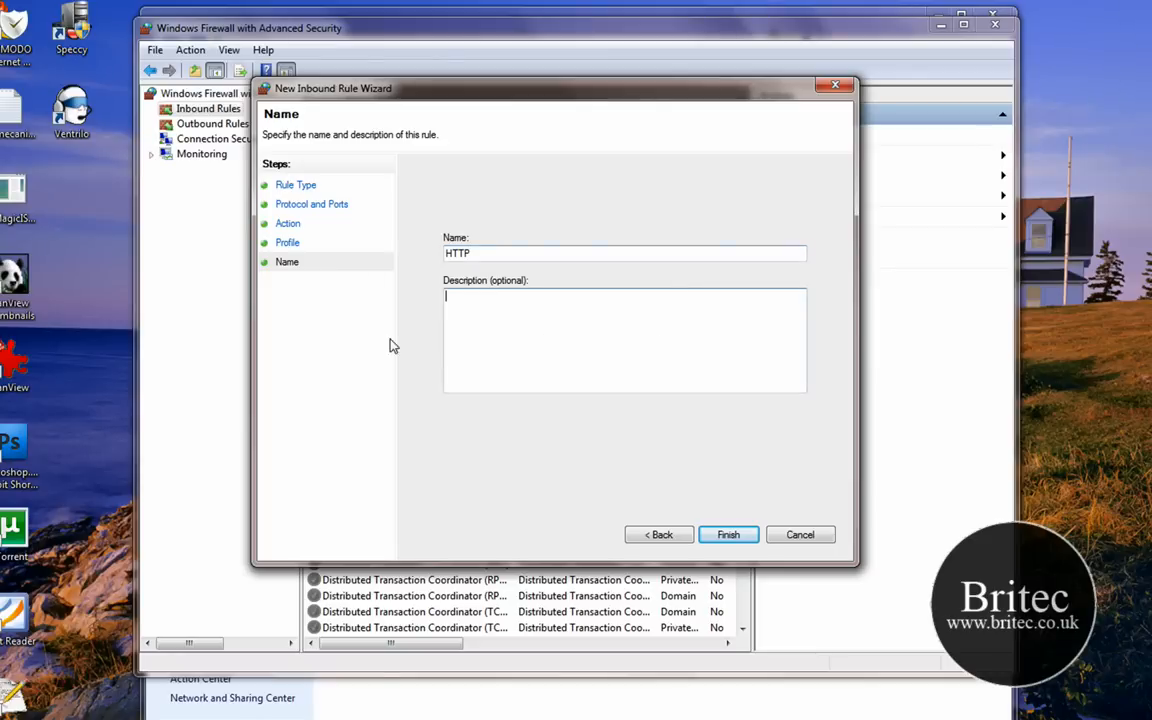
pyautogui.moveTo(480, 345)
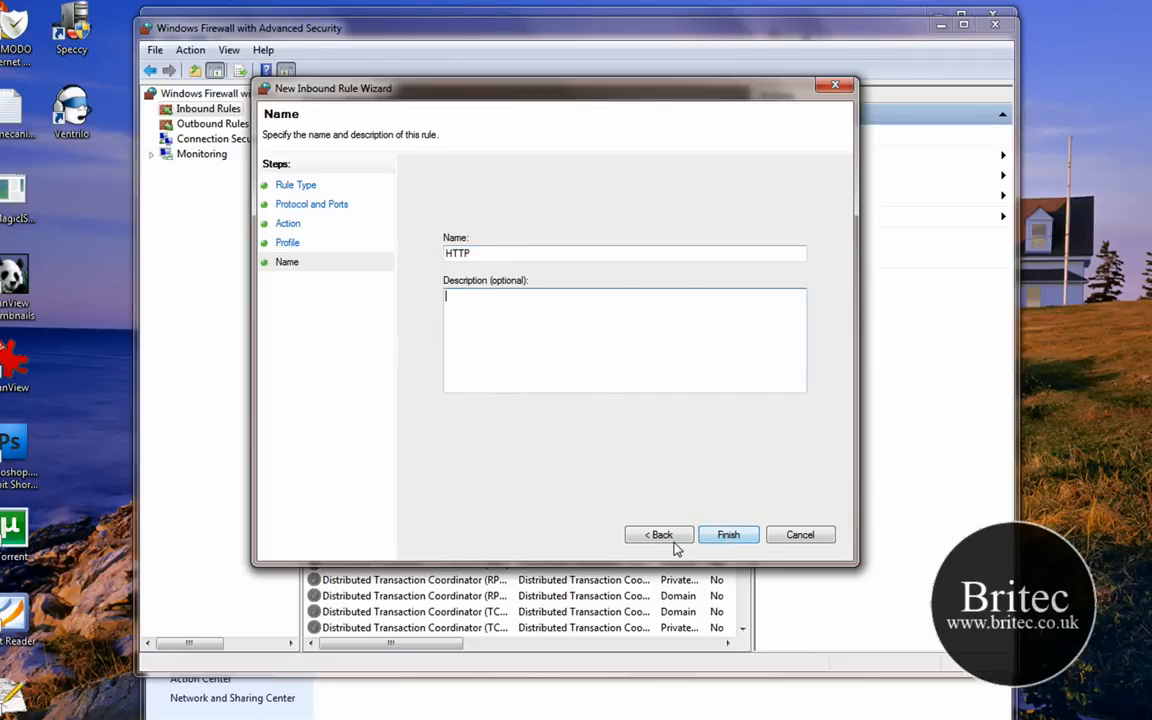
# Step back and close the inbound wizard, then reopen Advanced settings on Outbound Rules.
pyautogui.click(658, 534)
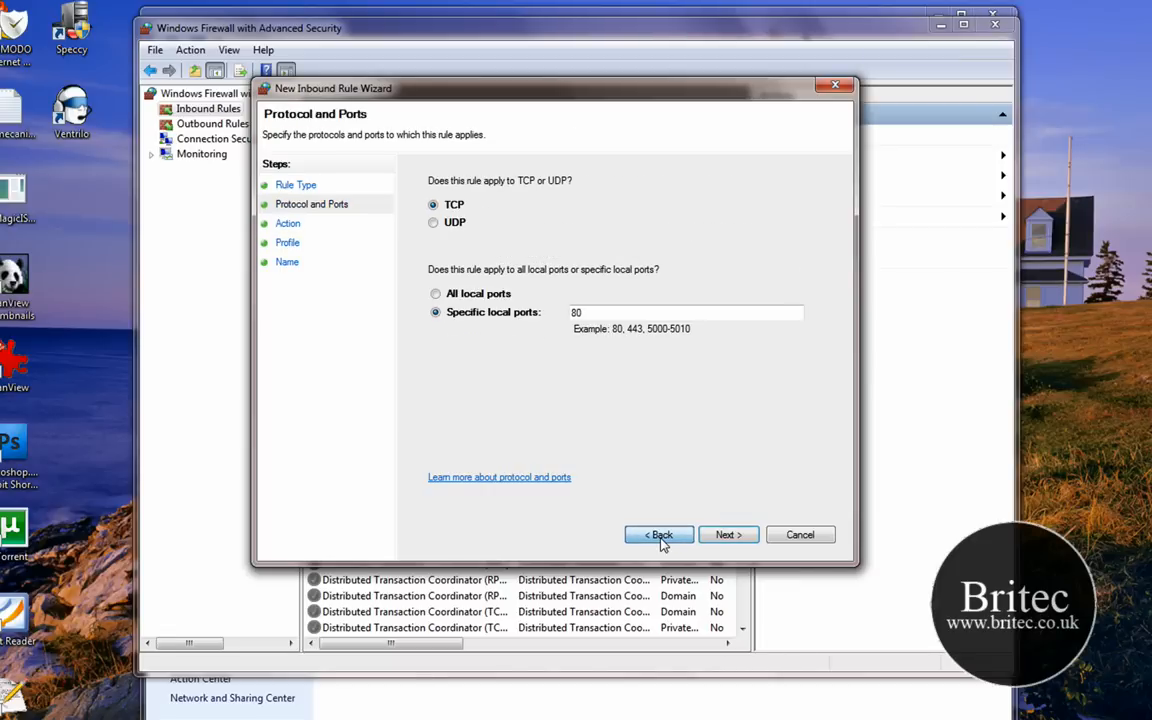
pyautogui.click(659, 534)
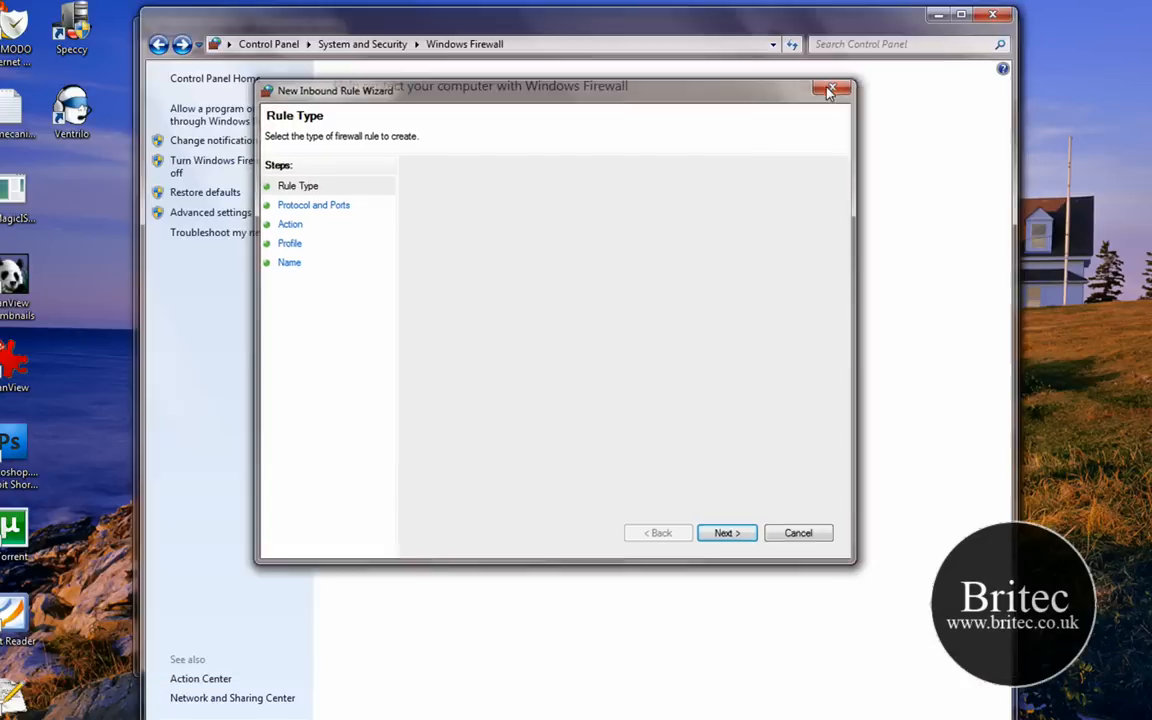
pyautogui.click(831, 90)
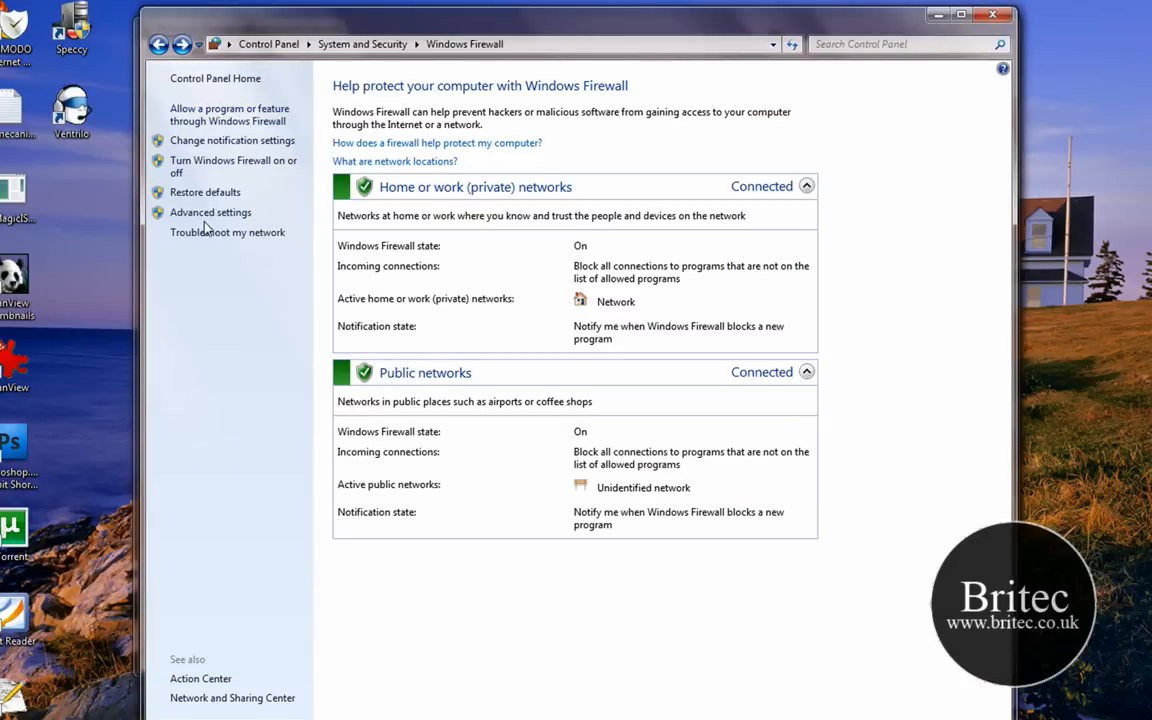
pyautogui.click(210, 212)
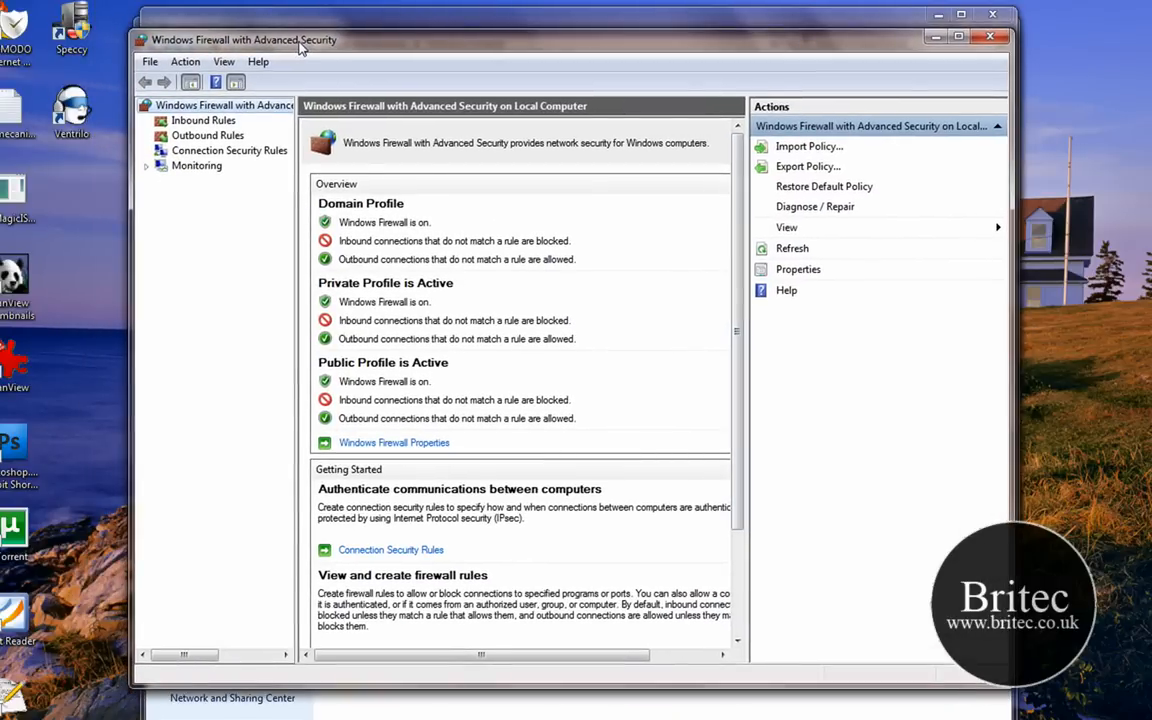
pyautogui.moveTo(216, 130)
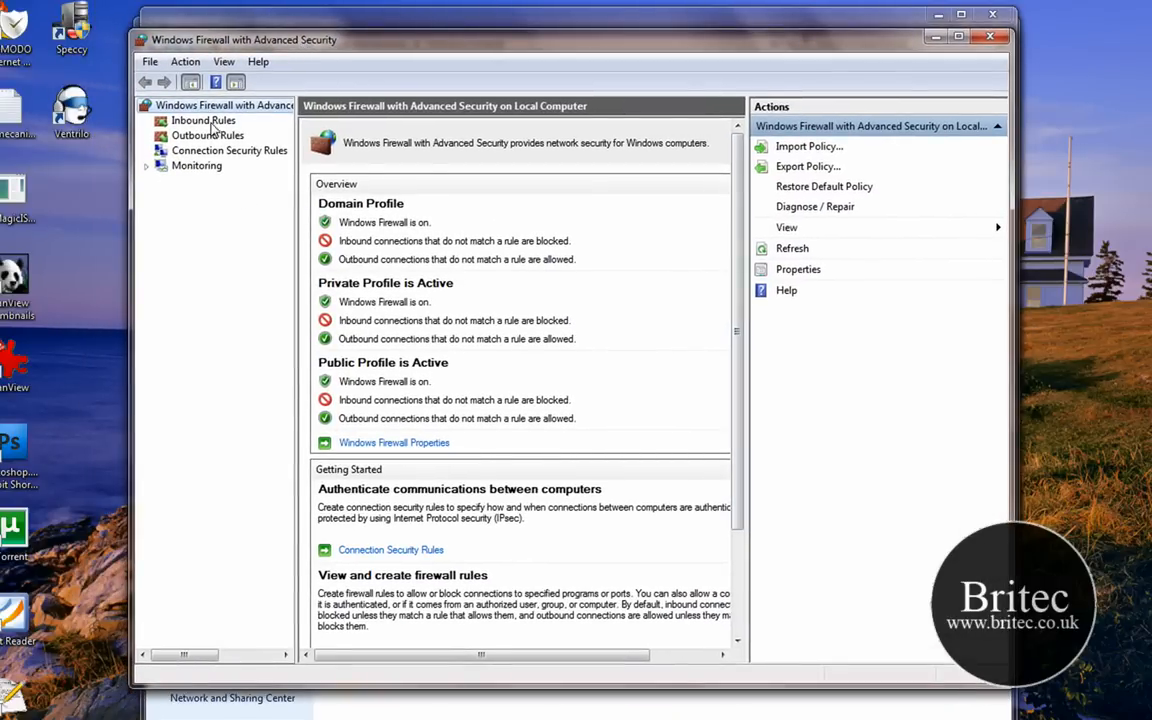
pyautogui.click(207, 135)
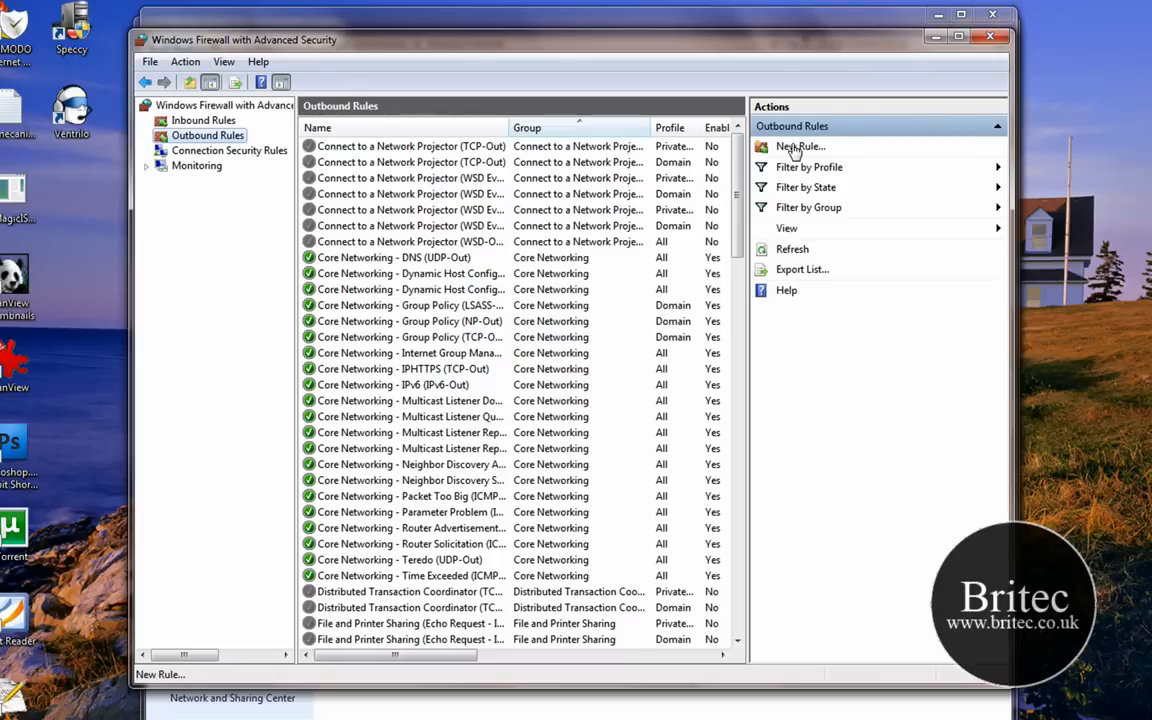
# Start a new port-based outbound rule for TCP port 80.
pyautogui.click(800, 146)
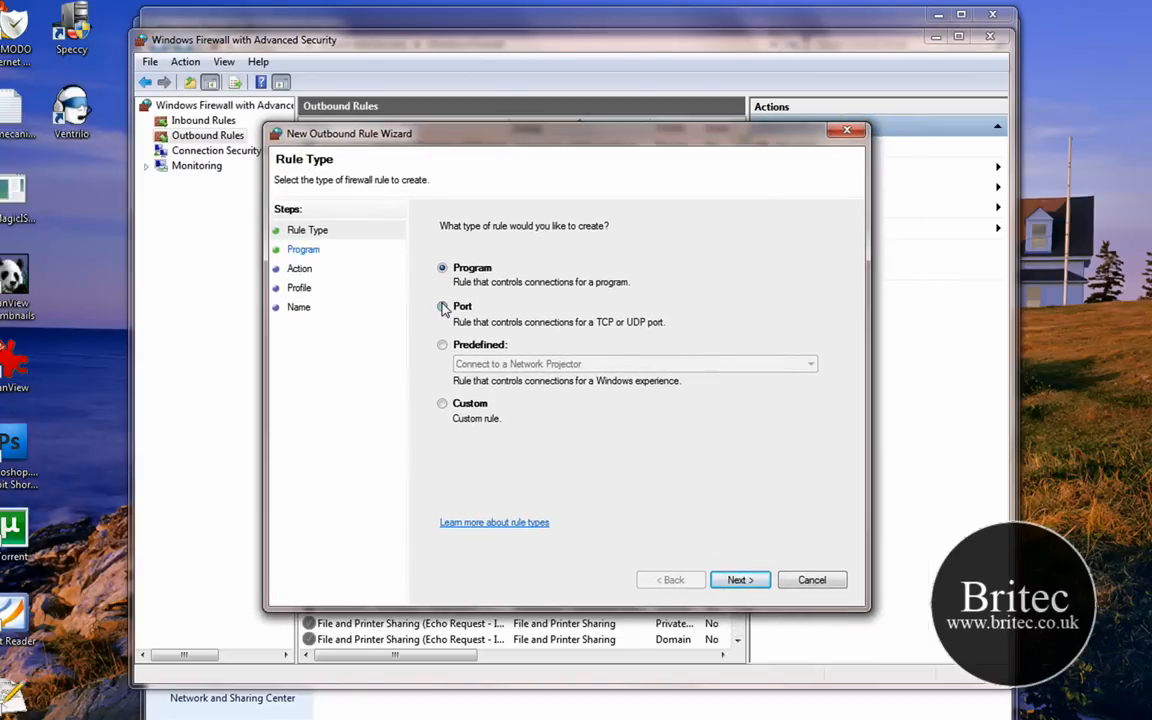
pyautogui.click(740, 579)
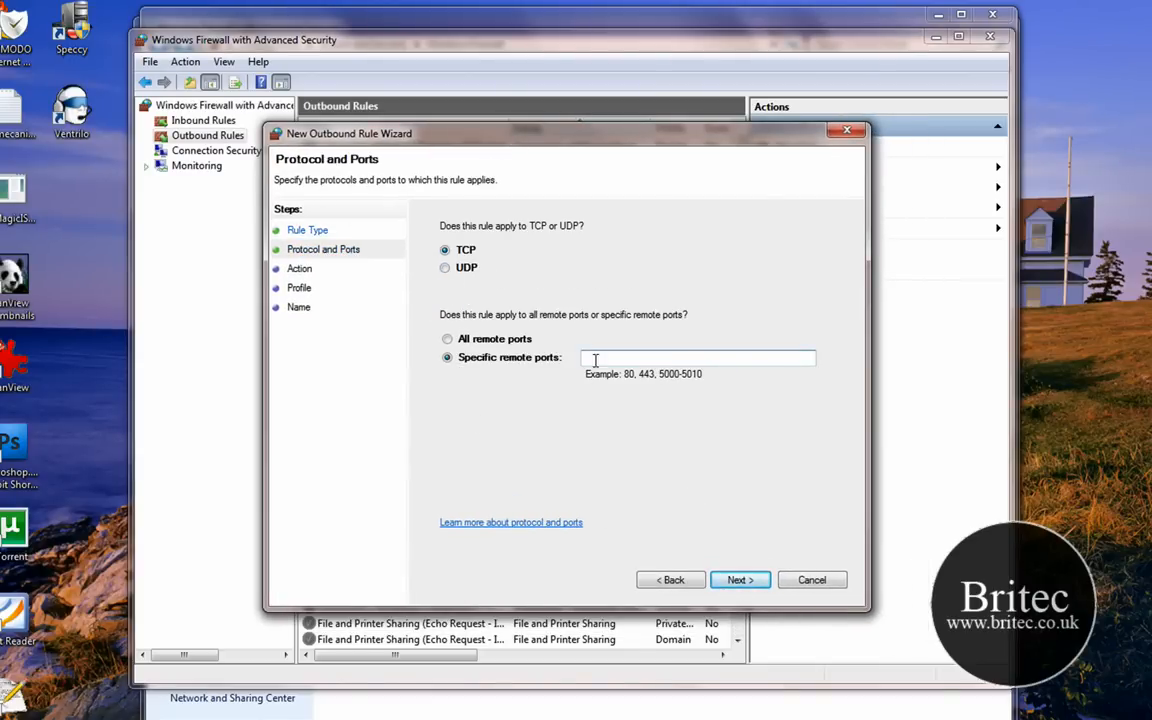
pyautogui.write('80')
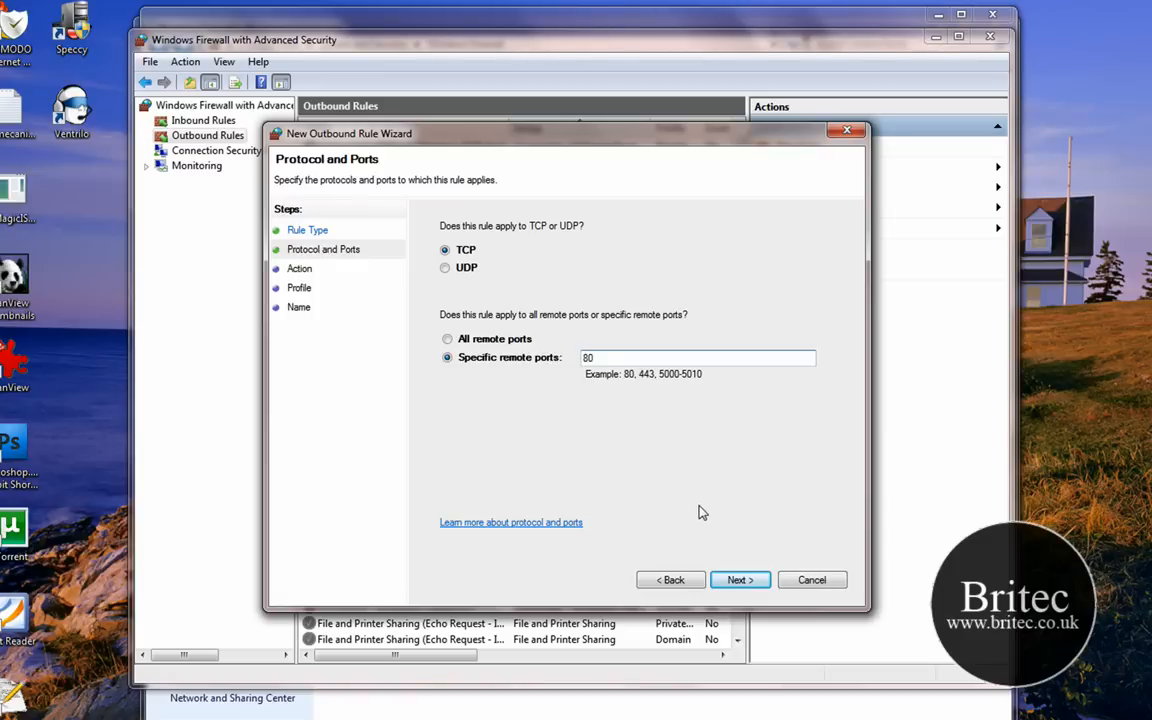
pyautogui.click(739, 580)
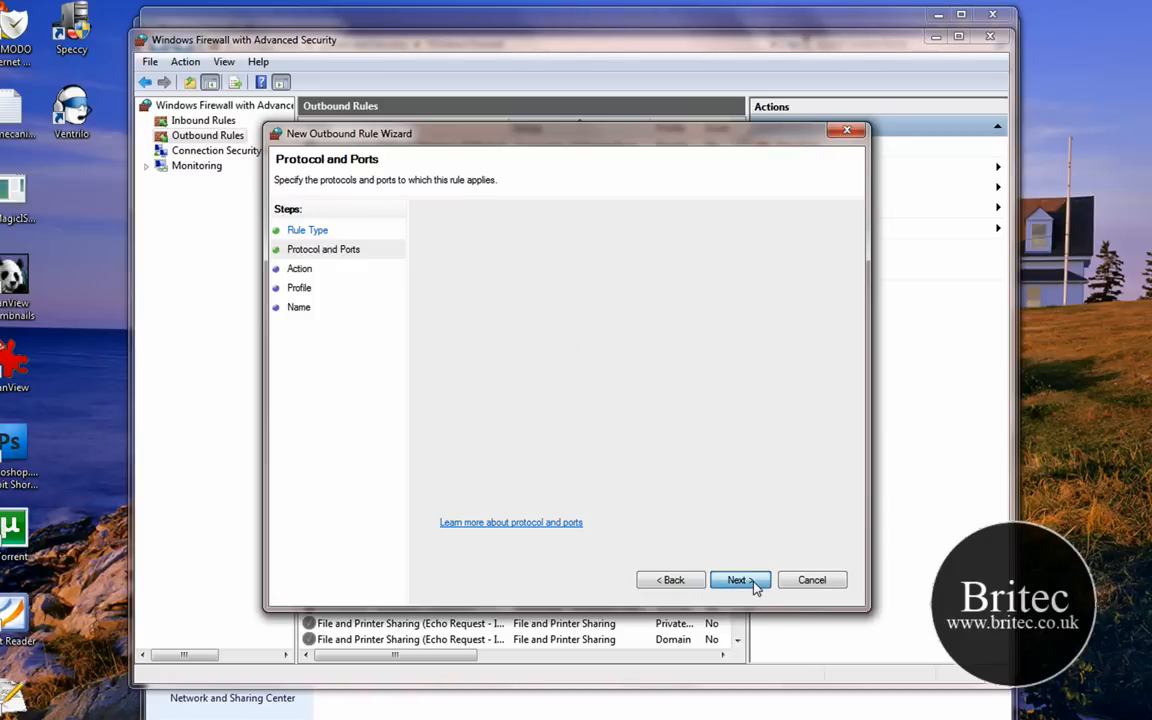
# Keep the default action and all profiles, name the rule HTTP, and finish.
pyautogui.click(739, 579)
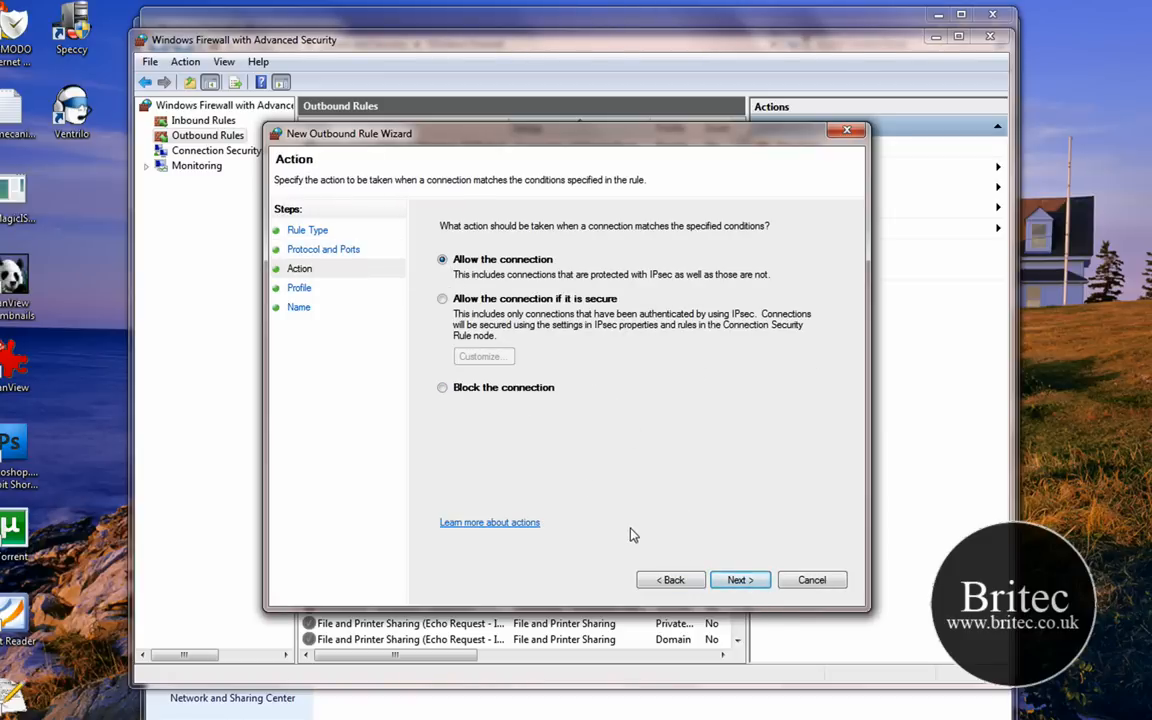
pyautogui.click(740, 579)
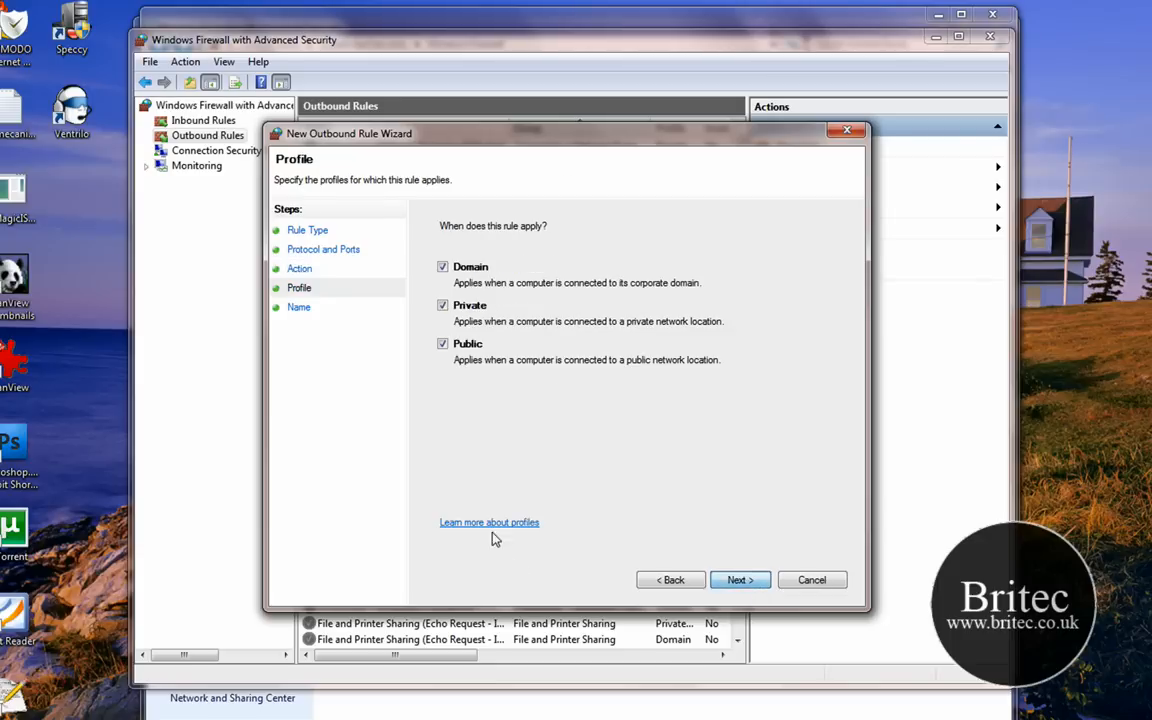
pyautogui.click(739, 580)
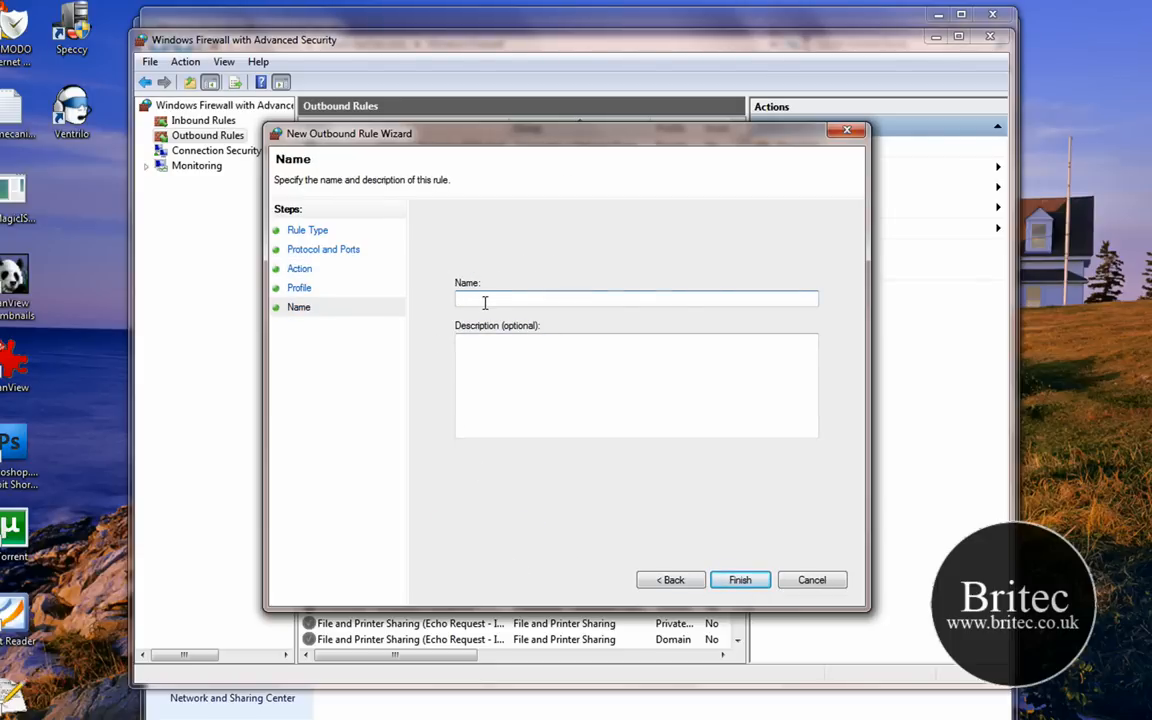
pyautogui.write('H')
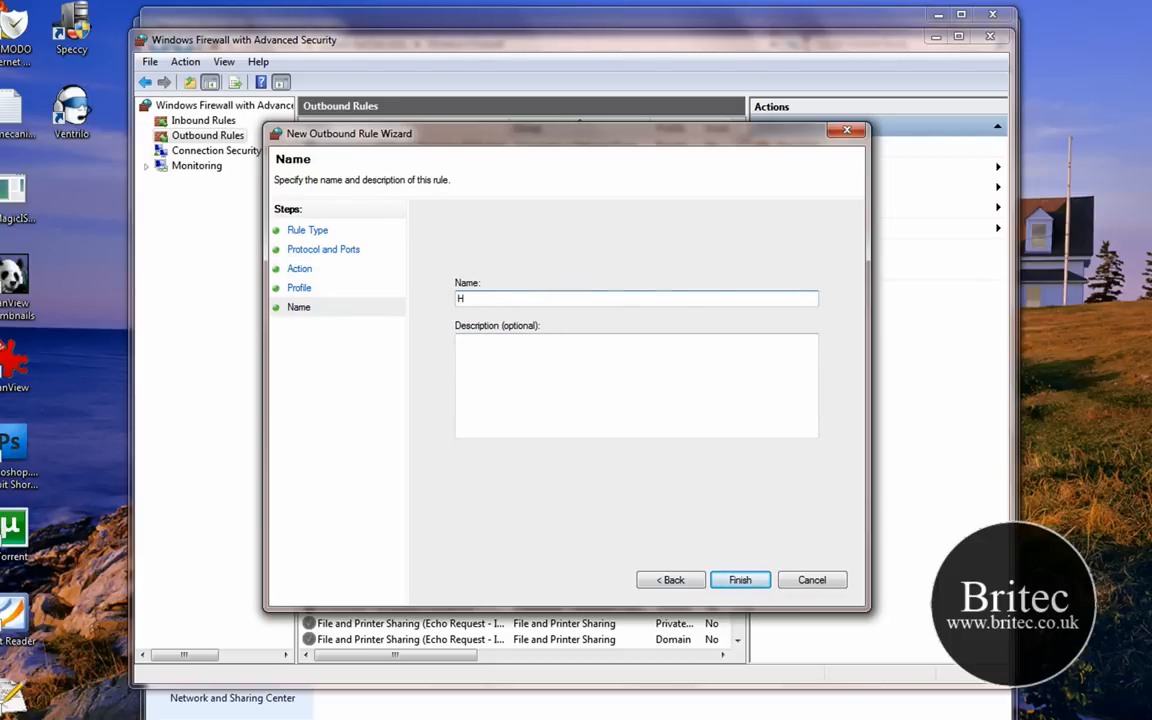
pyautogui.write('TTP')
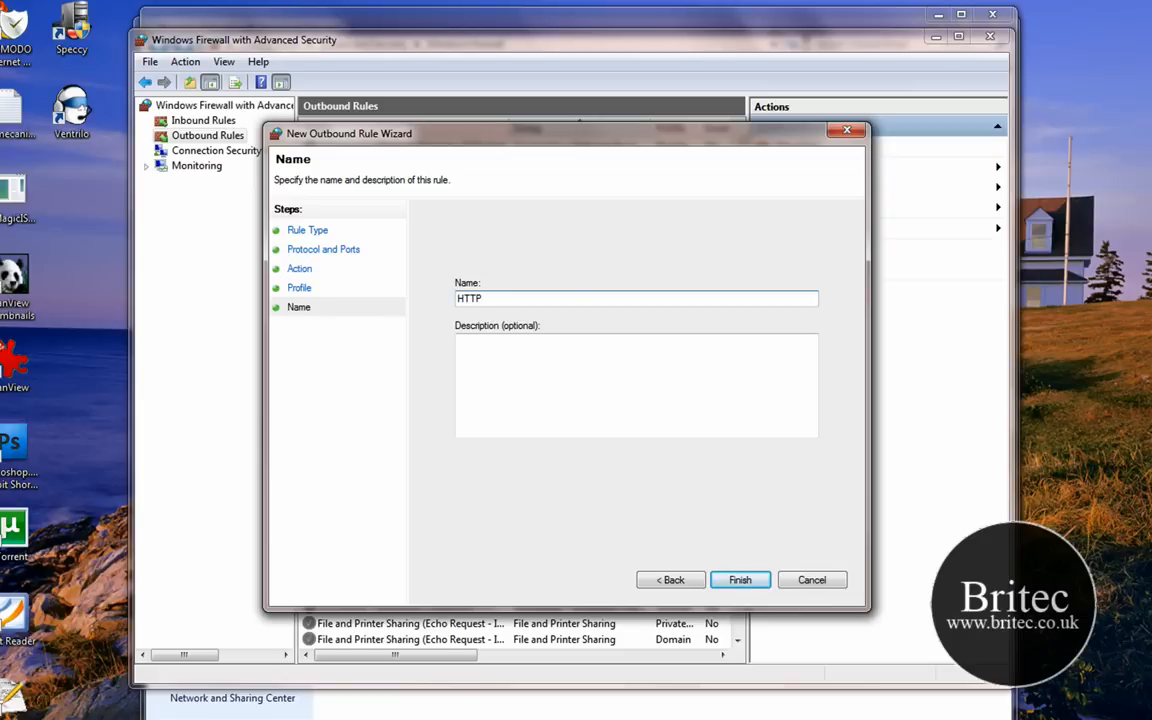
pyautogui.click(671, 580)
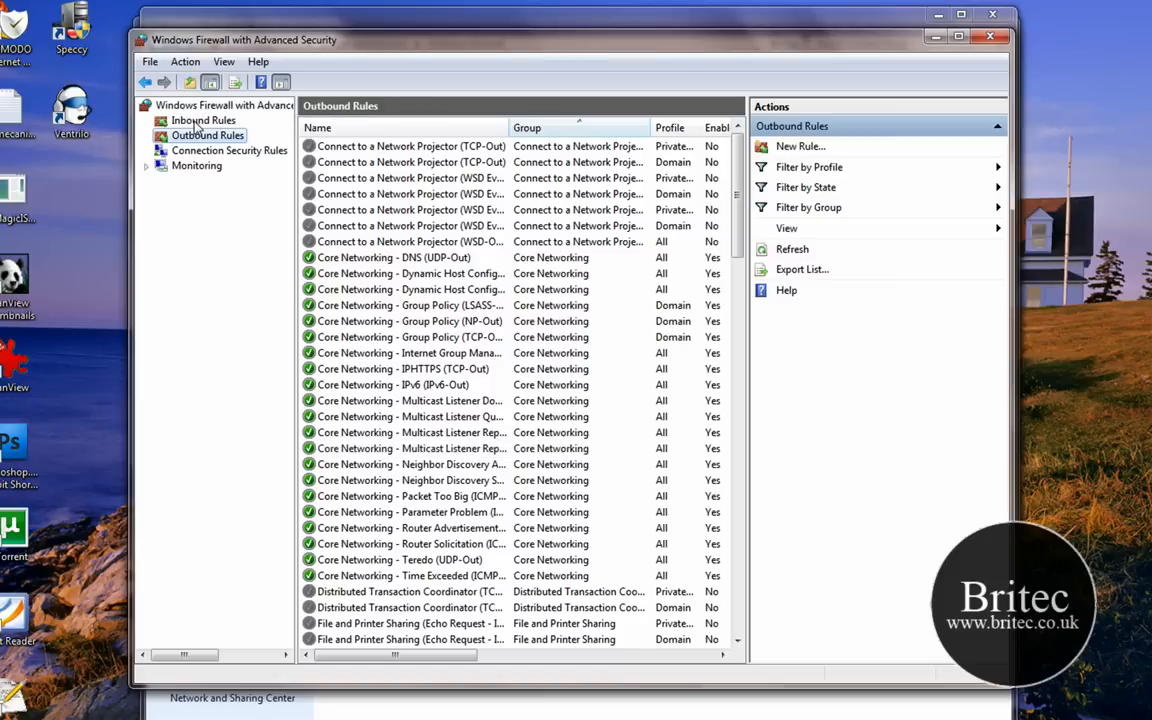
# Start a new port-based inbound rule for TCP port 80.
pyautogui.click(204, 120)
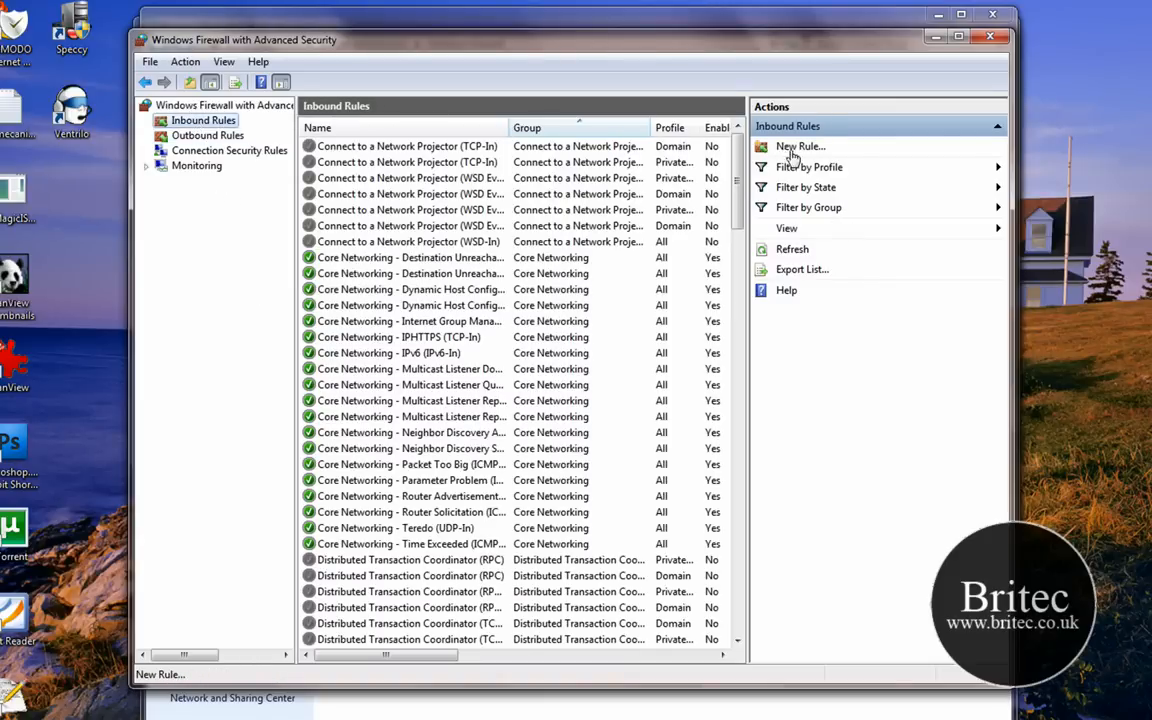
pyautogui.click(800, 146)
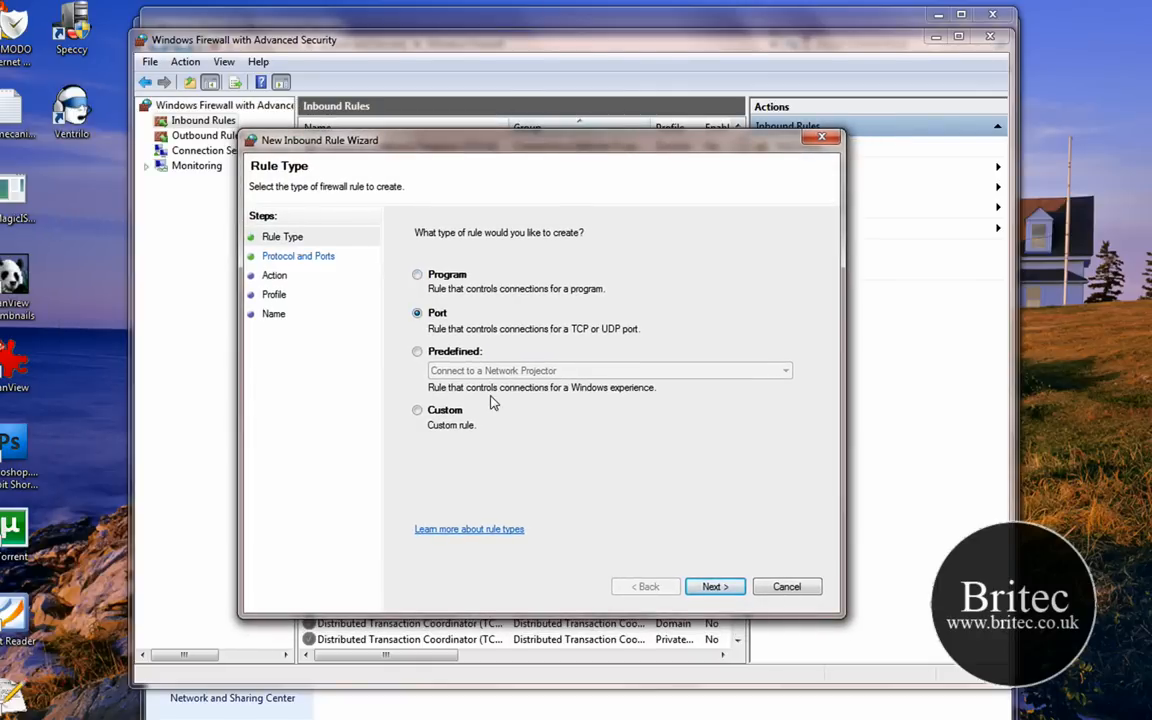
pyautogui.click(714, 586)
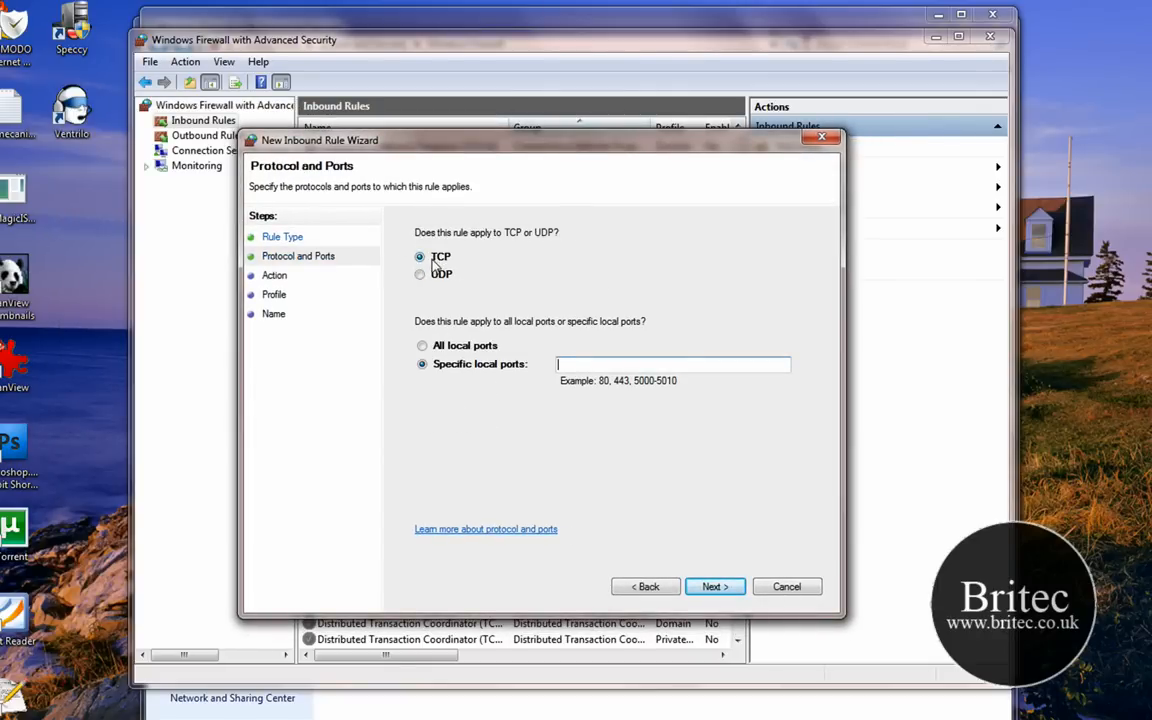
pyautogui.moveTo(573, 365)
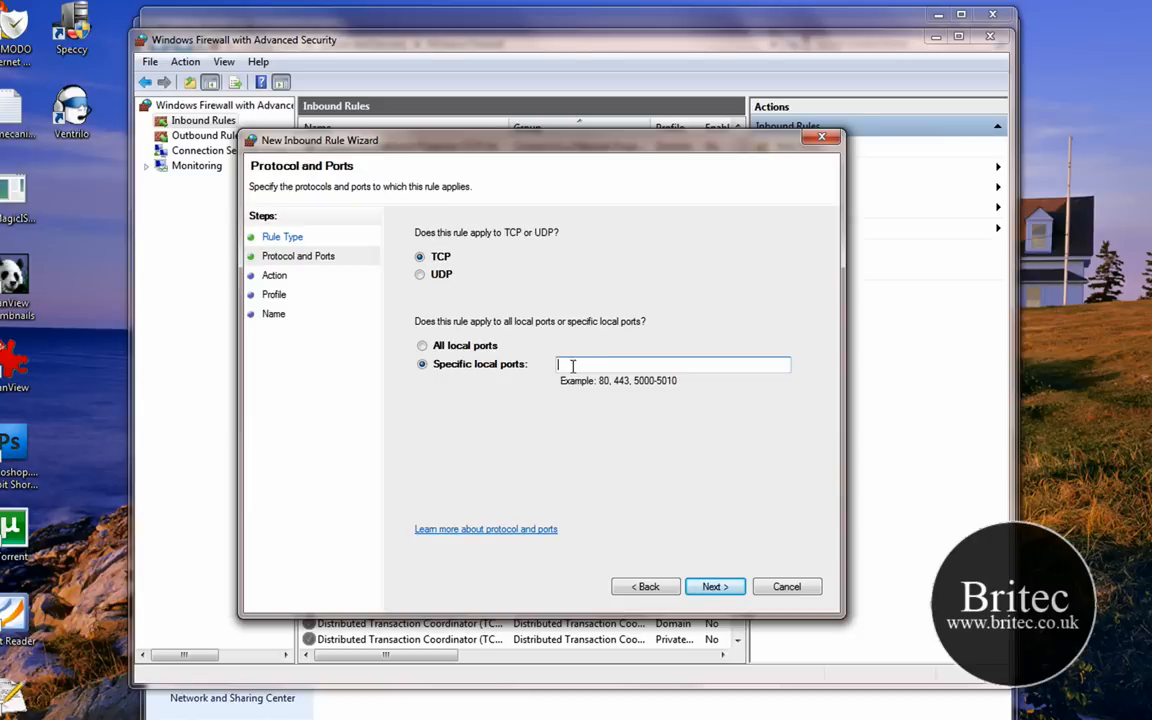
pyautogui.write('8')
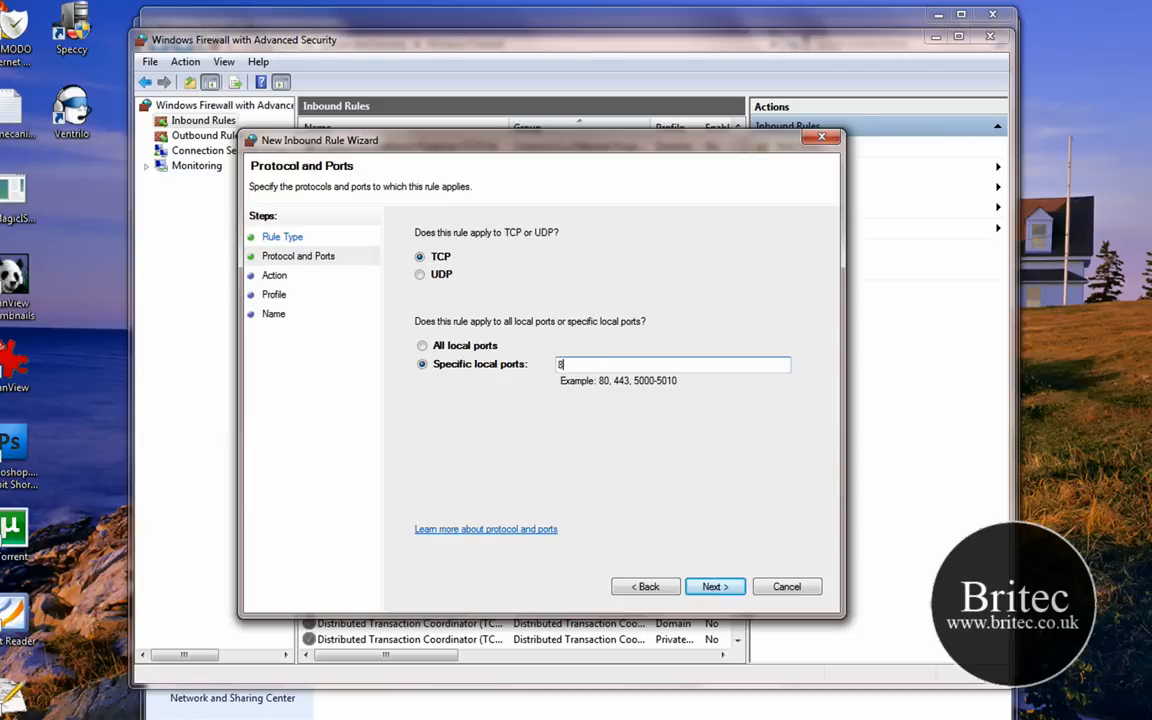
pyautogui.write('0')
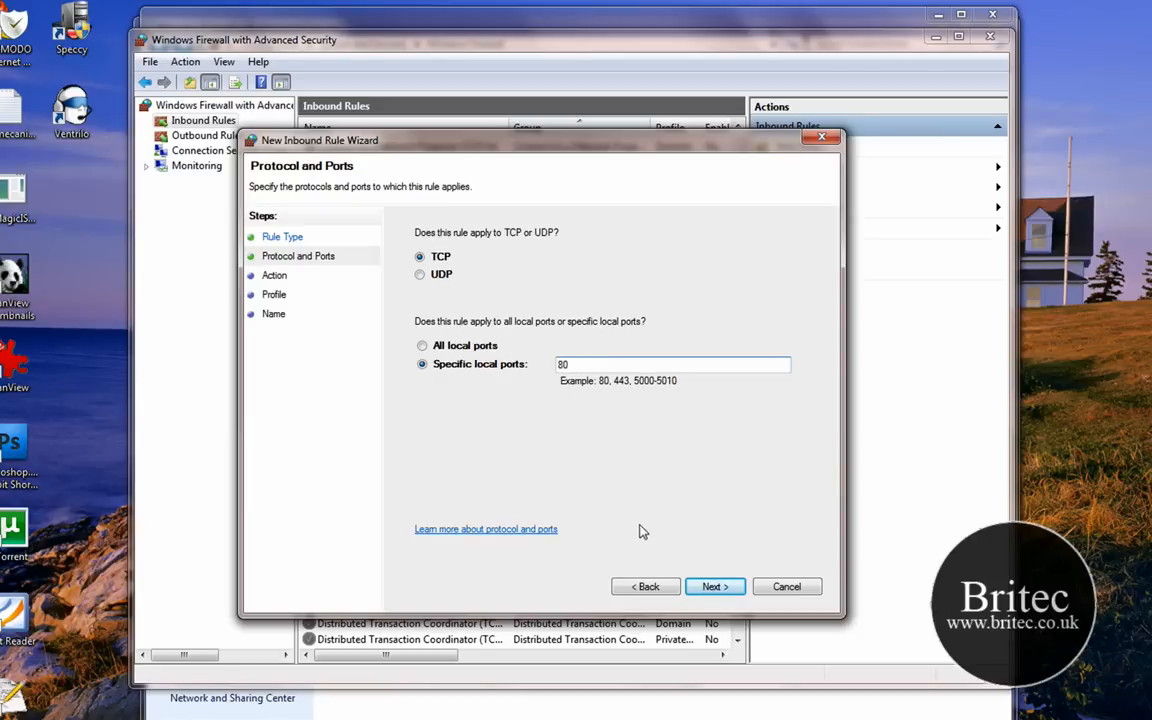
# Set the rule to block the connection on all profiles and name it 'Block HTTP'.
pyautogui.click(714, 586)
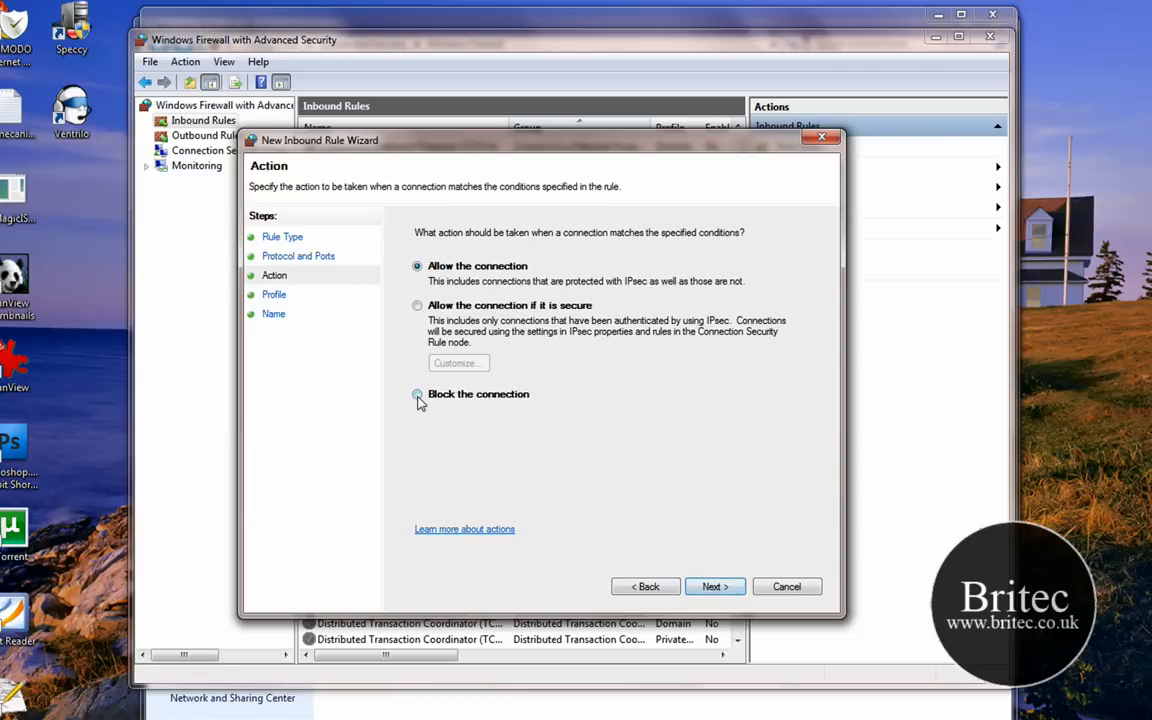
pyautogui.click(417, 394)
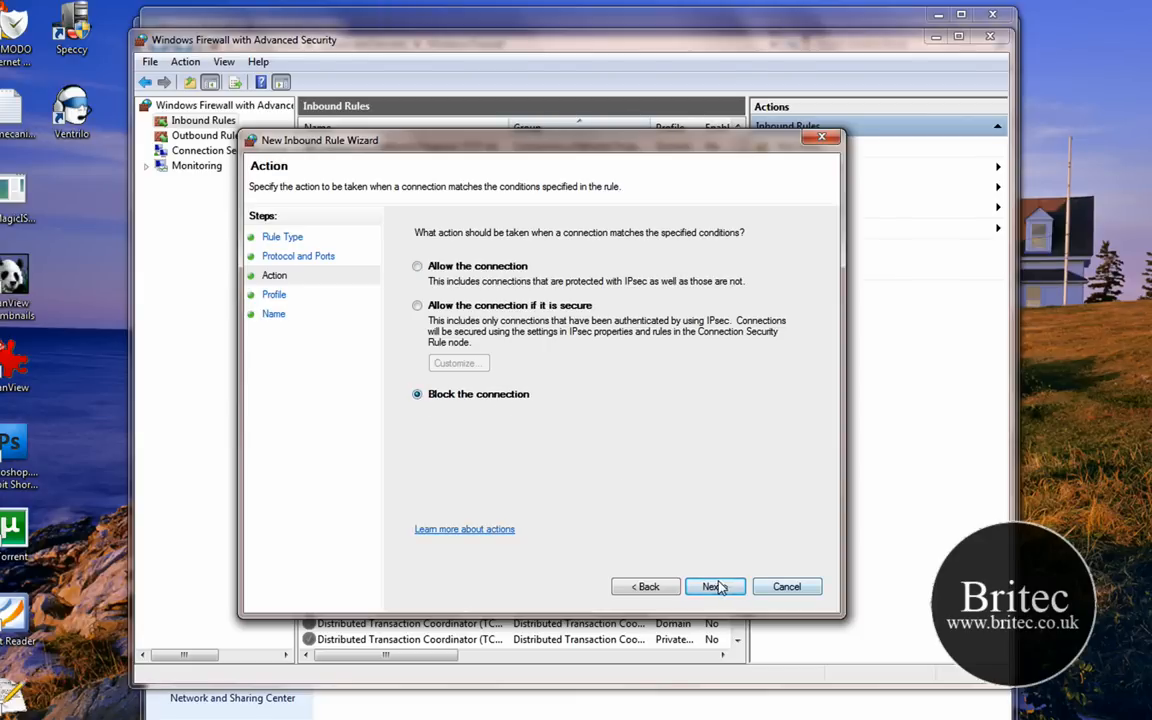
pyautogui.click(712, 586)
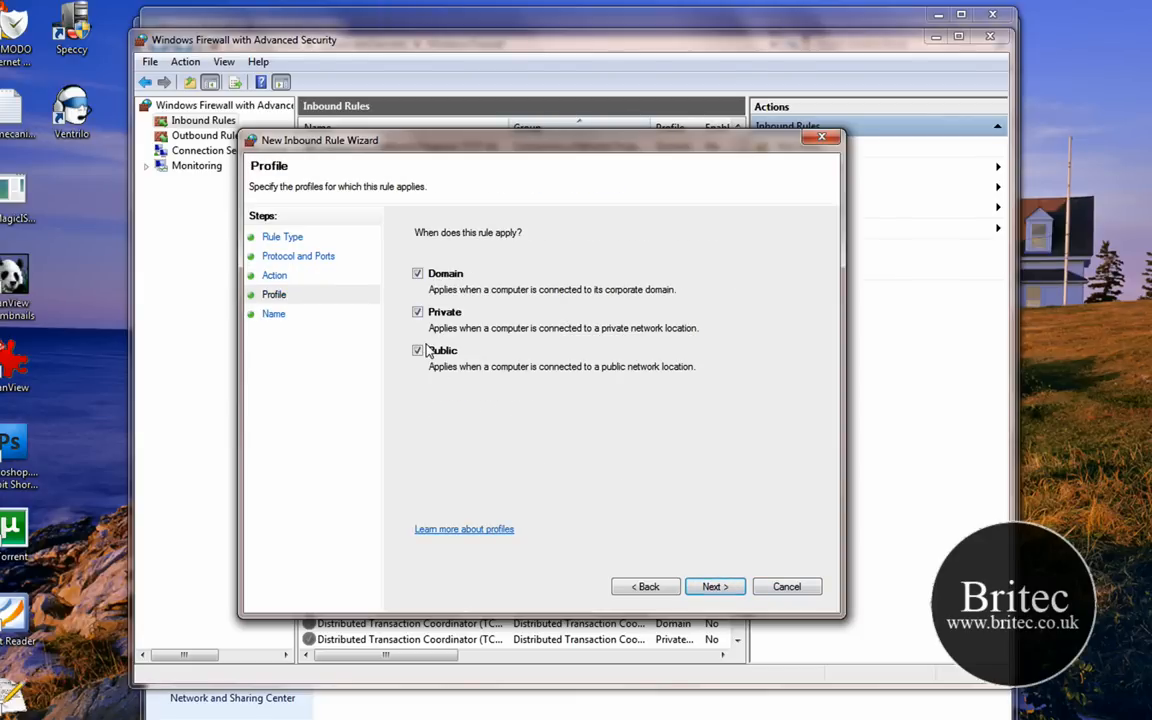
pyautogui.click(714, 586)
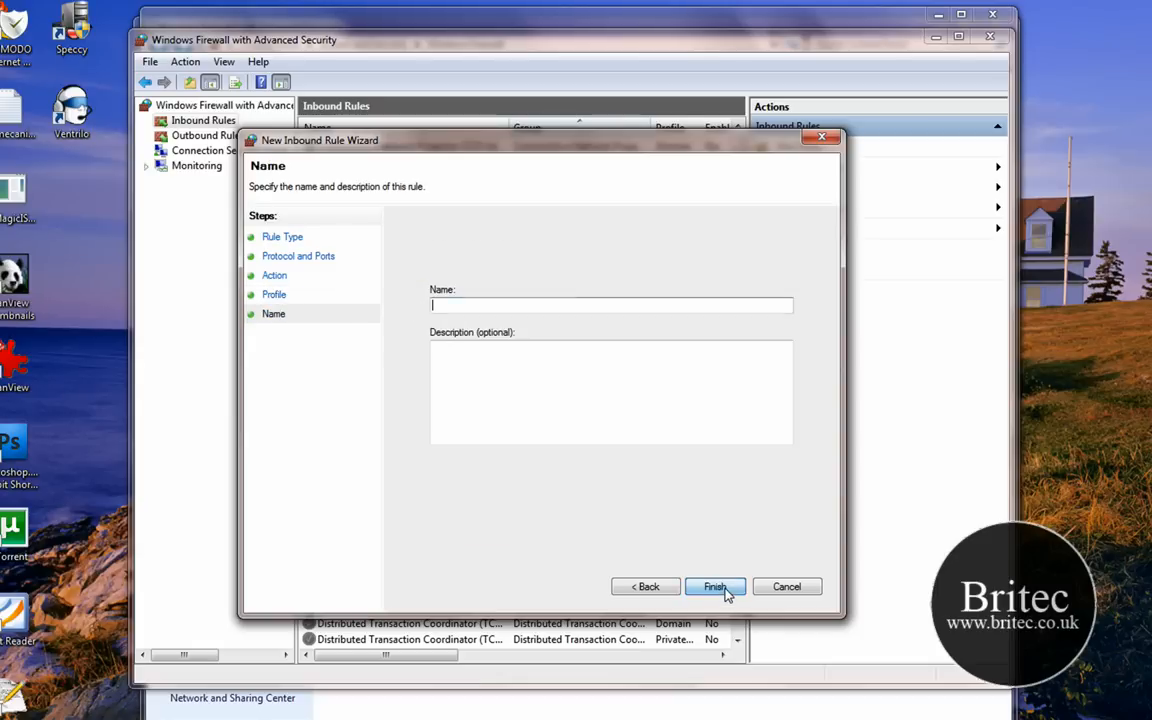
pyautogui.moveTo(510, 305)
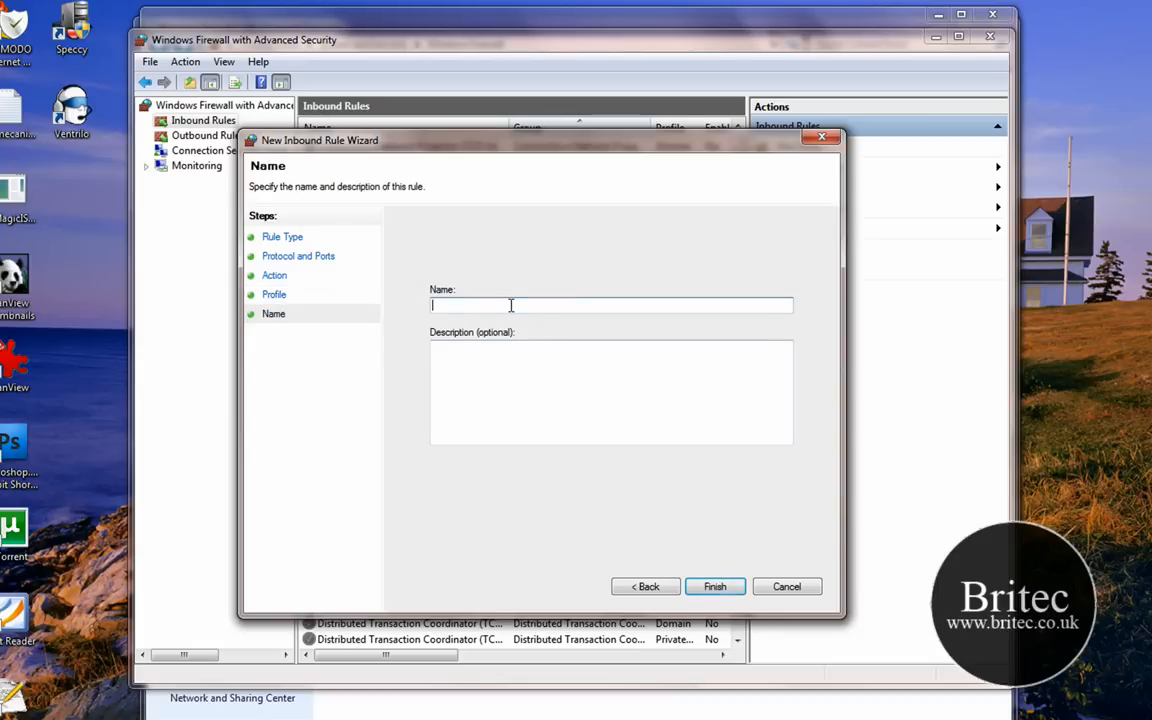
pyautogui.write('Block')
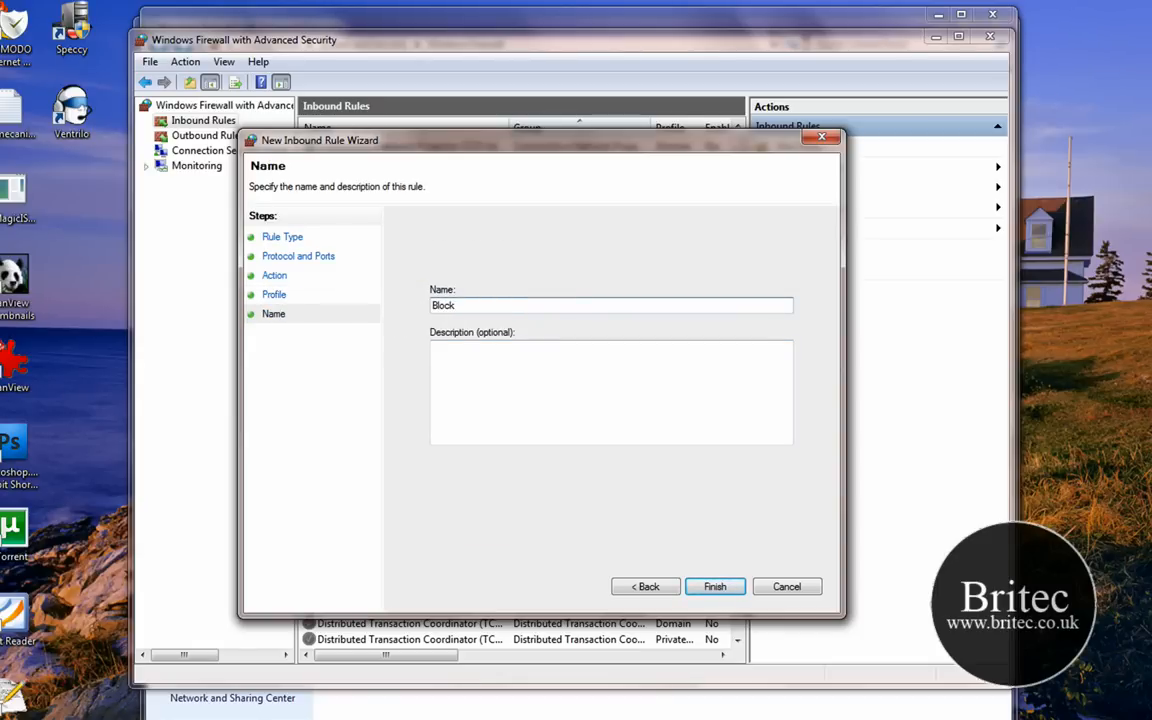
pyautogui.write('HTT')
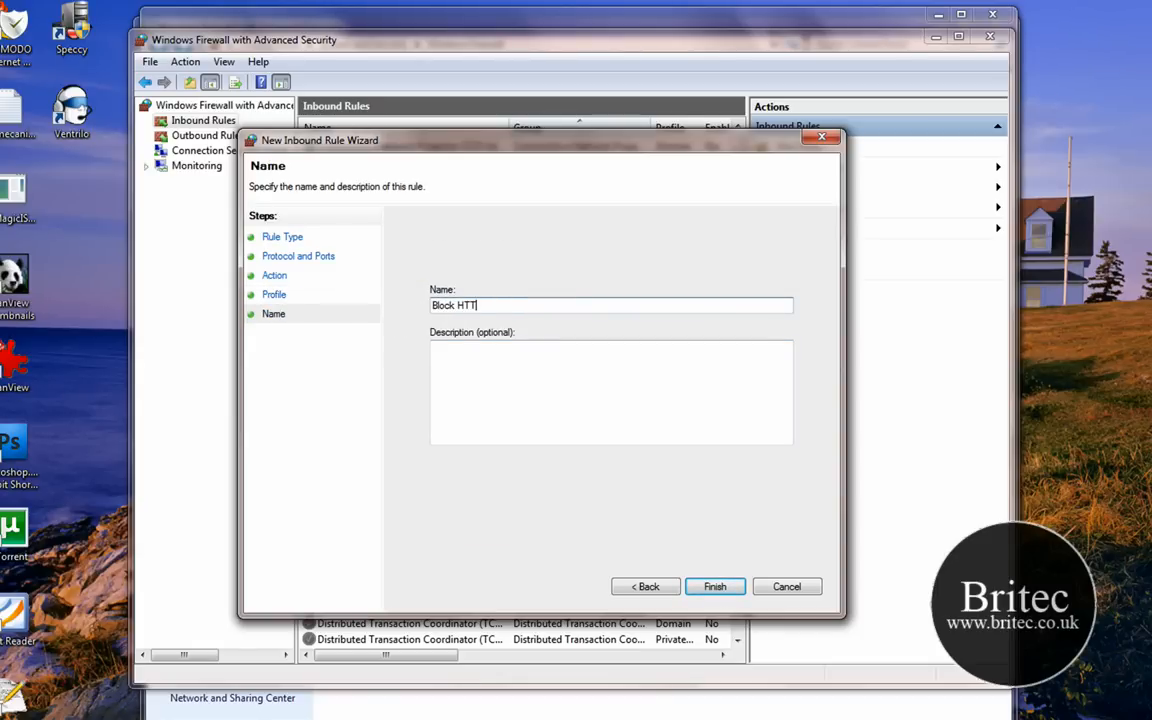
pyautogui.write('P')
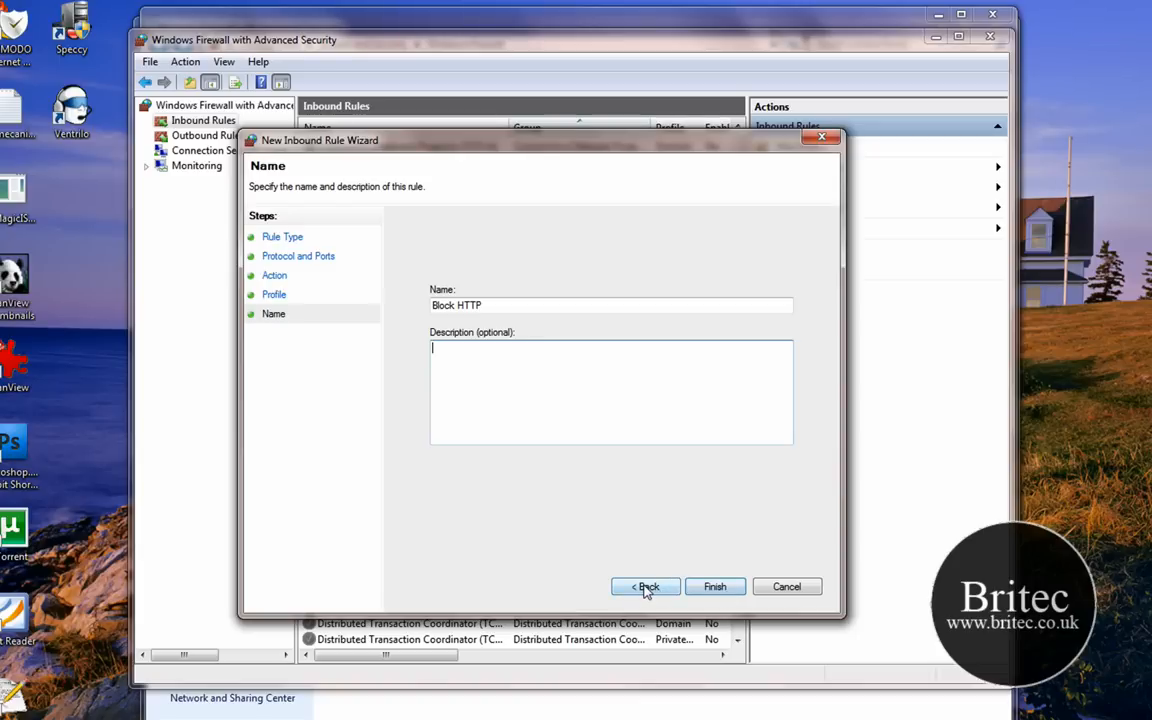
# Step back to the rule type page and close the wizard unsaved.
pyautogui.click(645, 586)
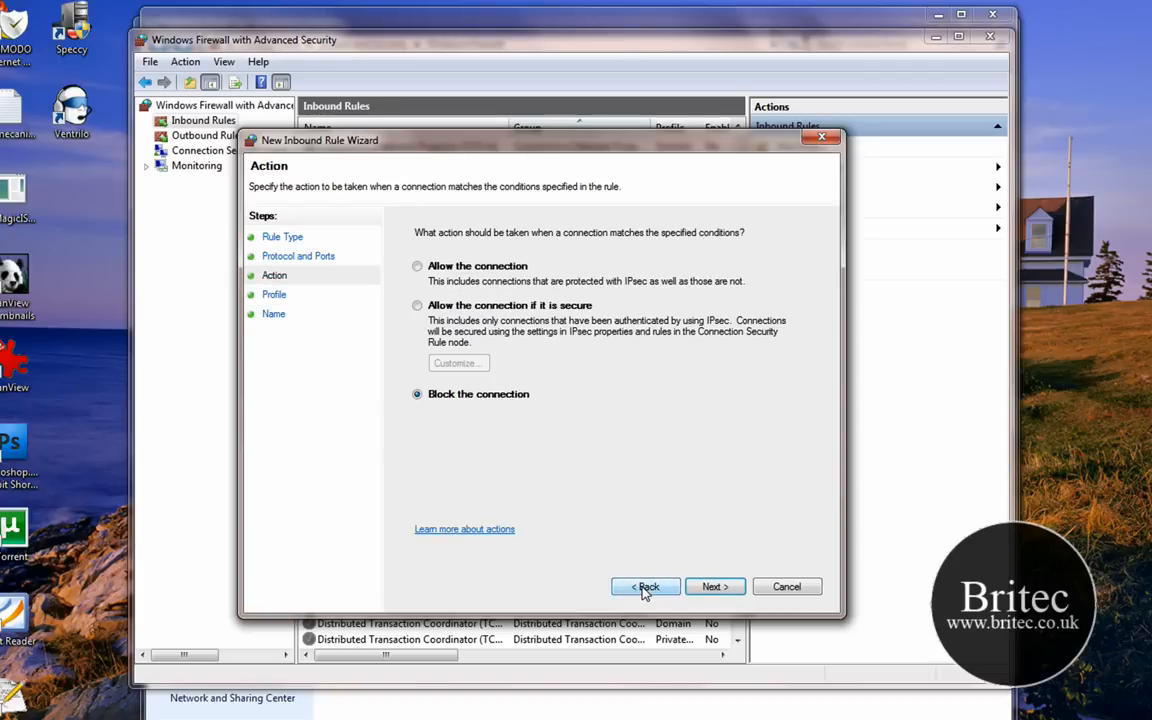
pyautogui.click(645, 586)
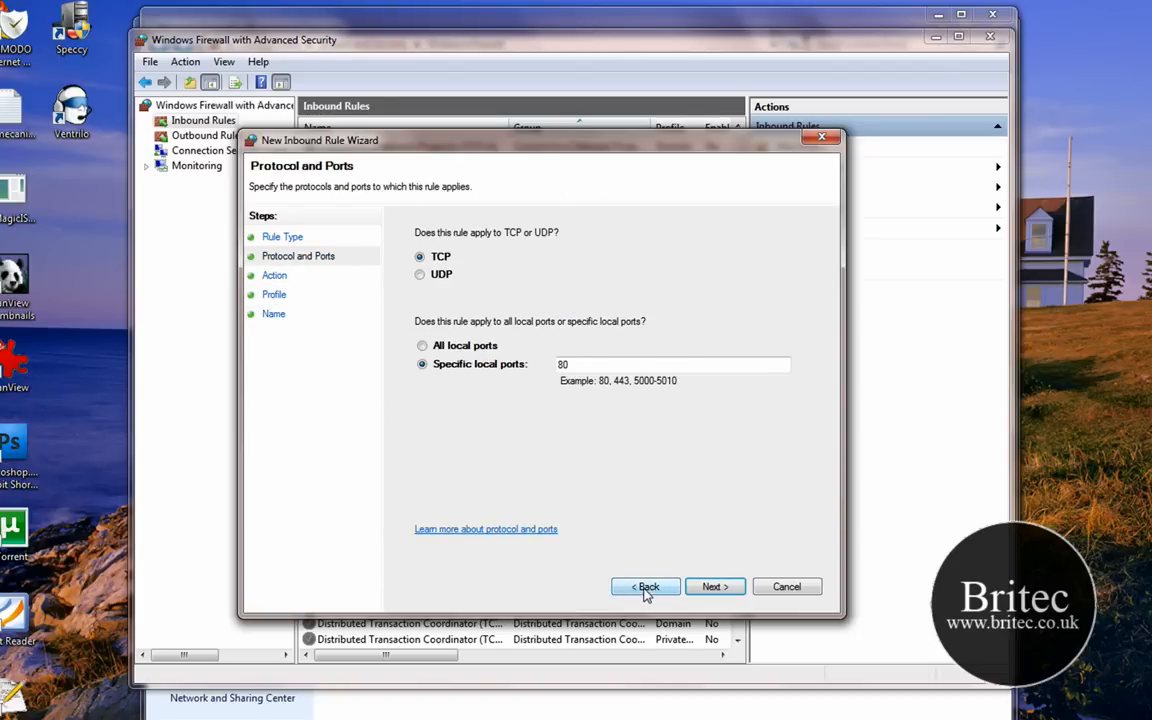
pyautogui.click(645, 586)
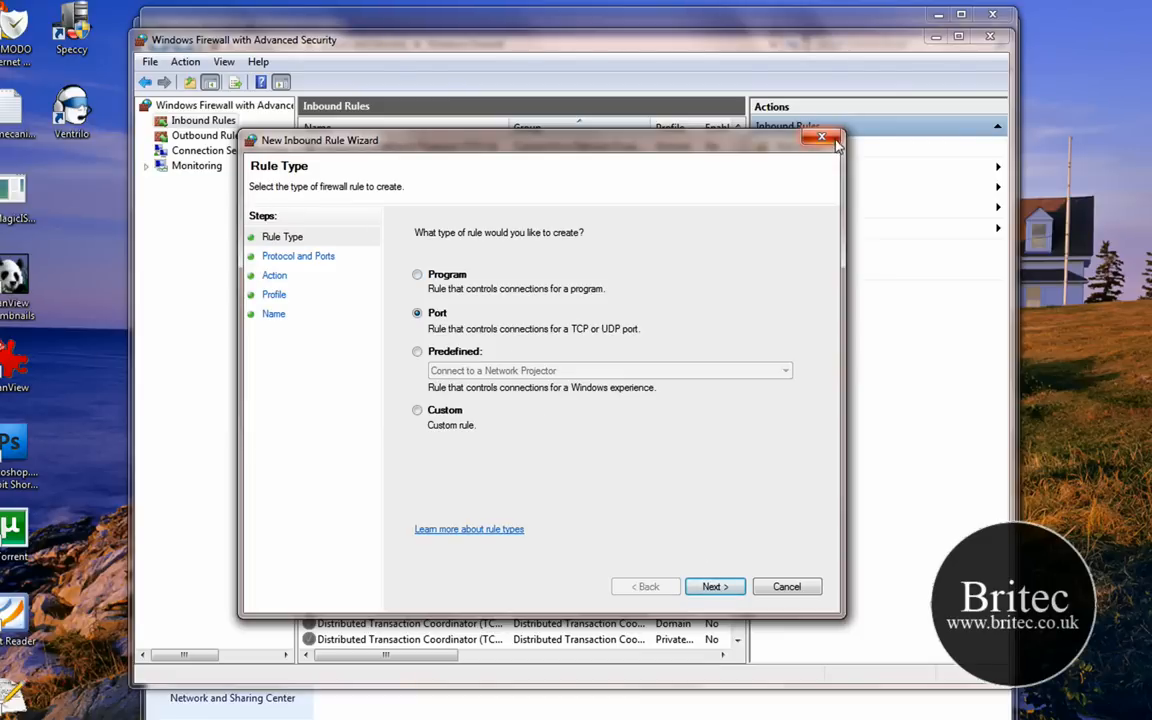
pyautogui.click(821, 137)
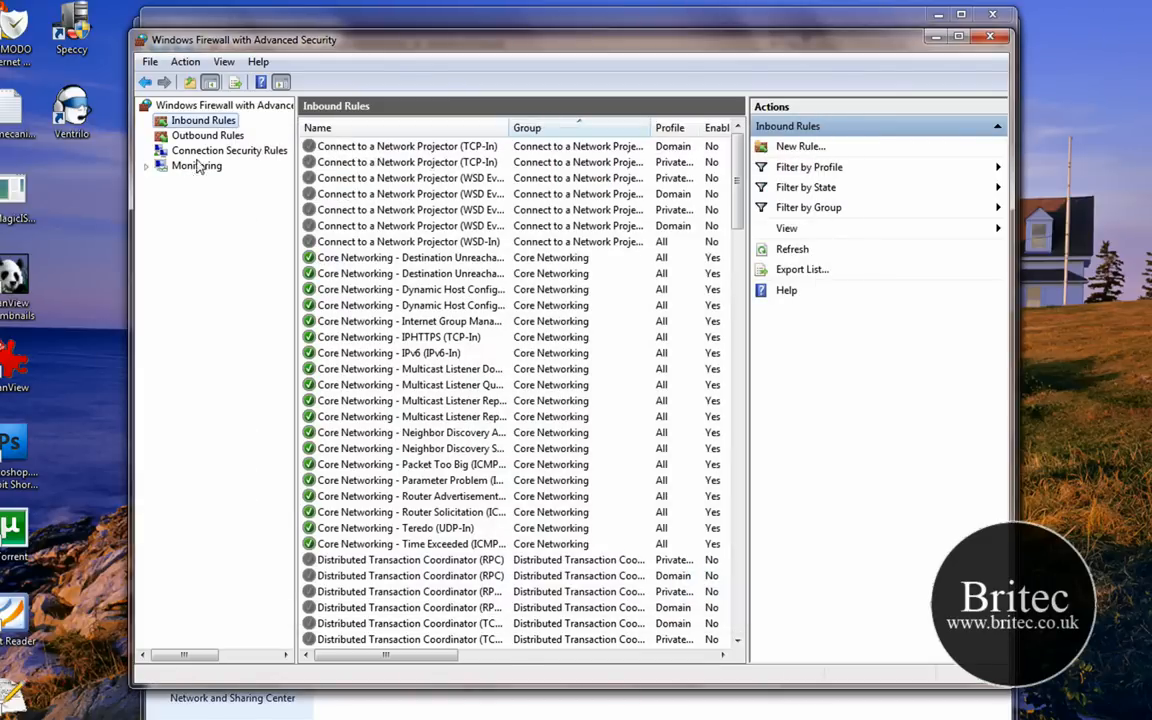
pyautogui.moveTo(220, 155)
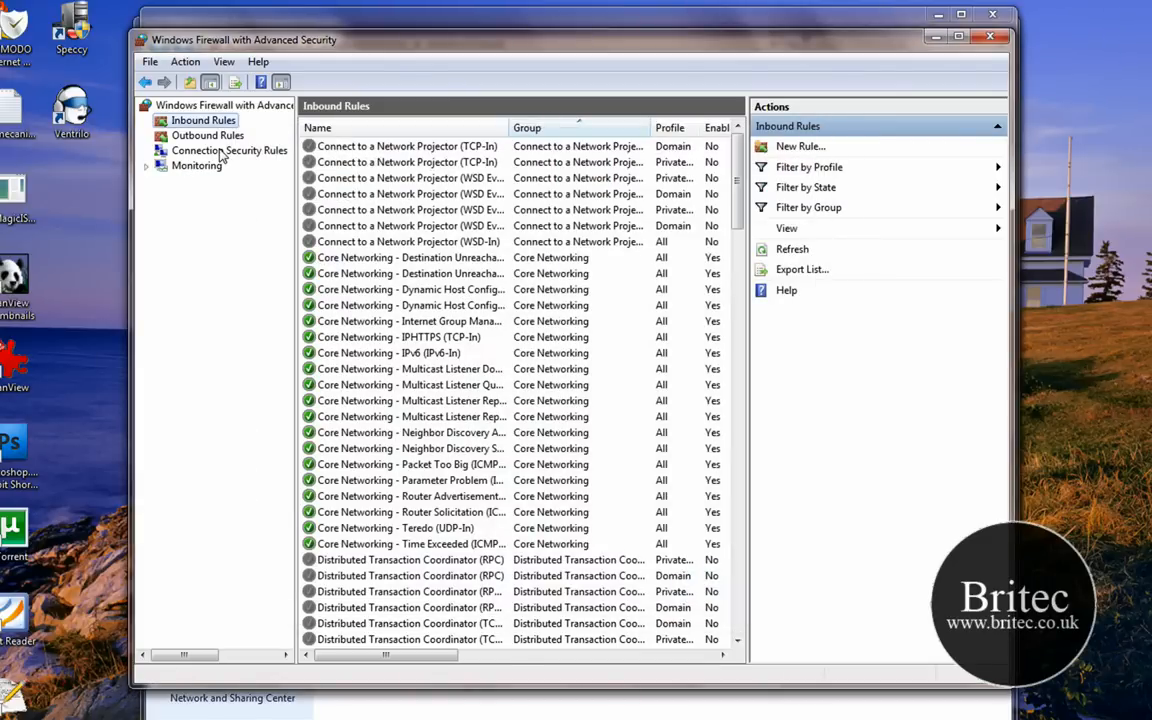
# View Connection Security Rules and Inbound Rules, then close Advanced Security and Control Panel.
pyautogui.click(229, 150)
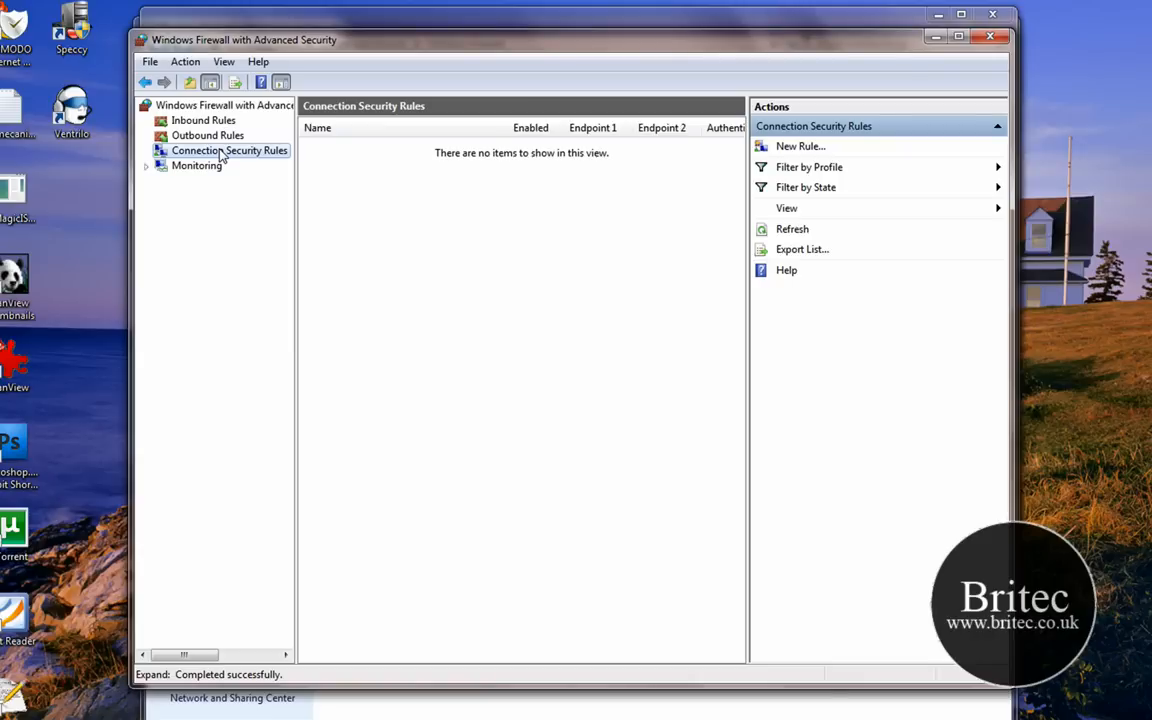
pyautogui.moveTo(205, 122)
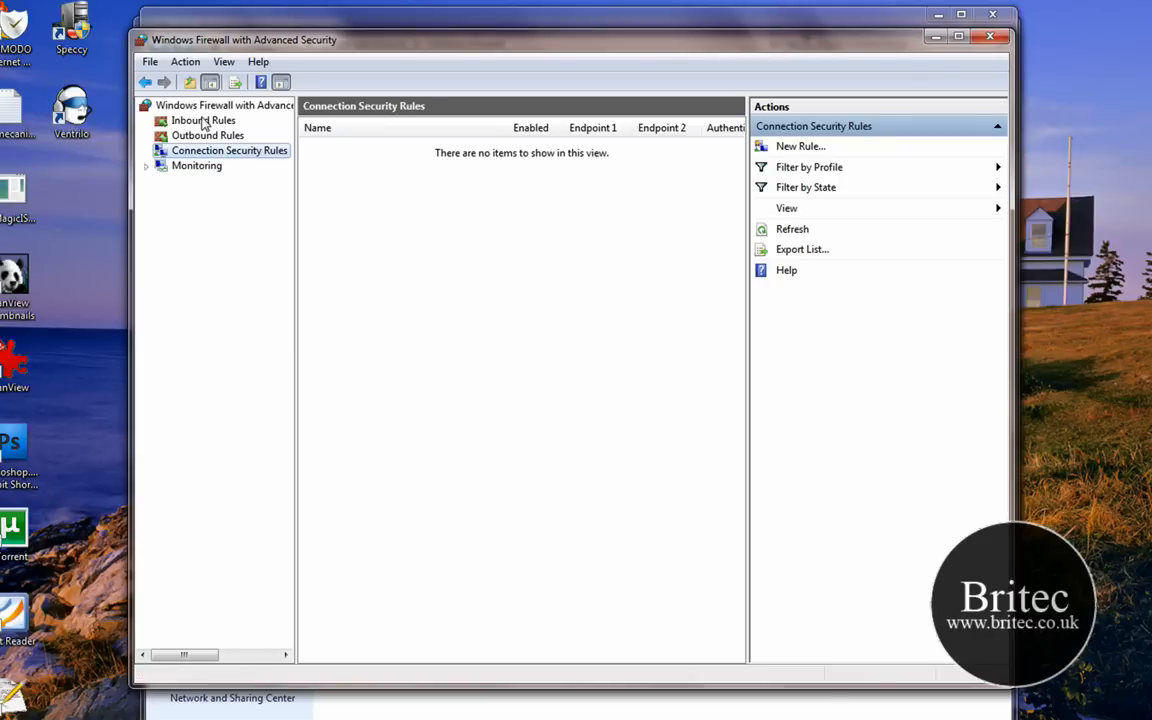
pyautogui.click(203, 120)
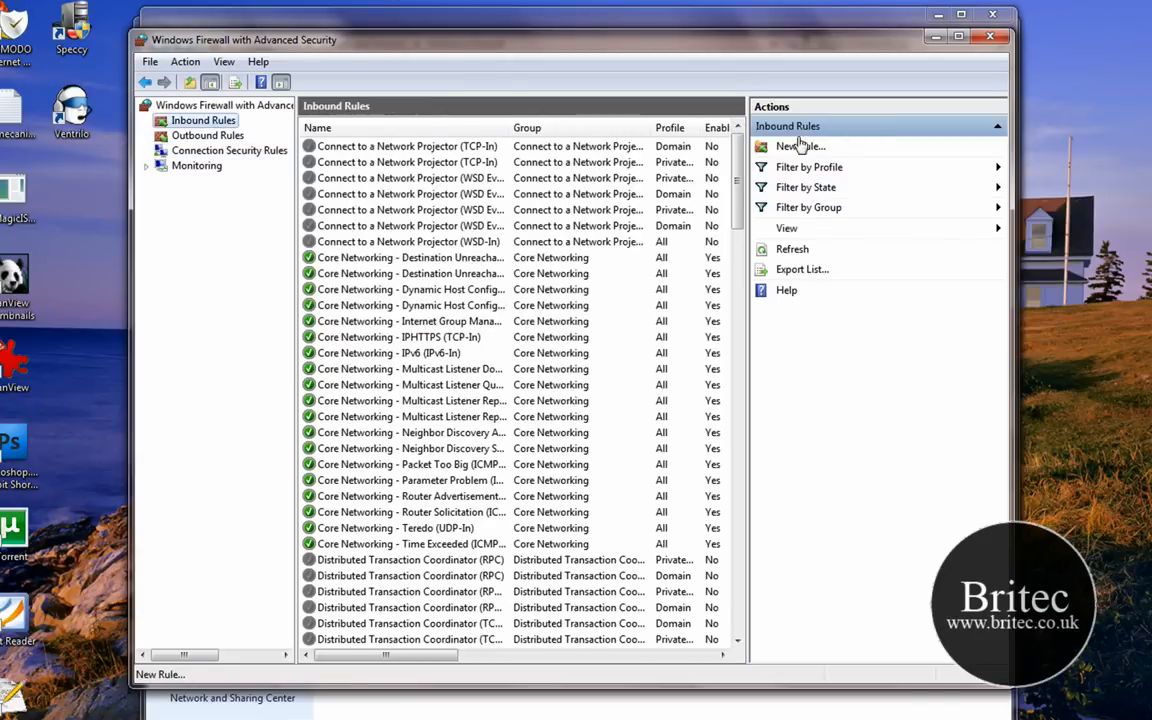
pyautogui.moveTo(782, 168)
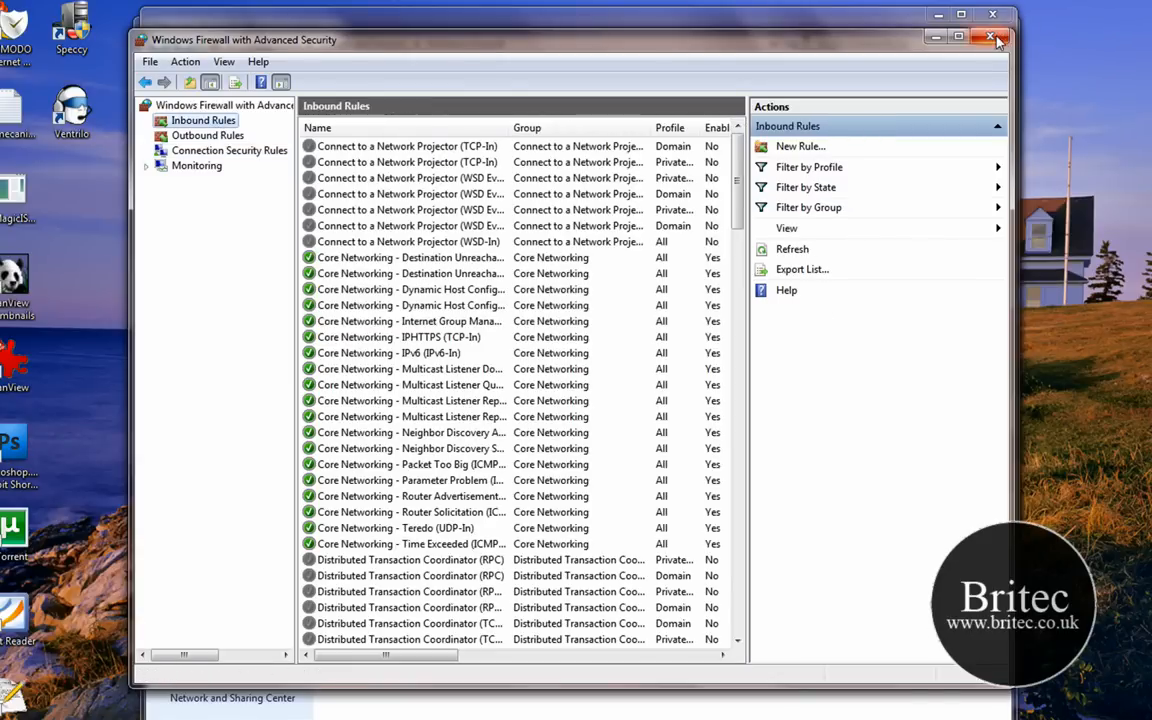
pyautogui.click(1000, 37)
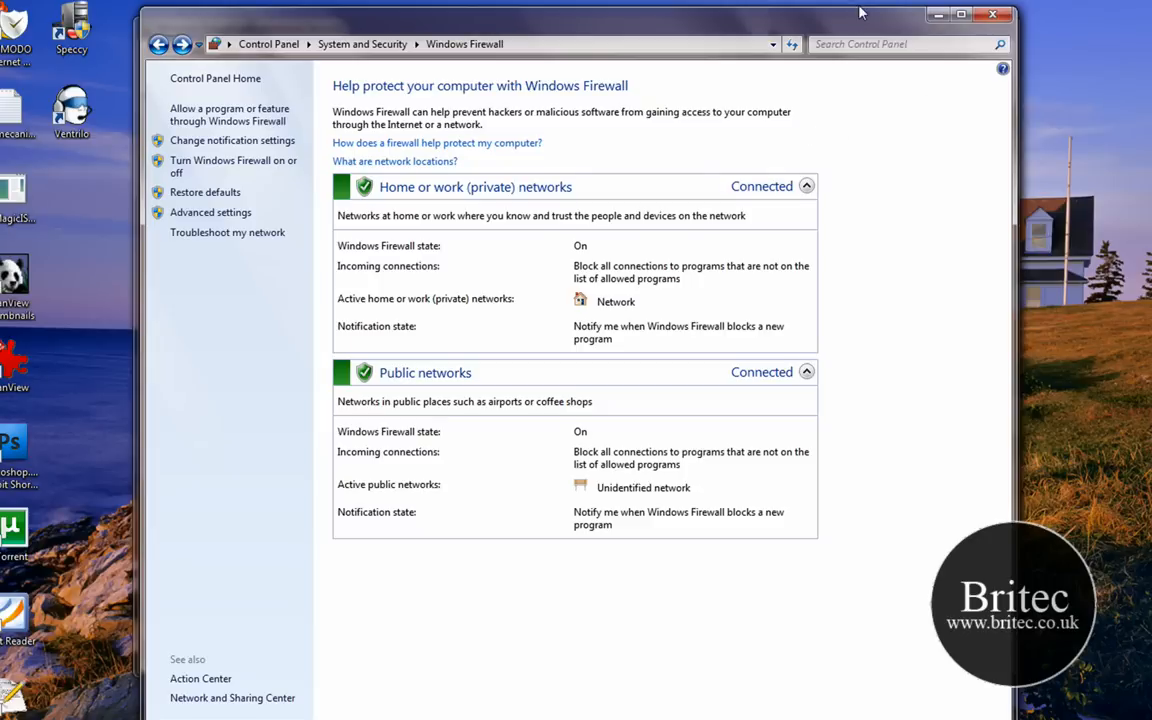
pyautogui.click(210, 212)
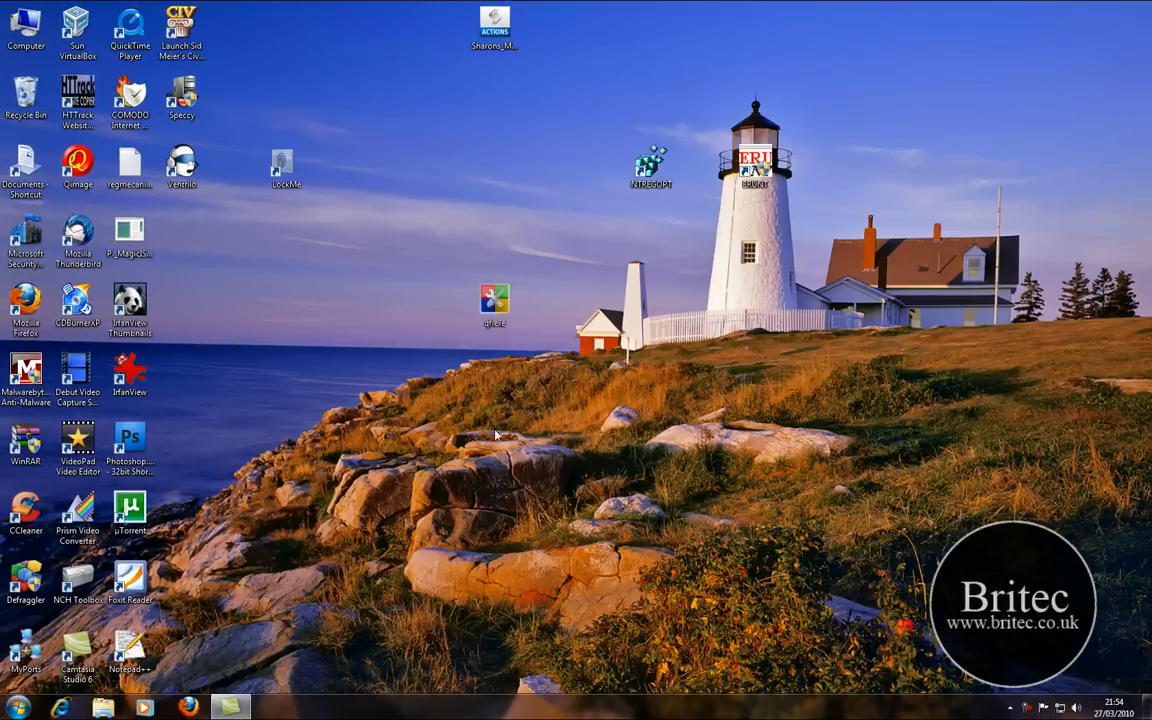
pyautogui.moveTo(557, 342)
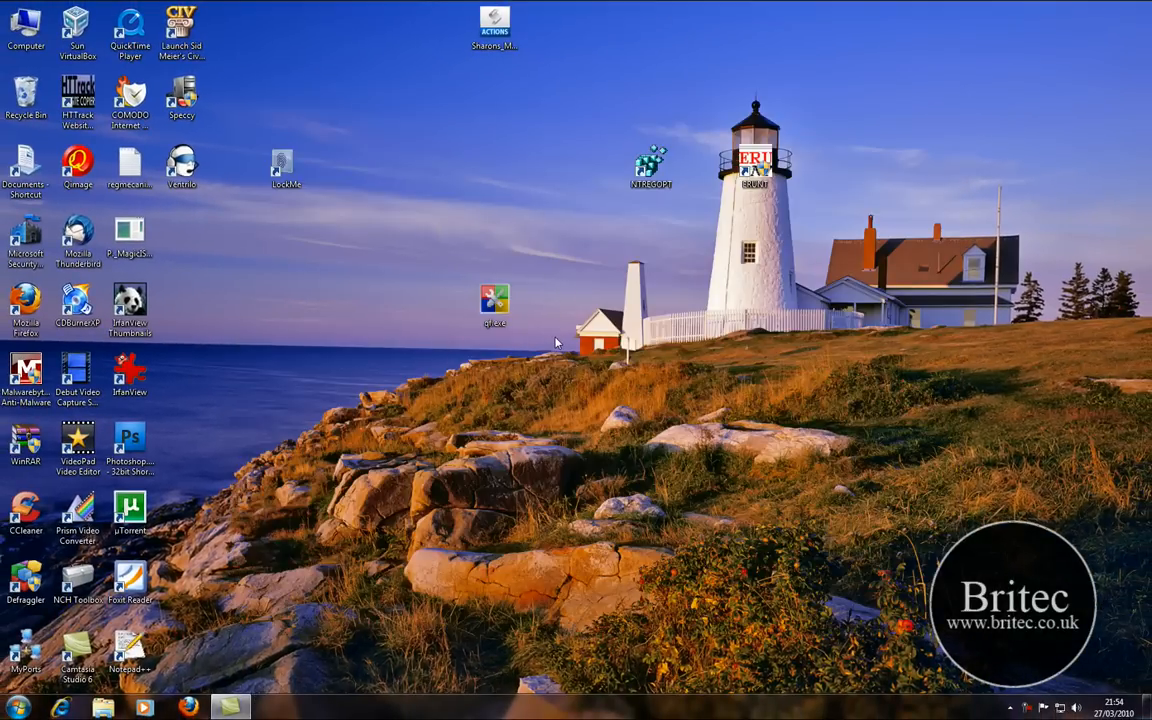